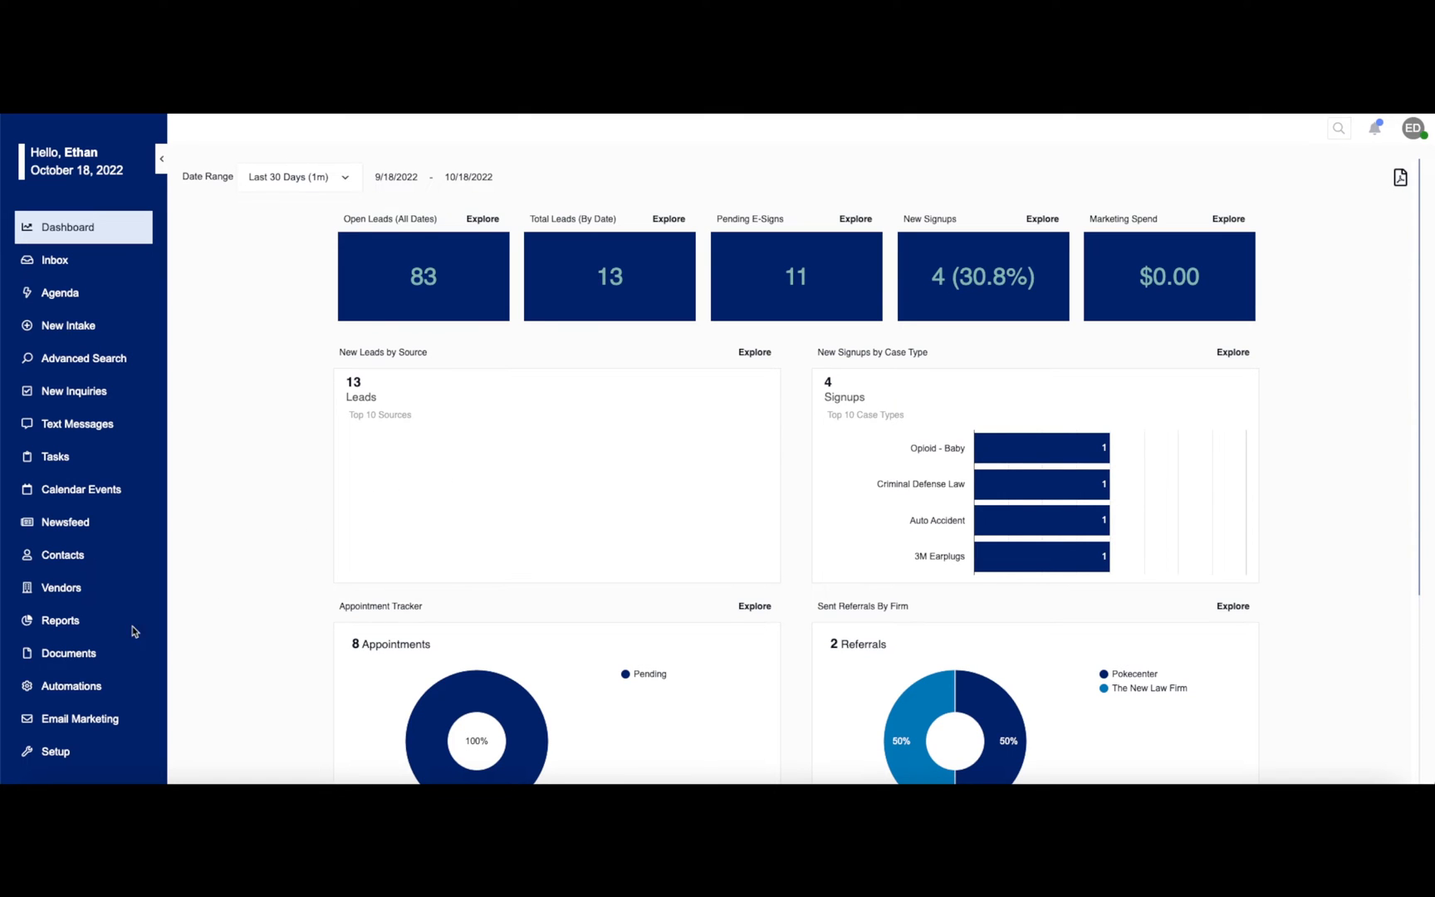
Step: Go to the Email Marketing section from the dashboard sidebar
{"action": "left_click", "coordinate": [80, 720]}
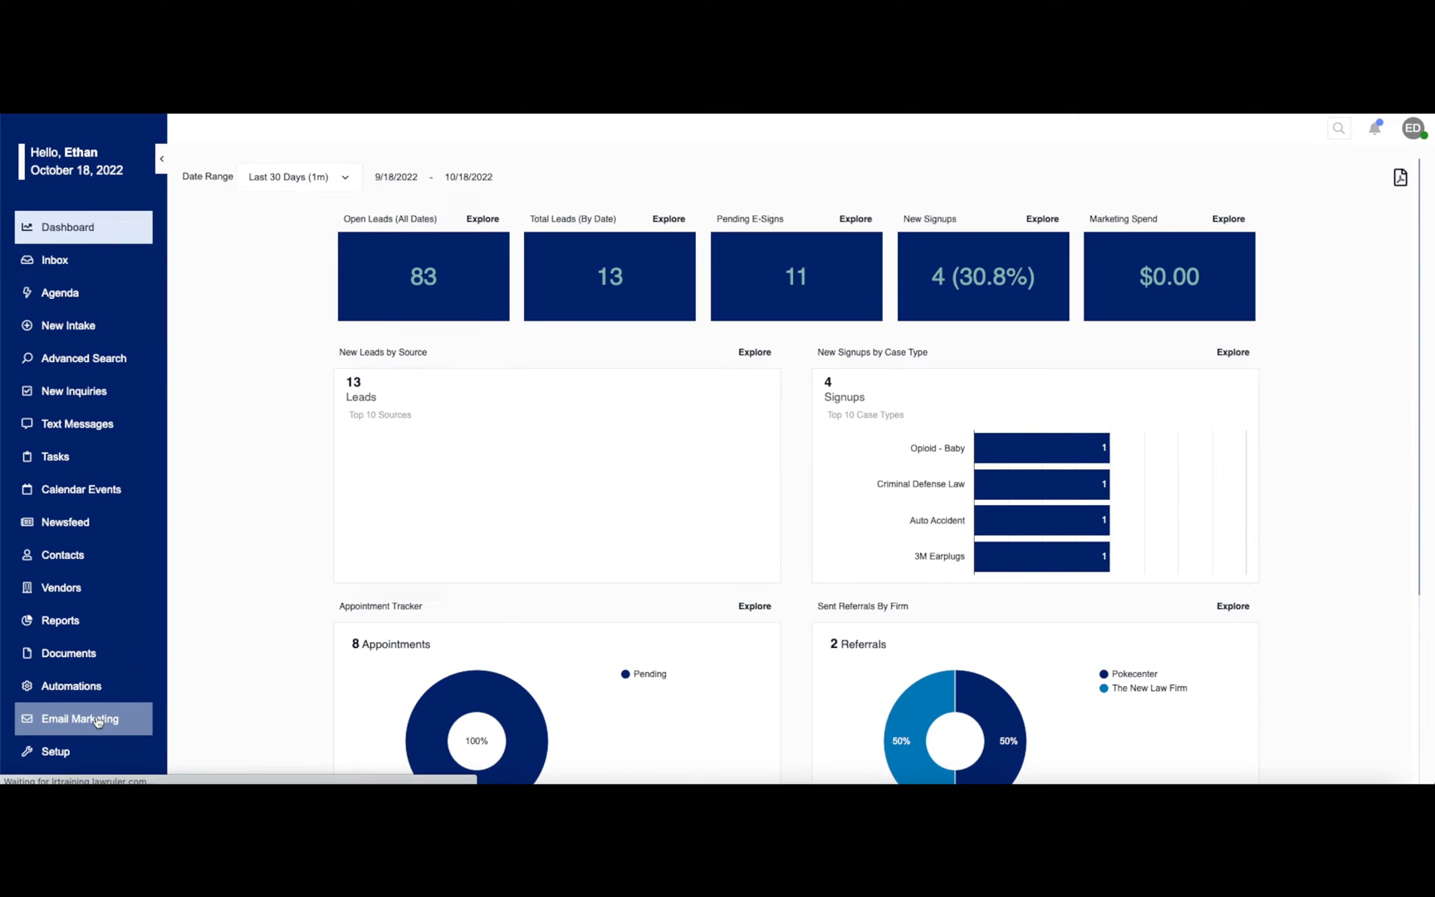
Step: Review the Email Marketing overview and start a New Email Campaign
{"action": "left_click", "coordinate": [80, 720]}
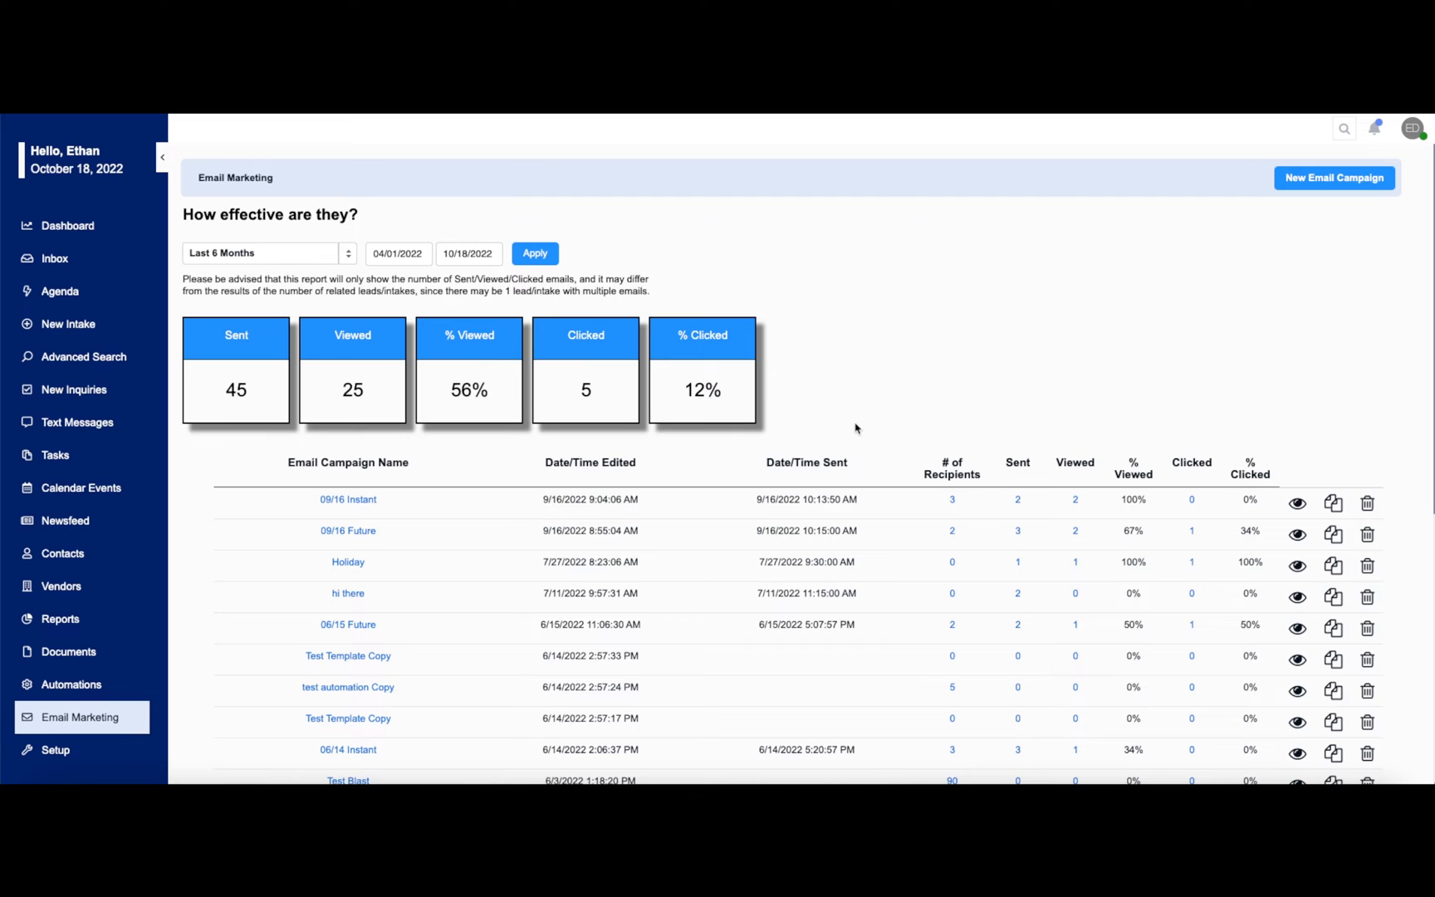
{"action": "mouse_move", "coordinate": [833, 409]}
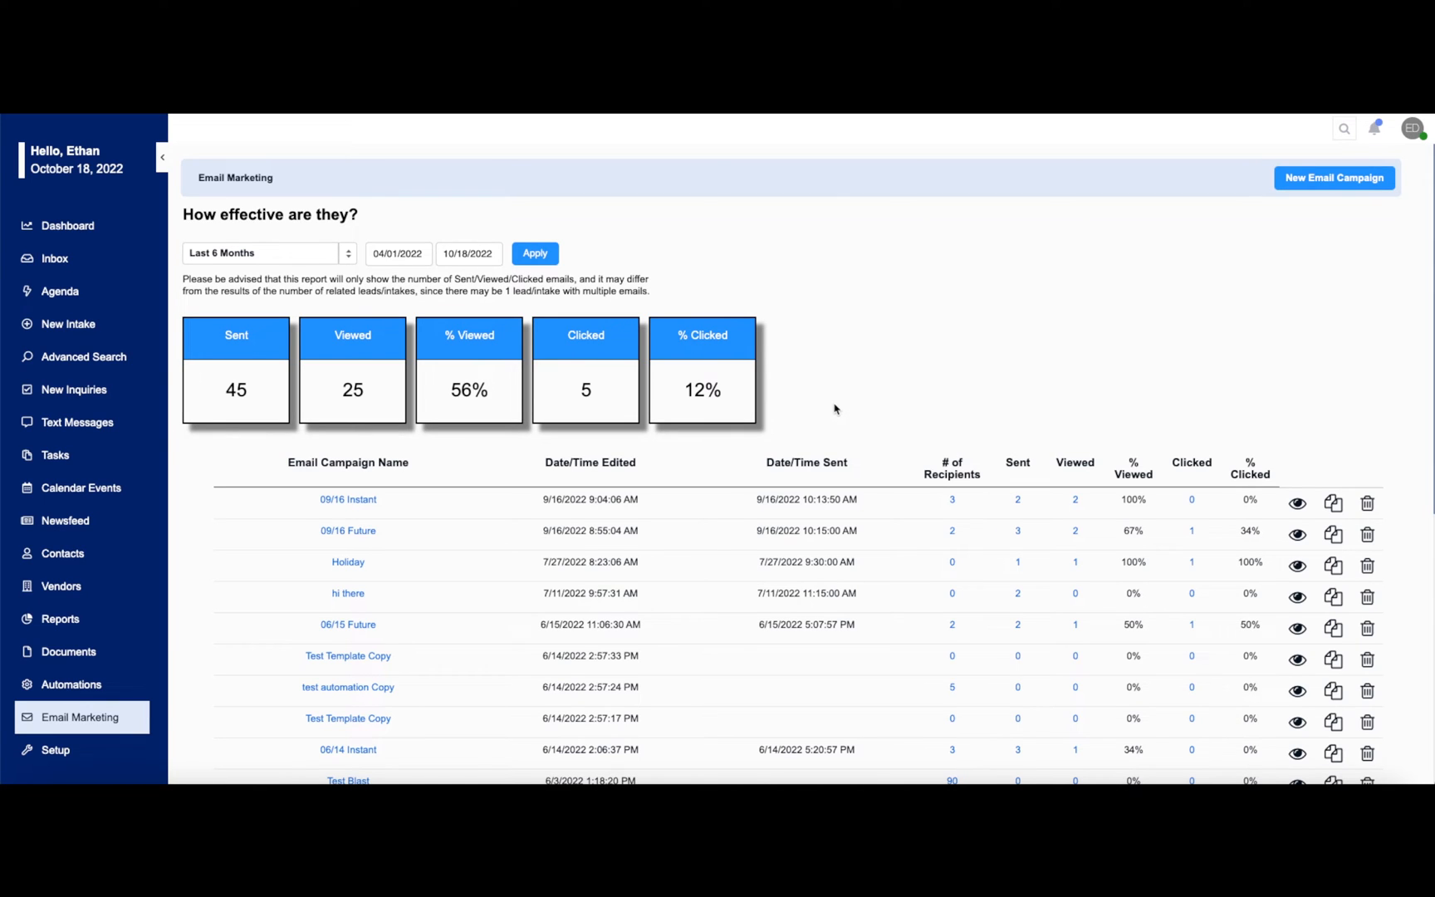
{"action": "mouse_move", "coordinate": [337, 372]}
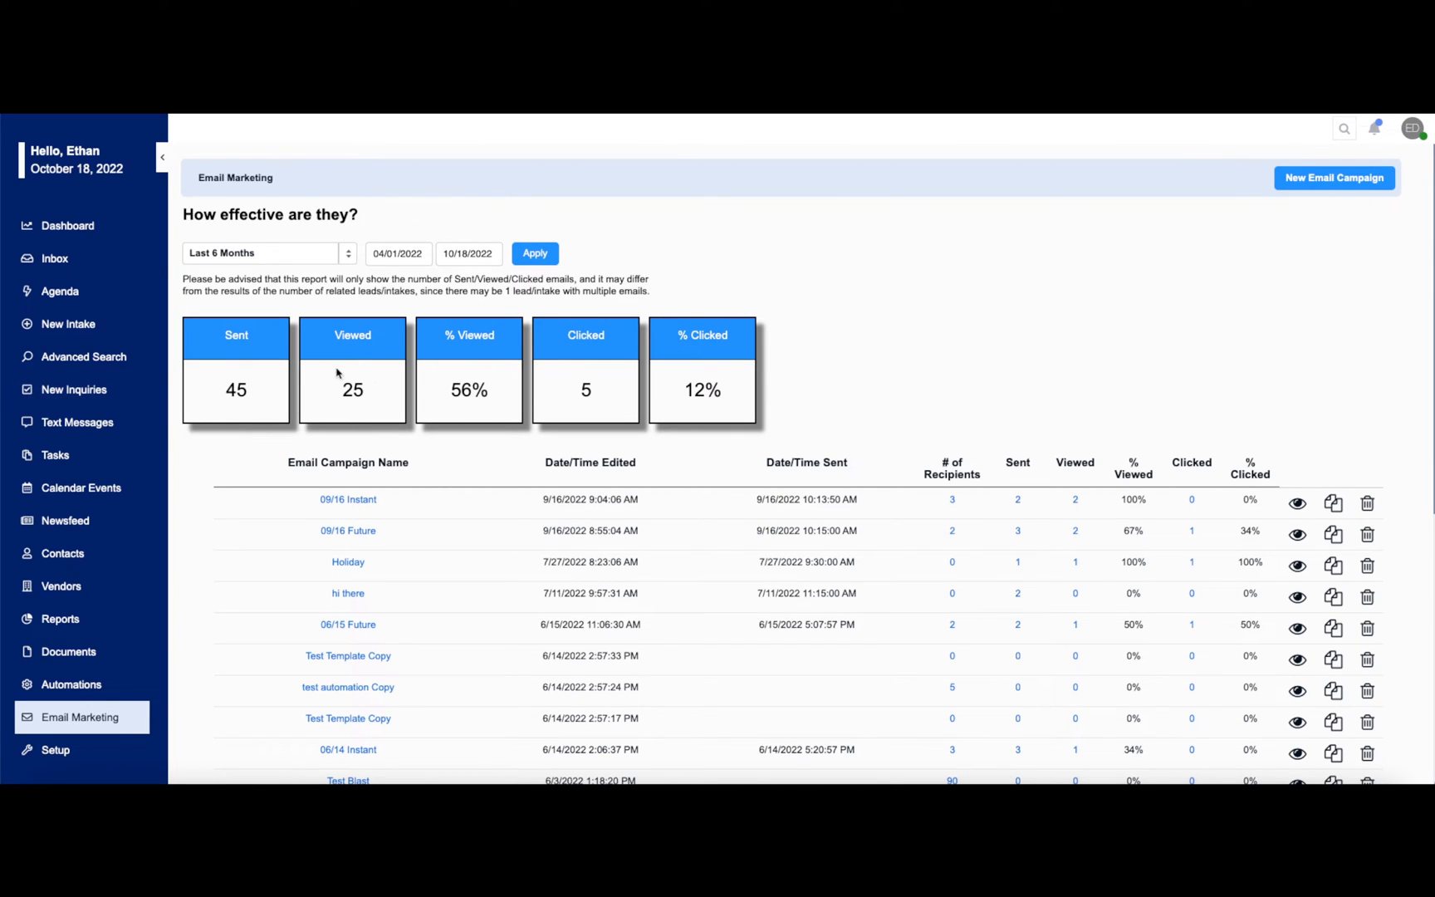
{"action": "mouse_move", "coordinate": [1122, 352]}
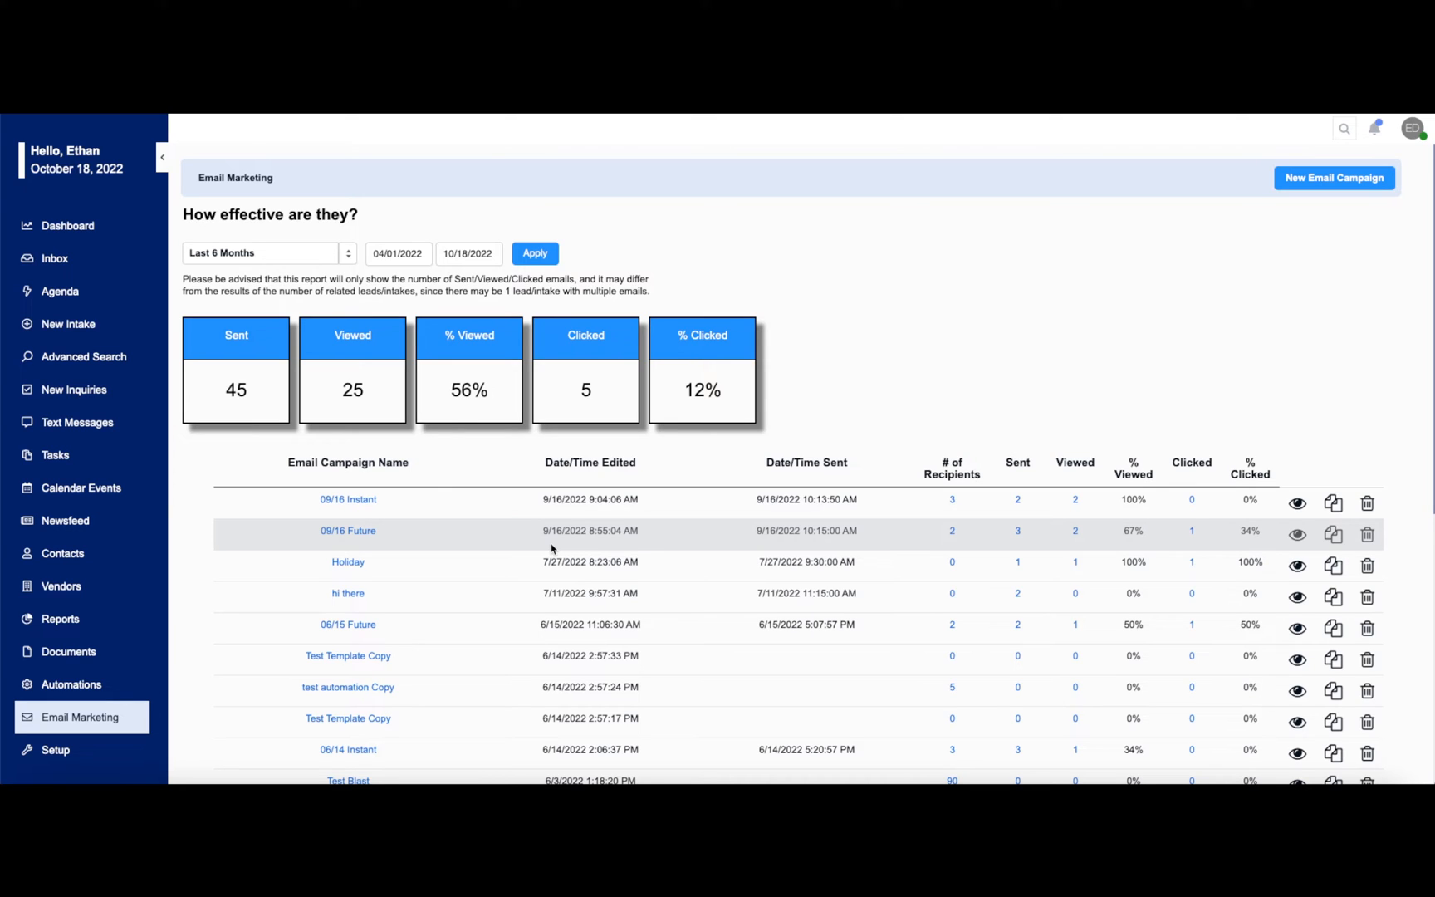
{"action": "mouse_move", "coordinate": [953, 328]}
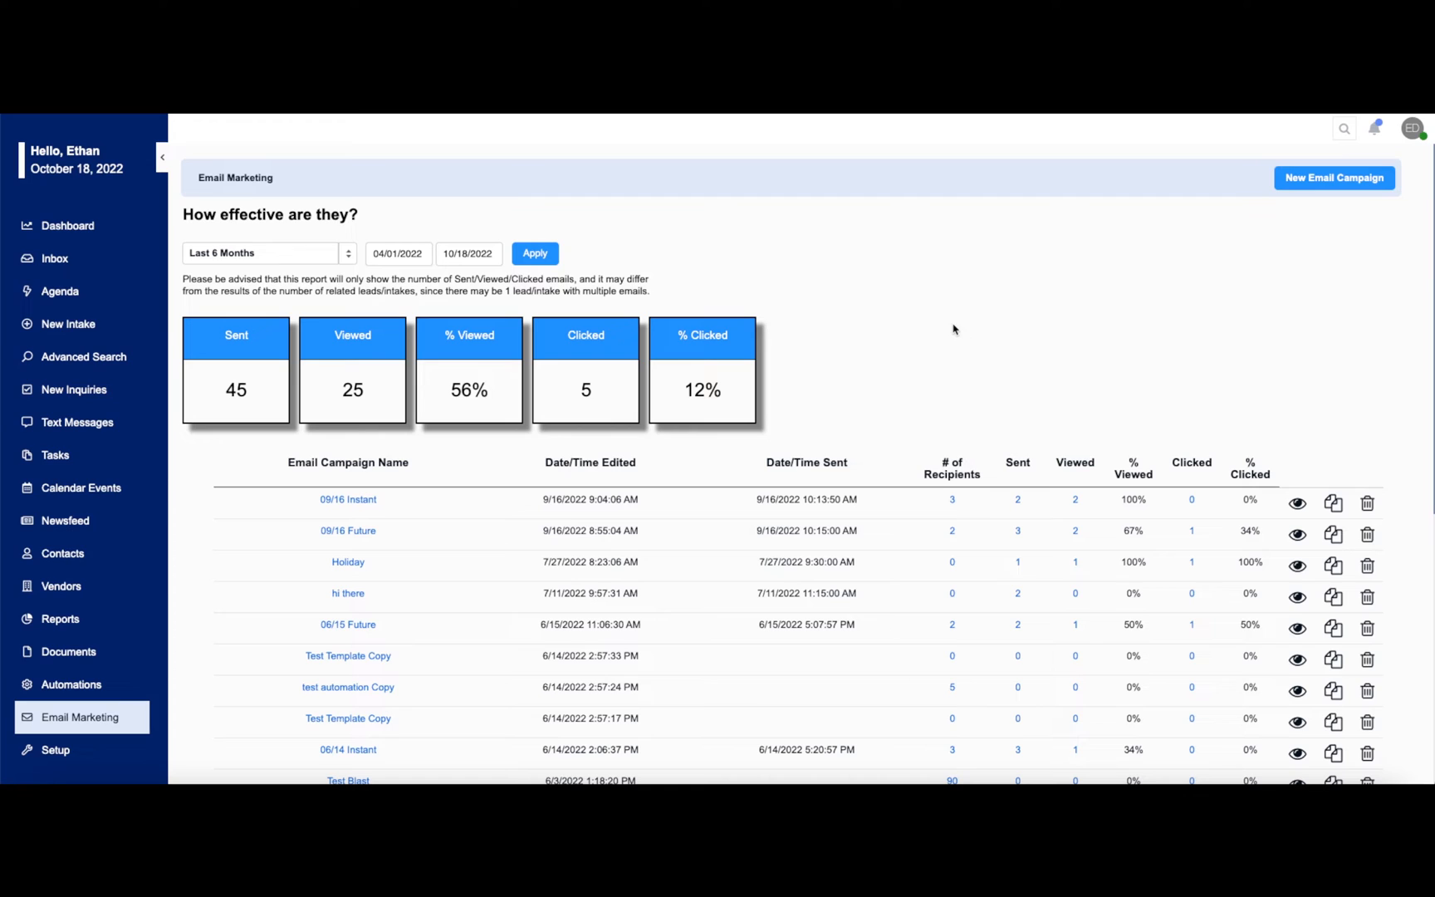
{"action": "mouse_move", "coordinate": [1170, 304]}
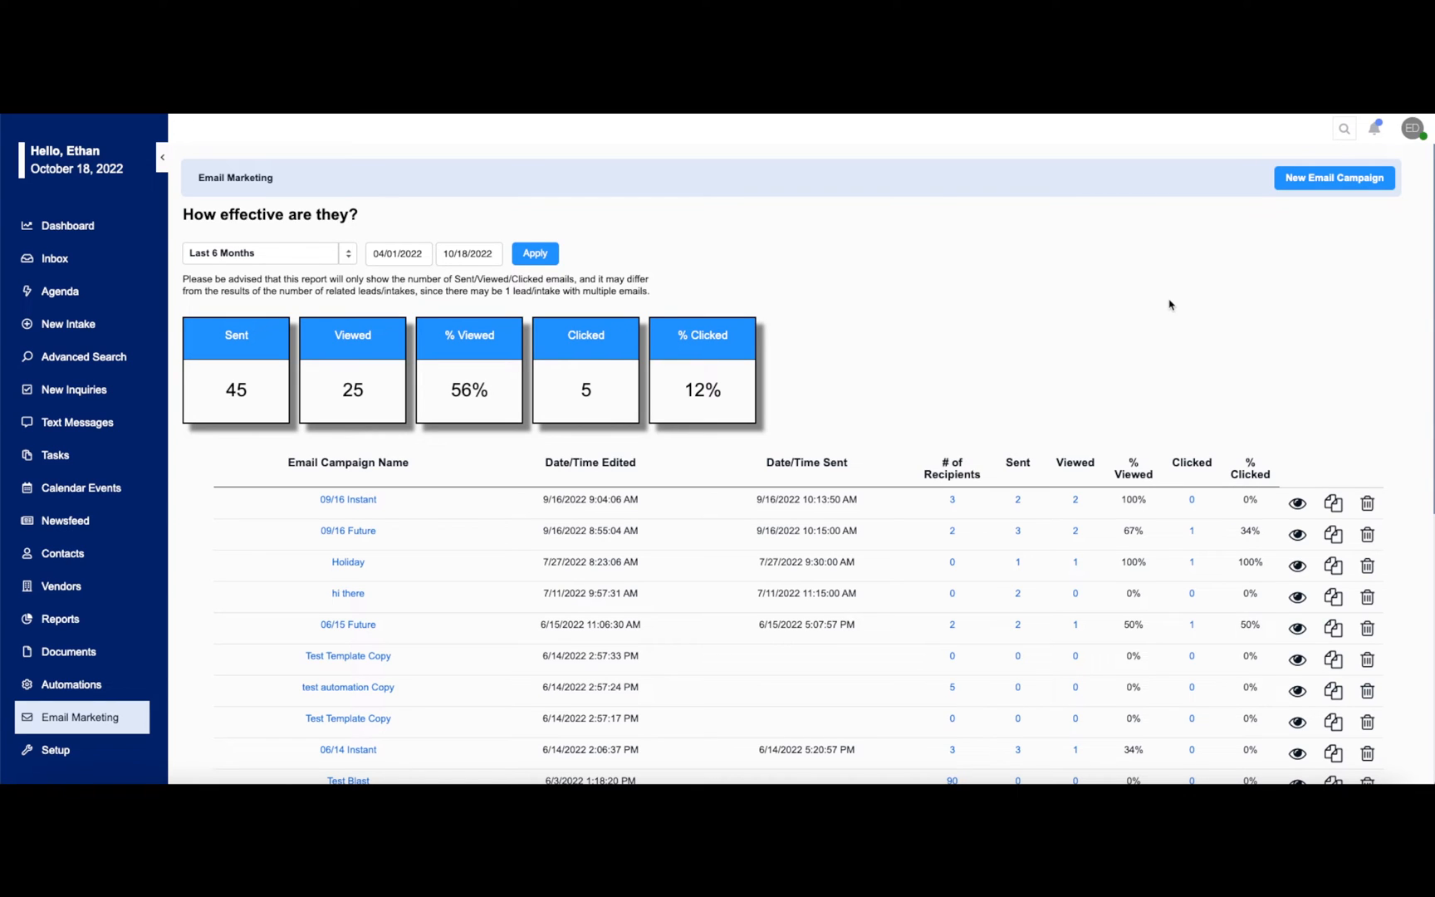
{"action": "left_click", "coordinate": [1334, 178]}
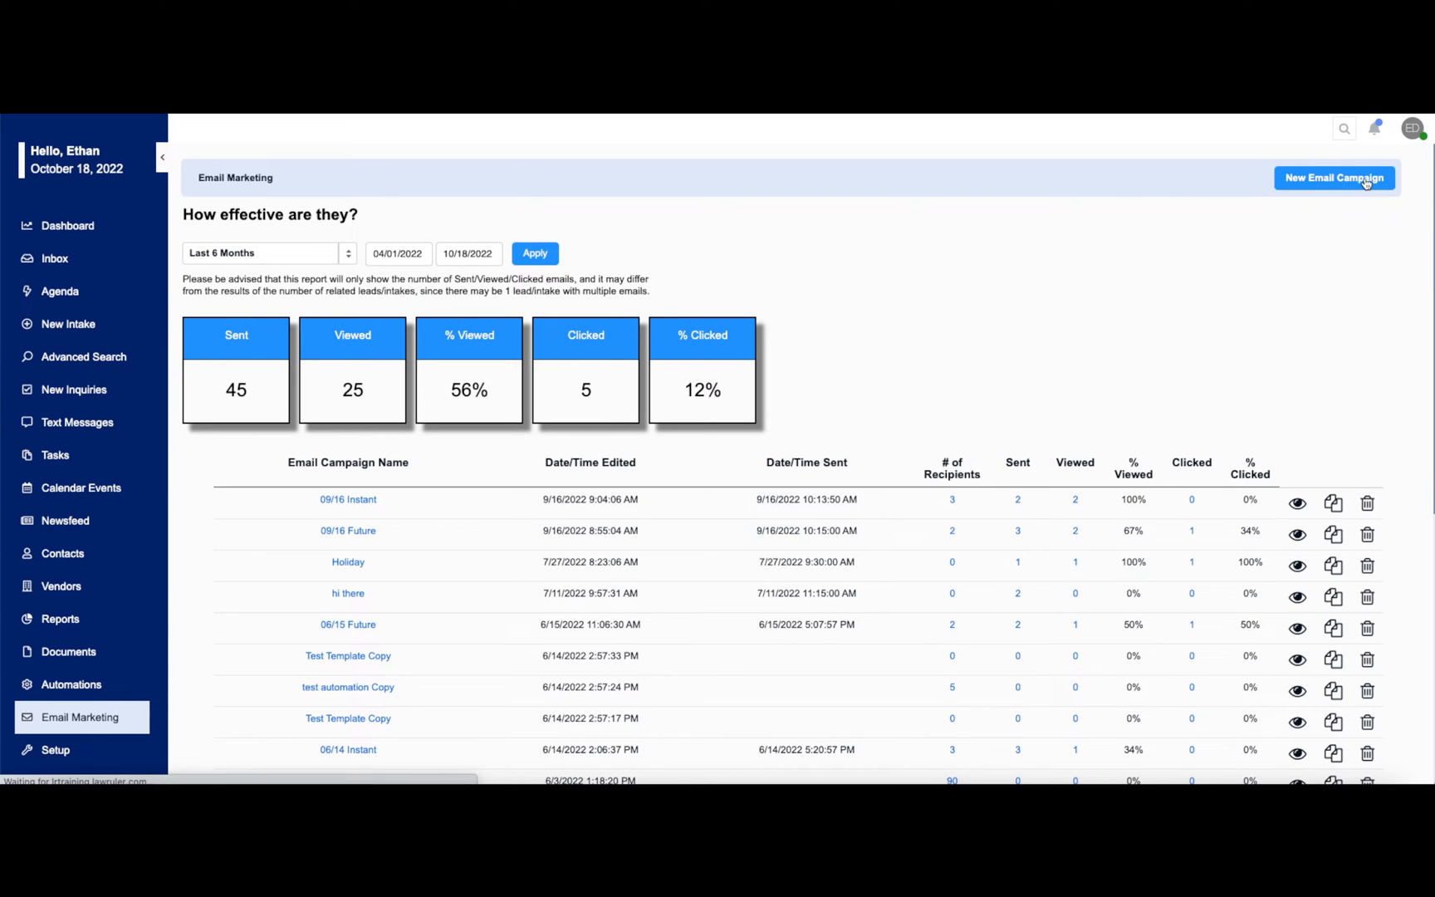
Step: Load unsent campaign 'Test for Good Law Group' as the base, keeping Lead Assignee as sender
{"action": "left_click", "coordinate": [1334, 178]}
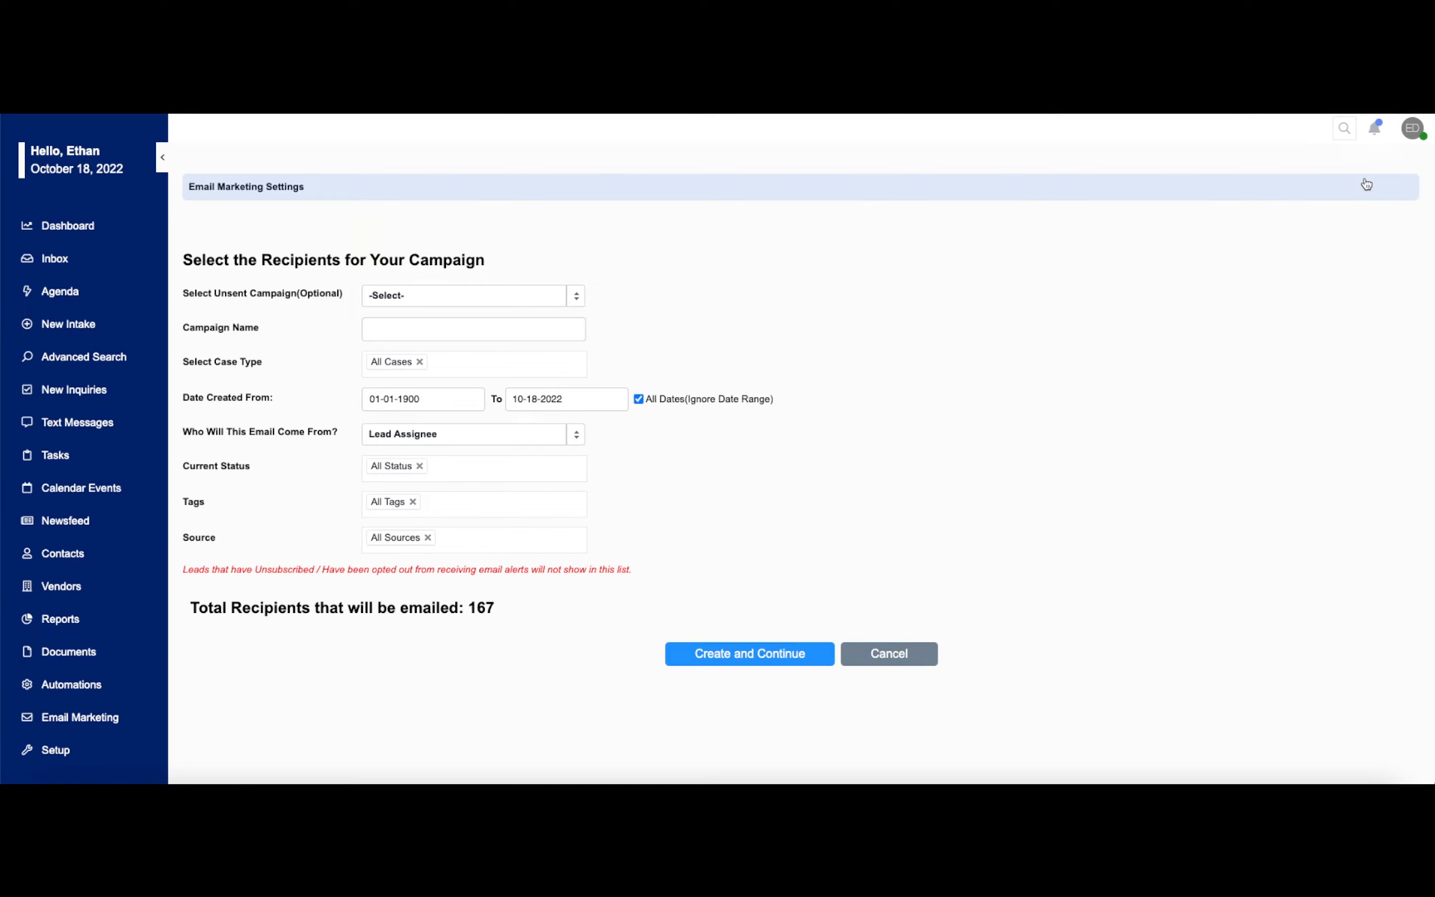
{"action": "mouse_move", "coordinate": [562, 239]}
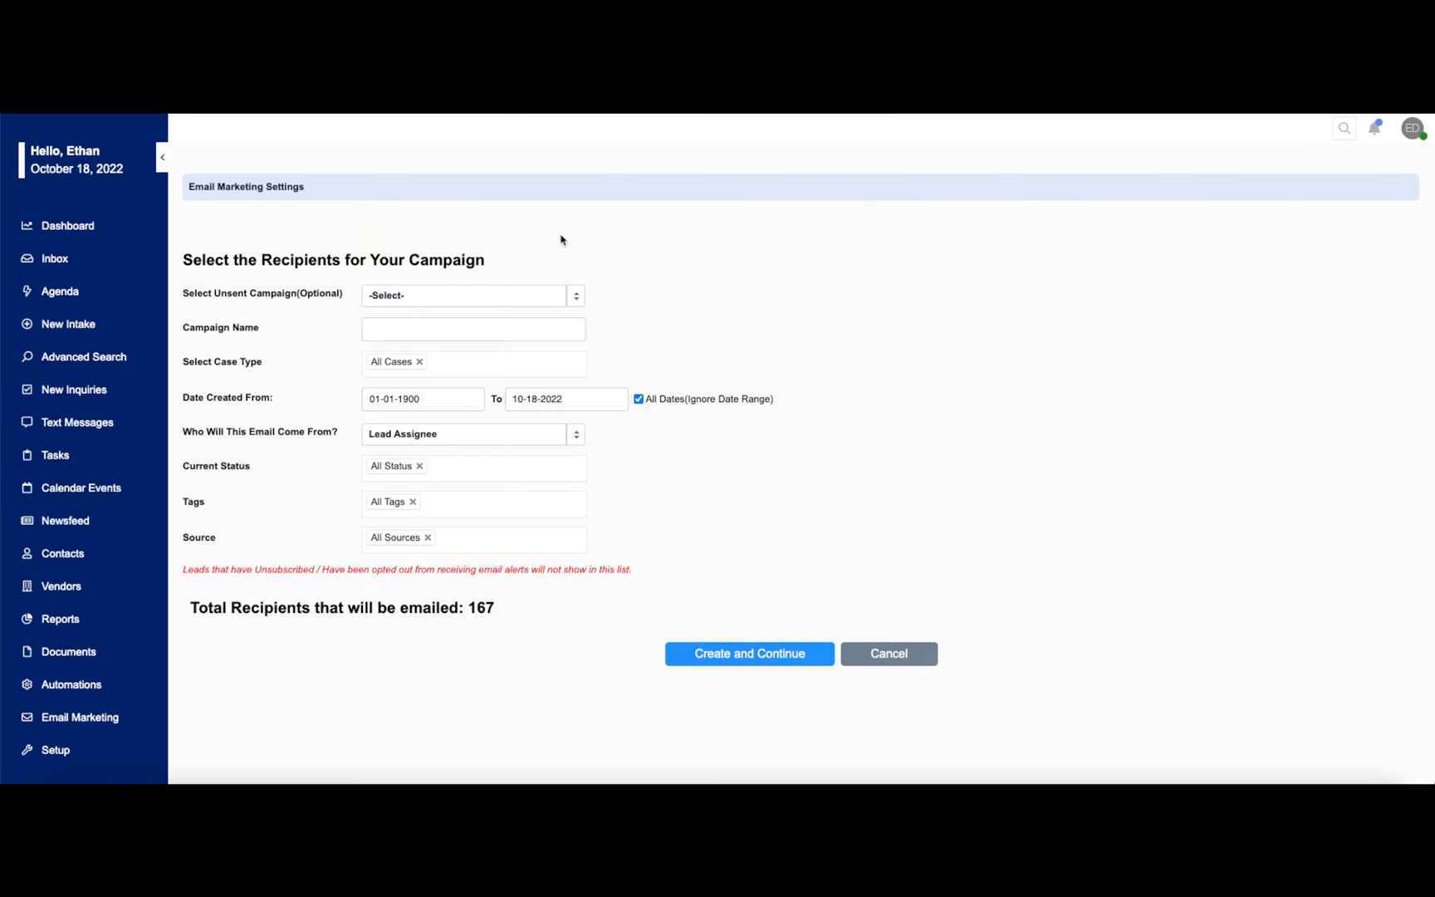
{"action": "mouse_move", "coordinate": [549, 301]}
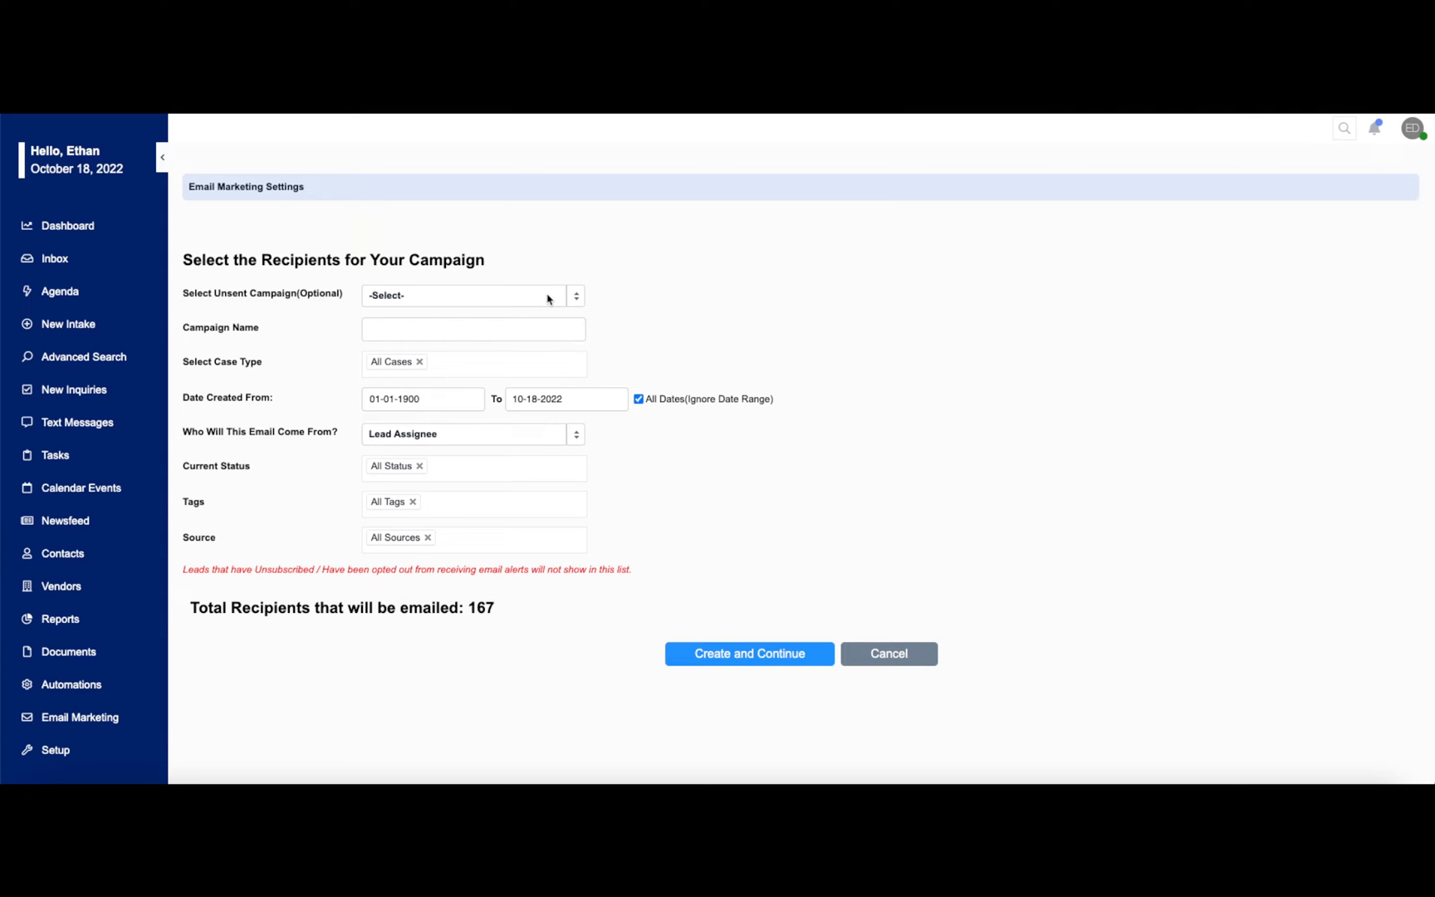
{"action": "left_click", "coordinate": [460, 294]}
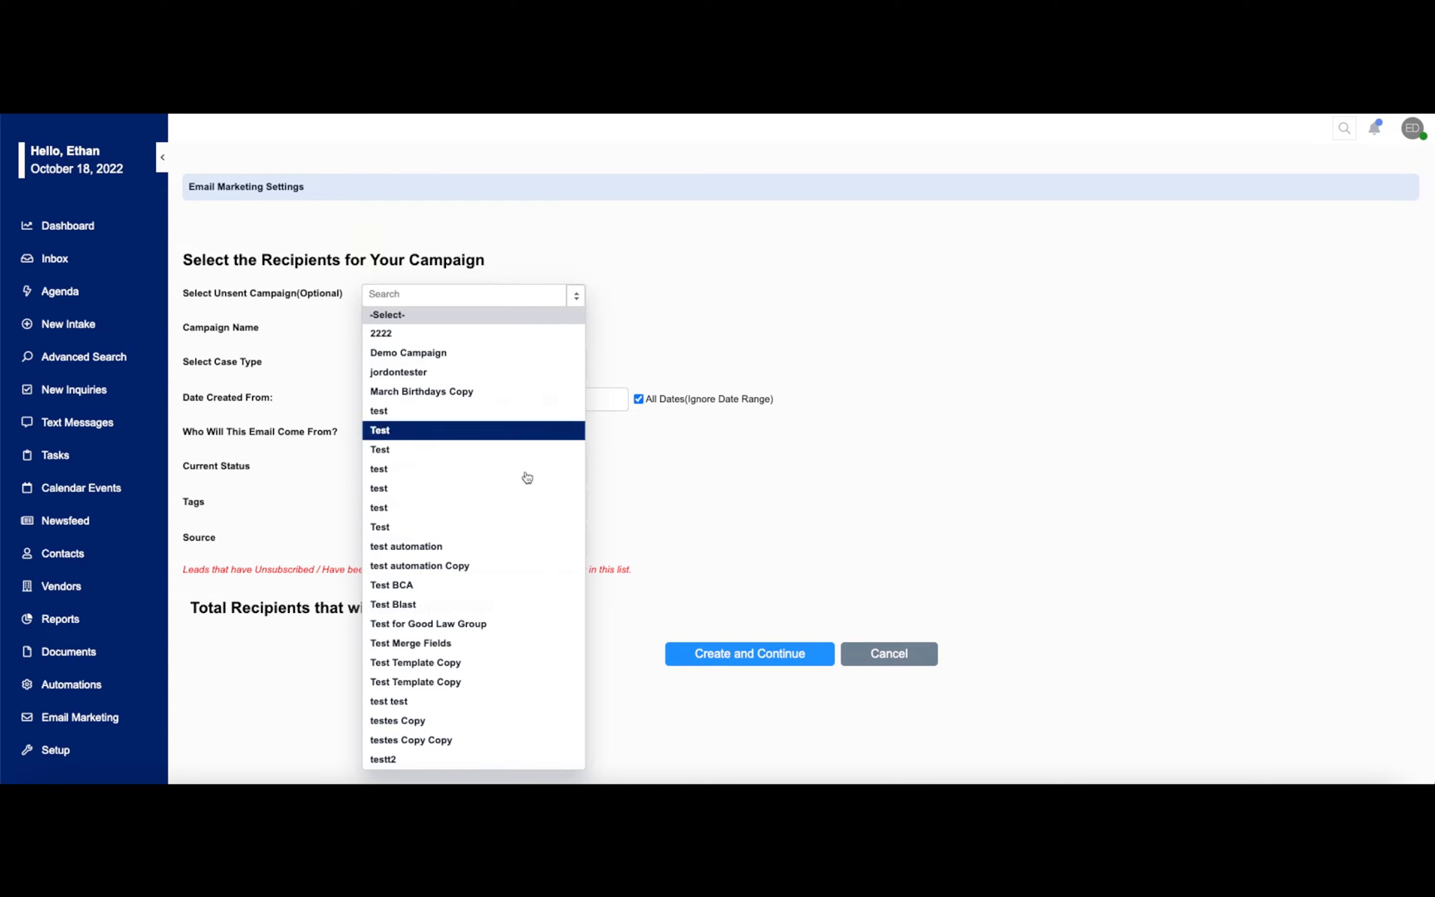
{"action": "left_click", "coordinate": [427, 623]}
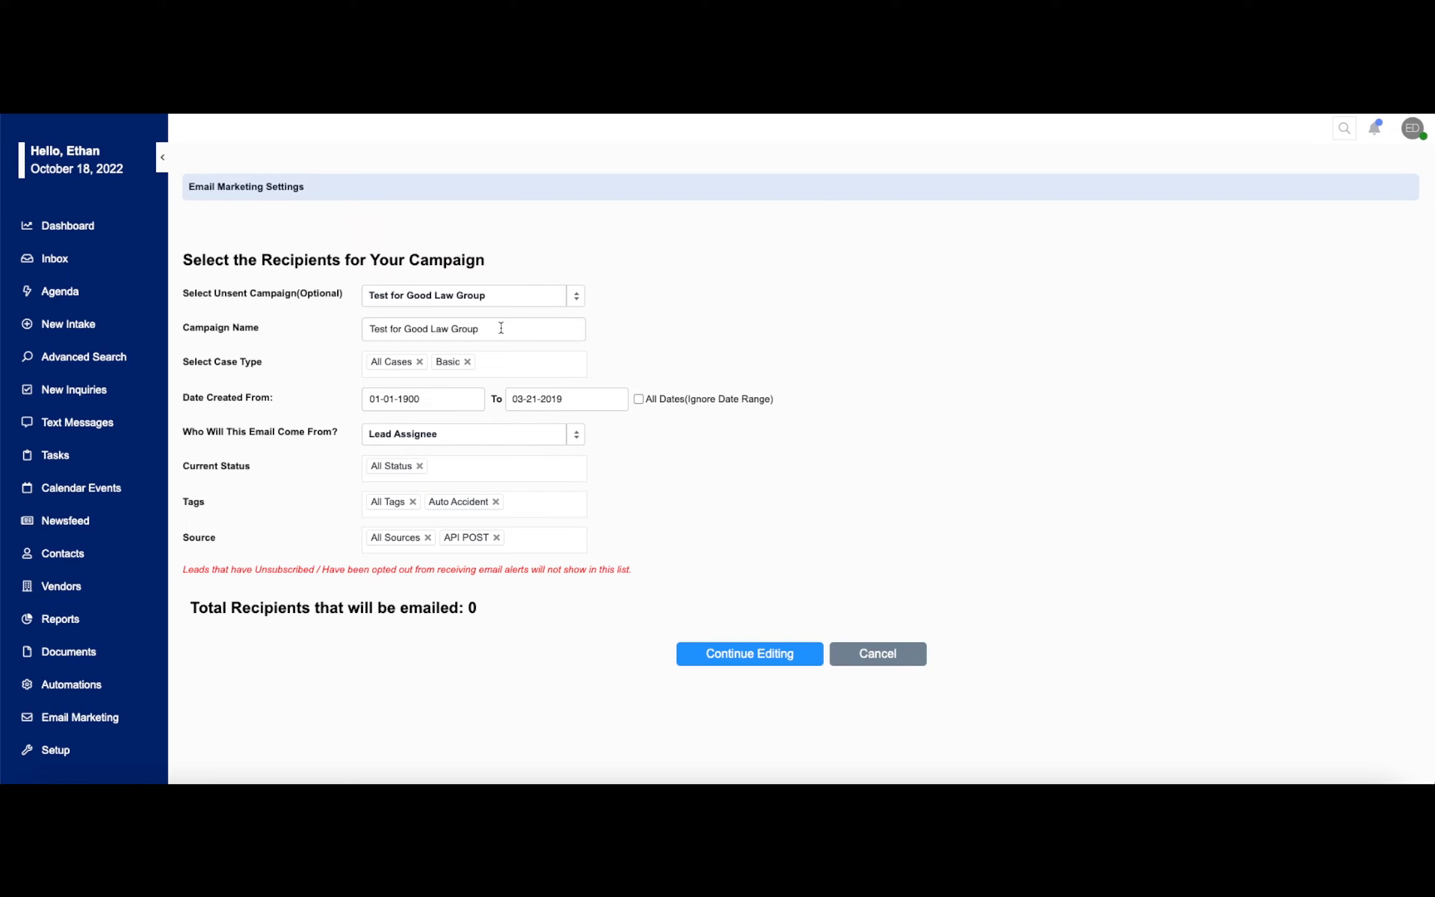
{"action": "mouse_move", "coordinate": [414, 384]}
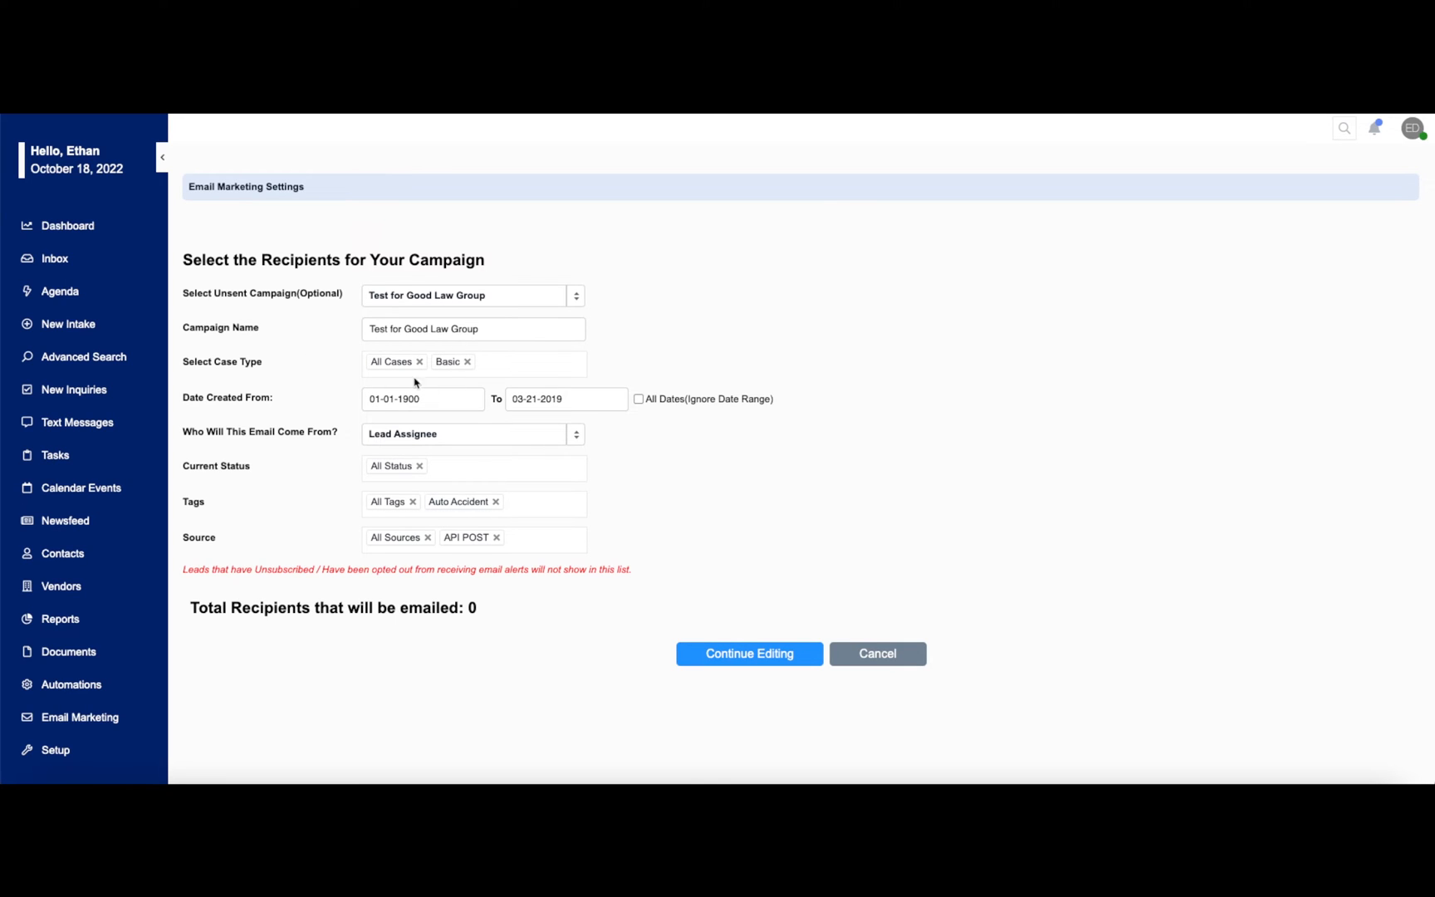
{"action": "mouse_move", "coordinate": [491, 373]}
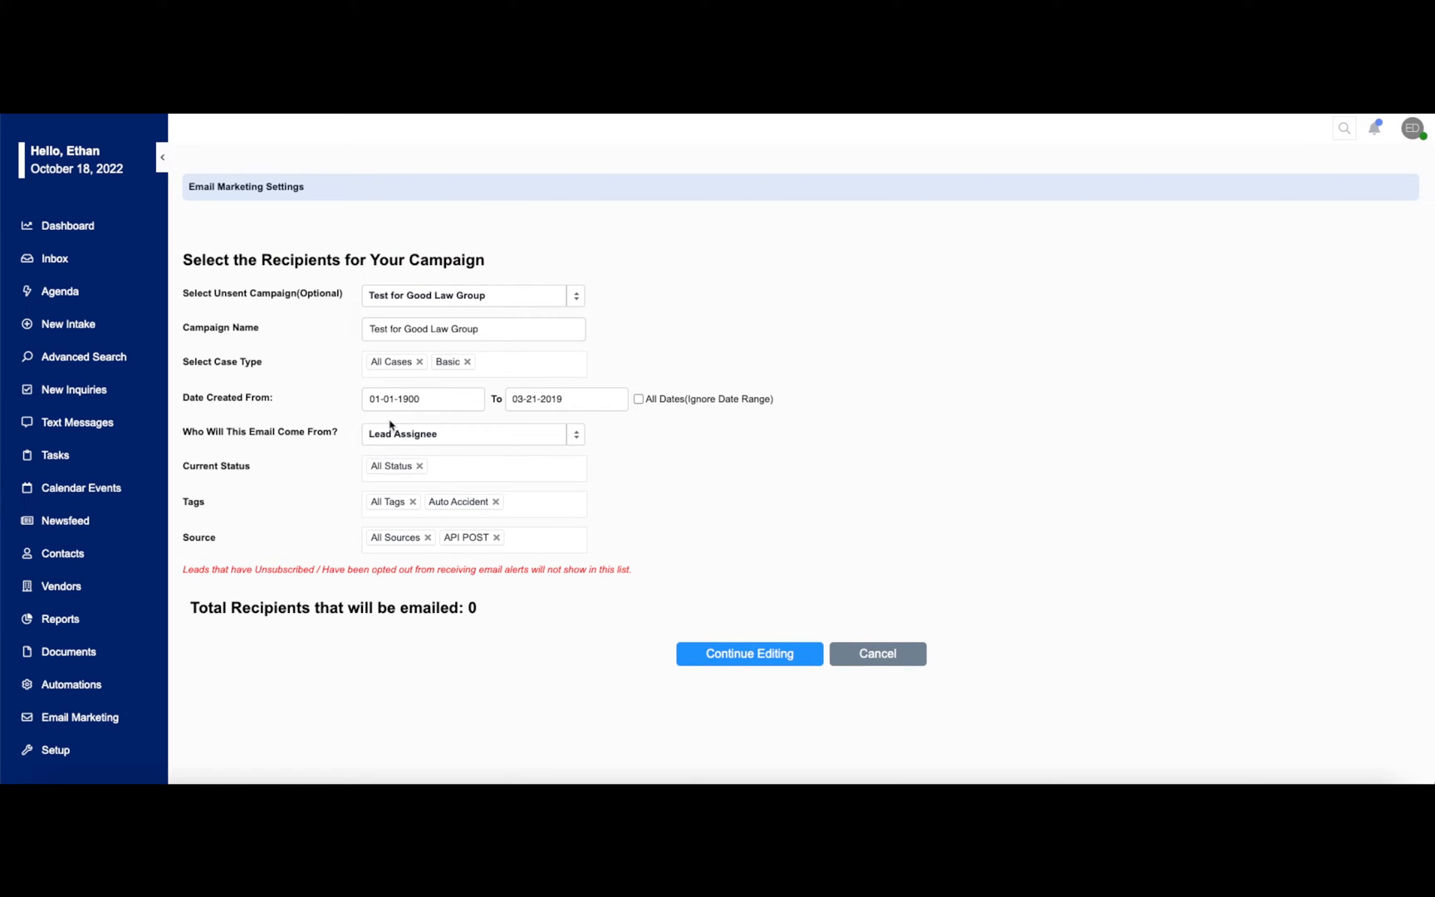
{"action": "left_click", "coordinate": [468, 434]}
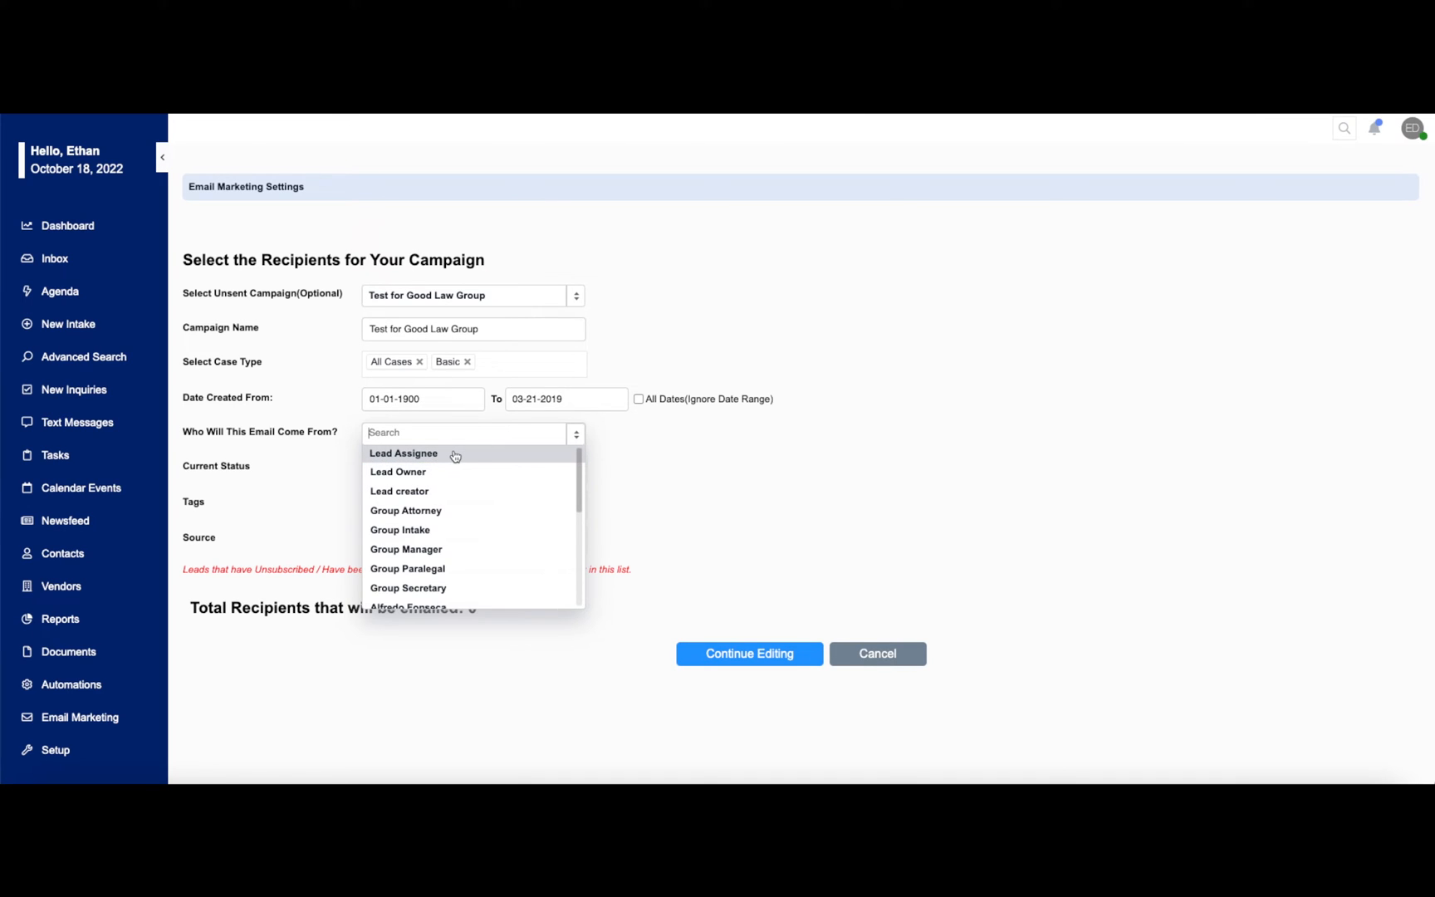
{"action": "mouse_move", "coordinate": [500, 550]}
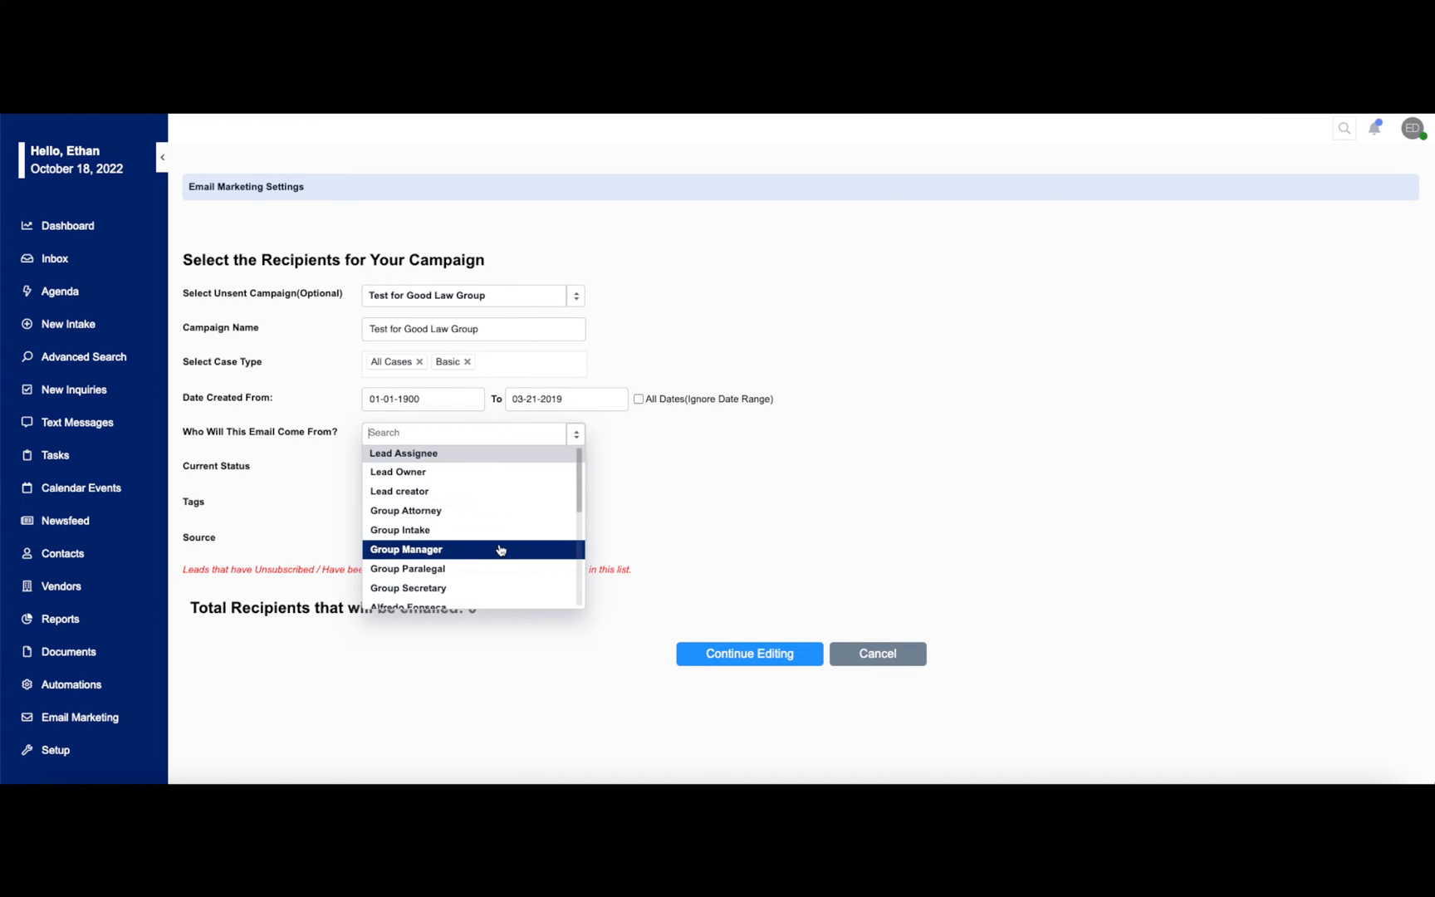
{"action": "mouse_move", "coordinate": [737, 460]}
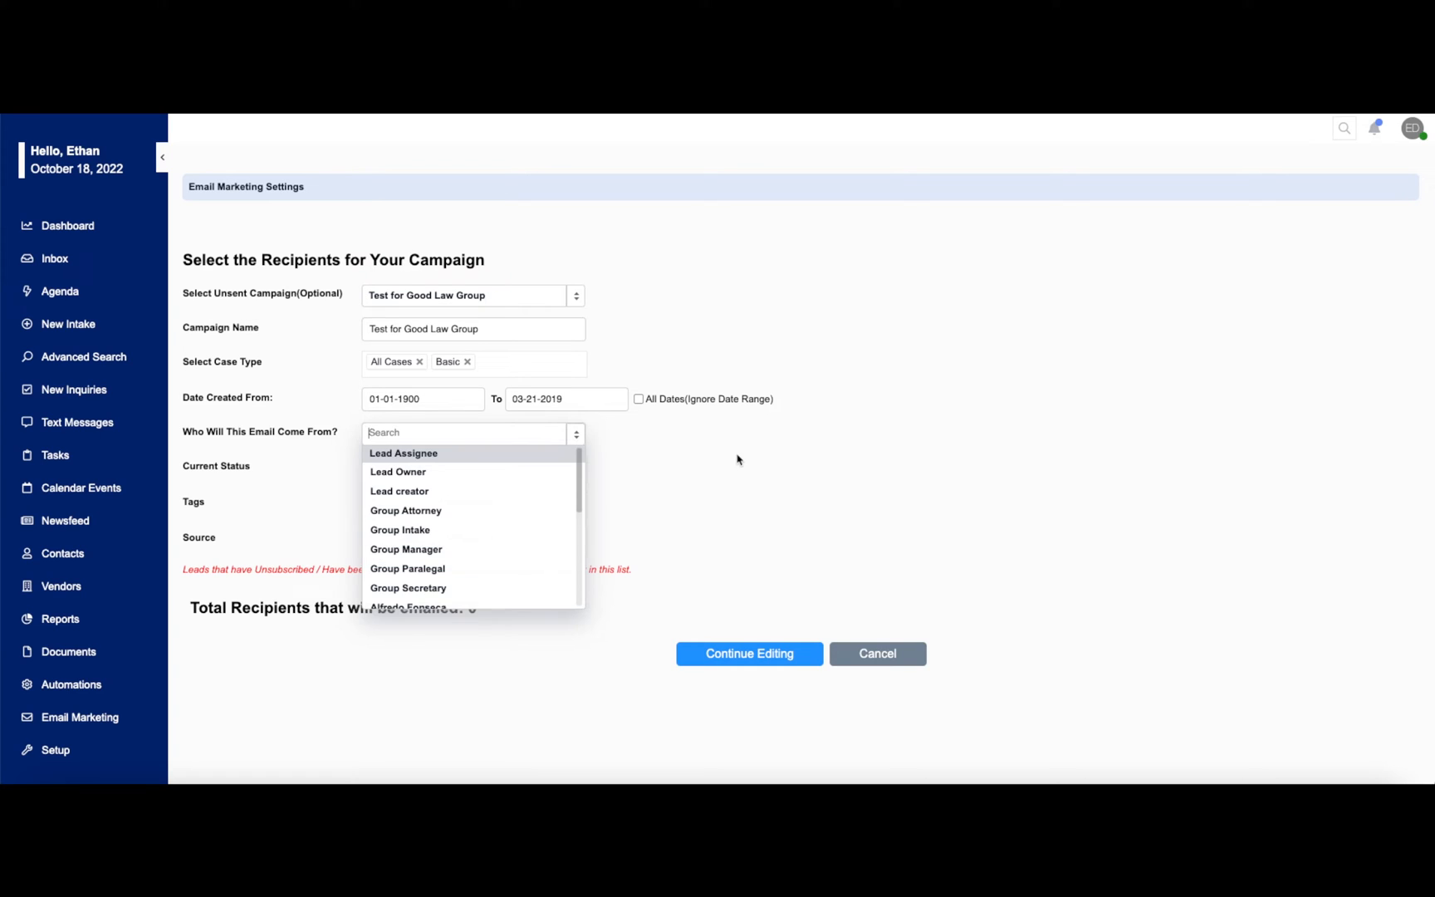
{"action": "left_click", "coordinate": [402, 454]}
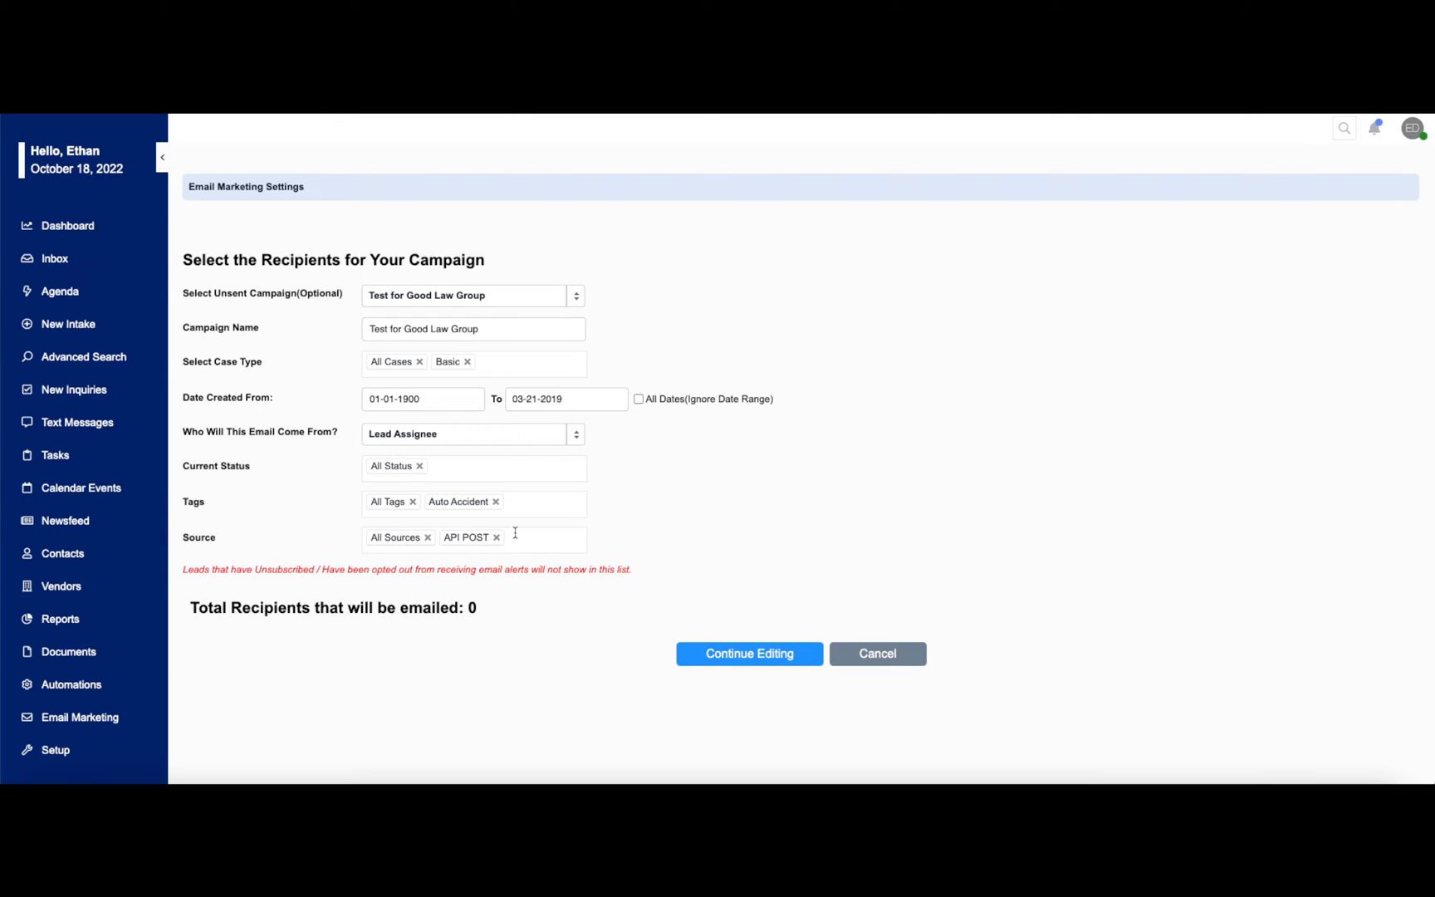
{"action": "mouse_move", "coordinate": [276, 616]}
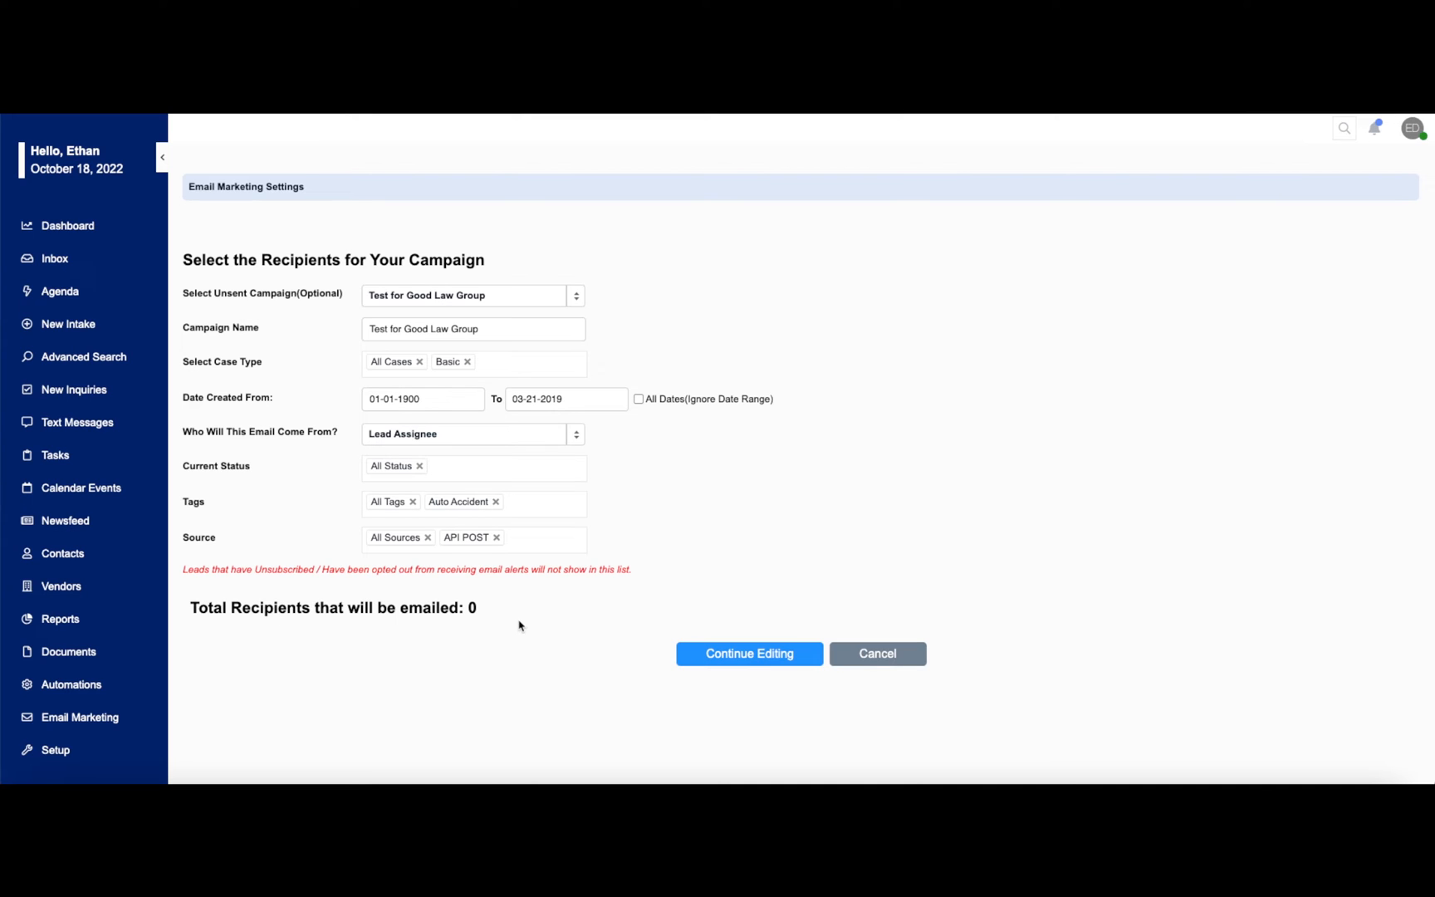
Step: Continue to the editor for 'Test for Good Law Group' and view the previous template content
{"action": "left_click", "coordinate": [750, 653]}
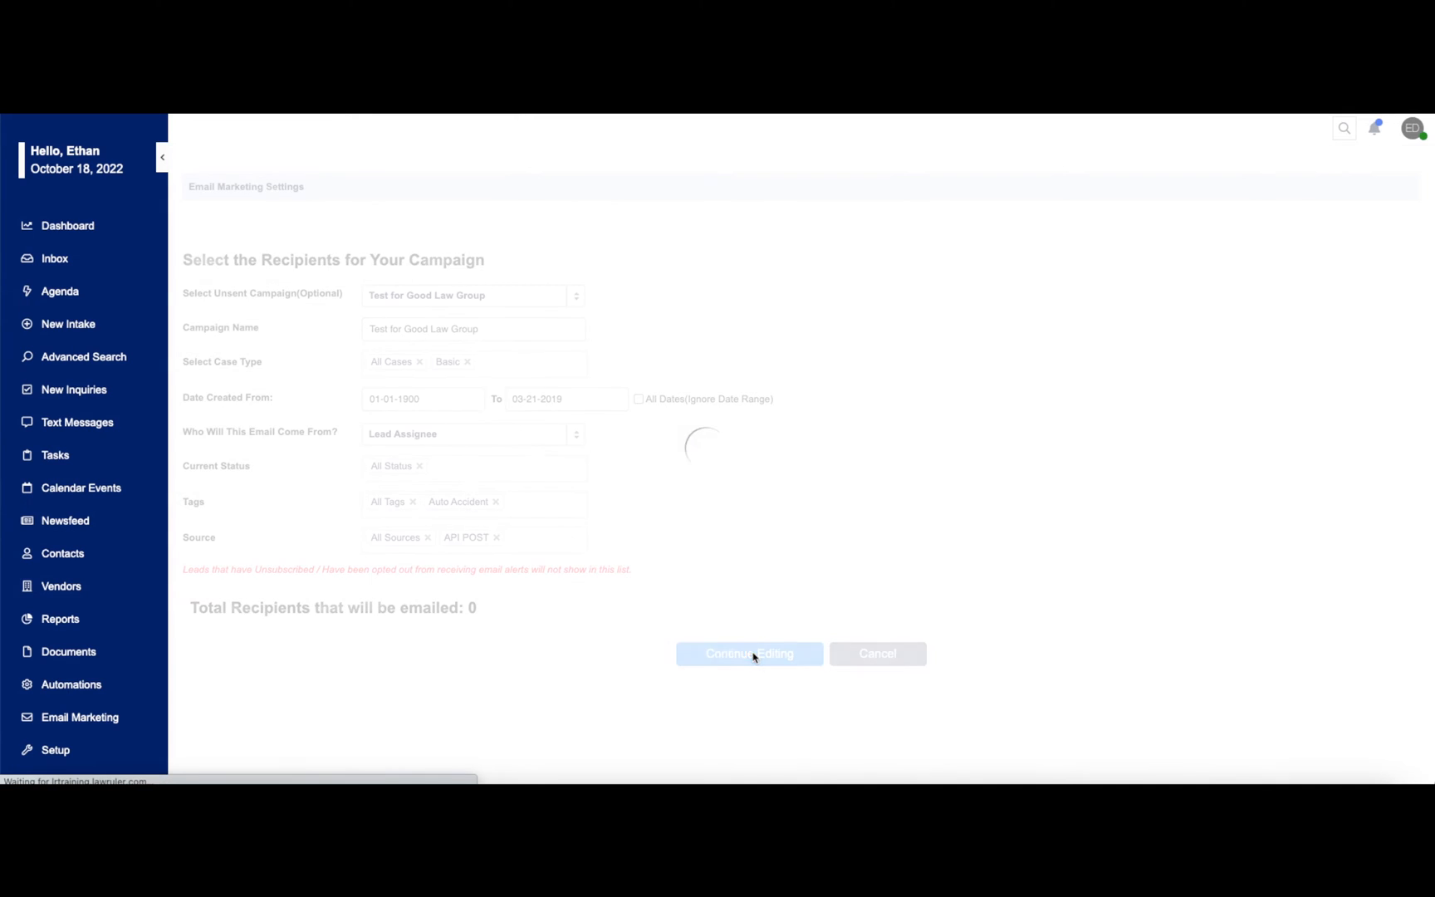
{"action": "left_click", "coordinate": [748, 653]}
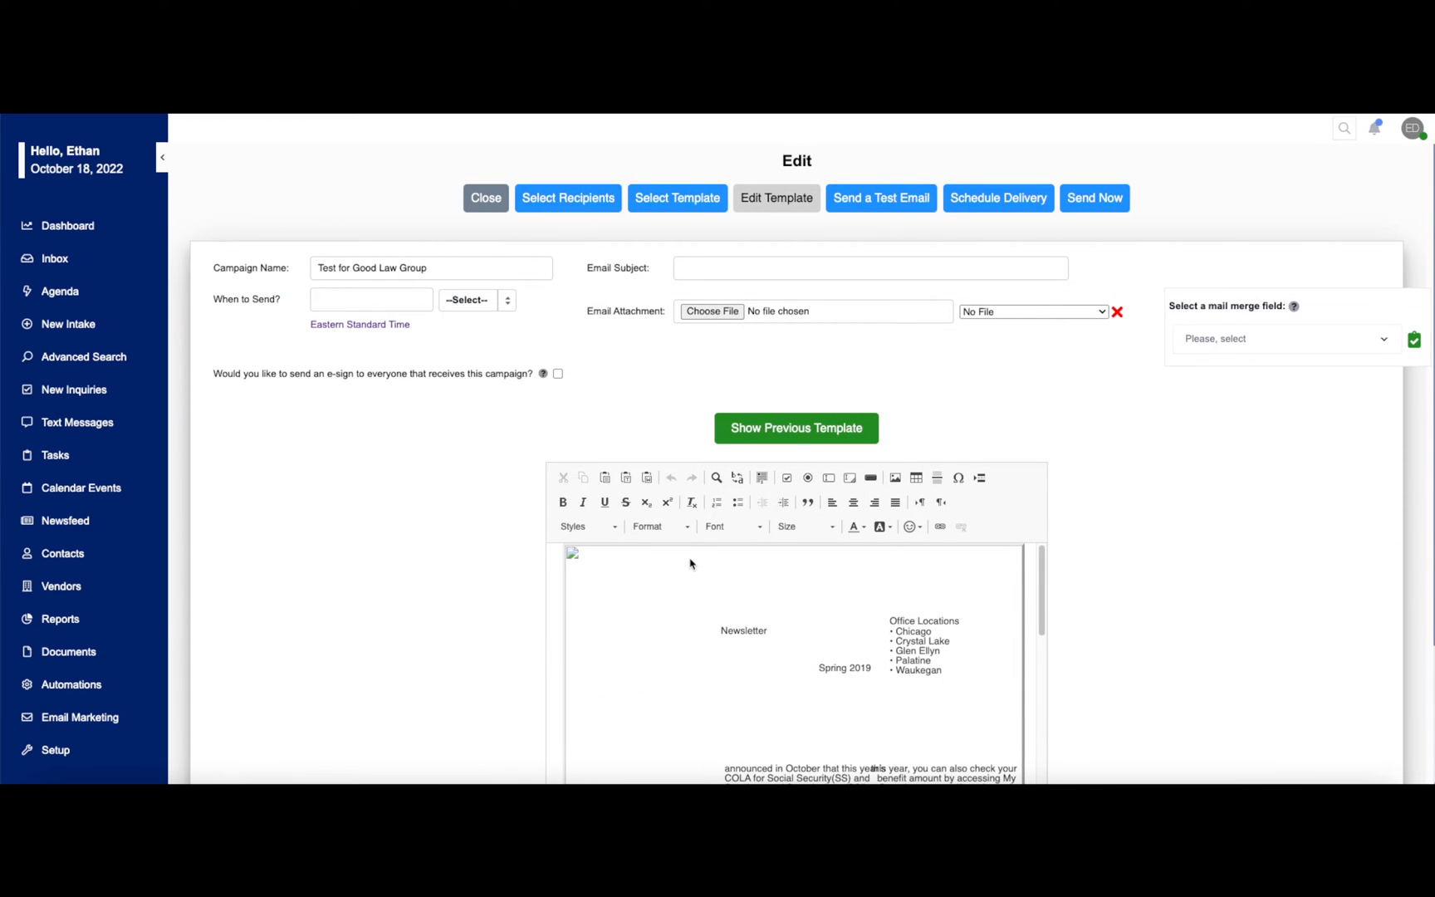
{"action": "mouse_move", "coordinate": [549, 565]}
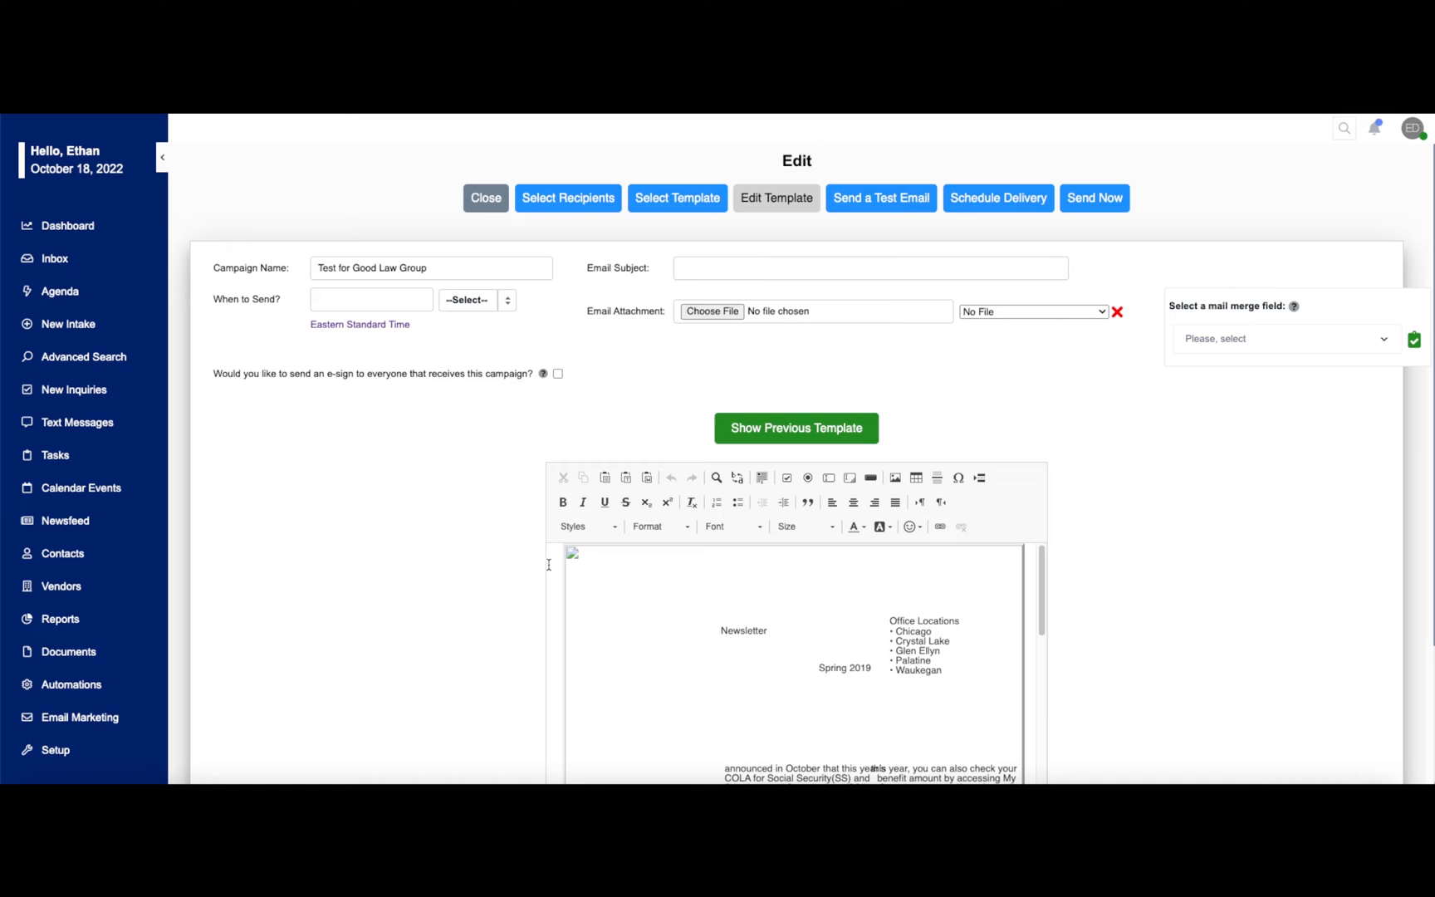
{"action": "mouse_move", "coordinate": [241, 281]}
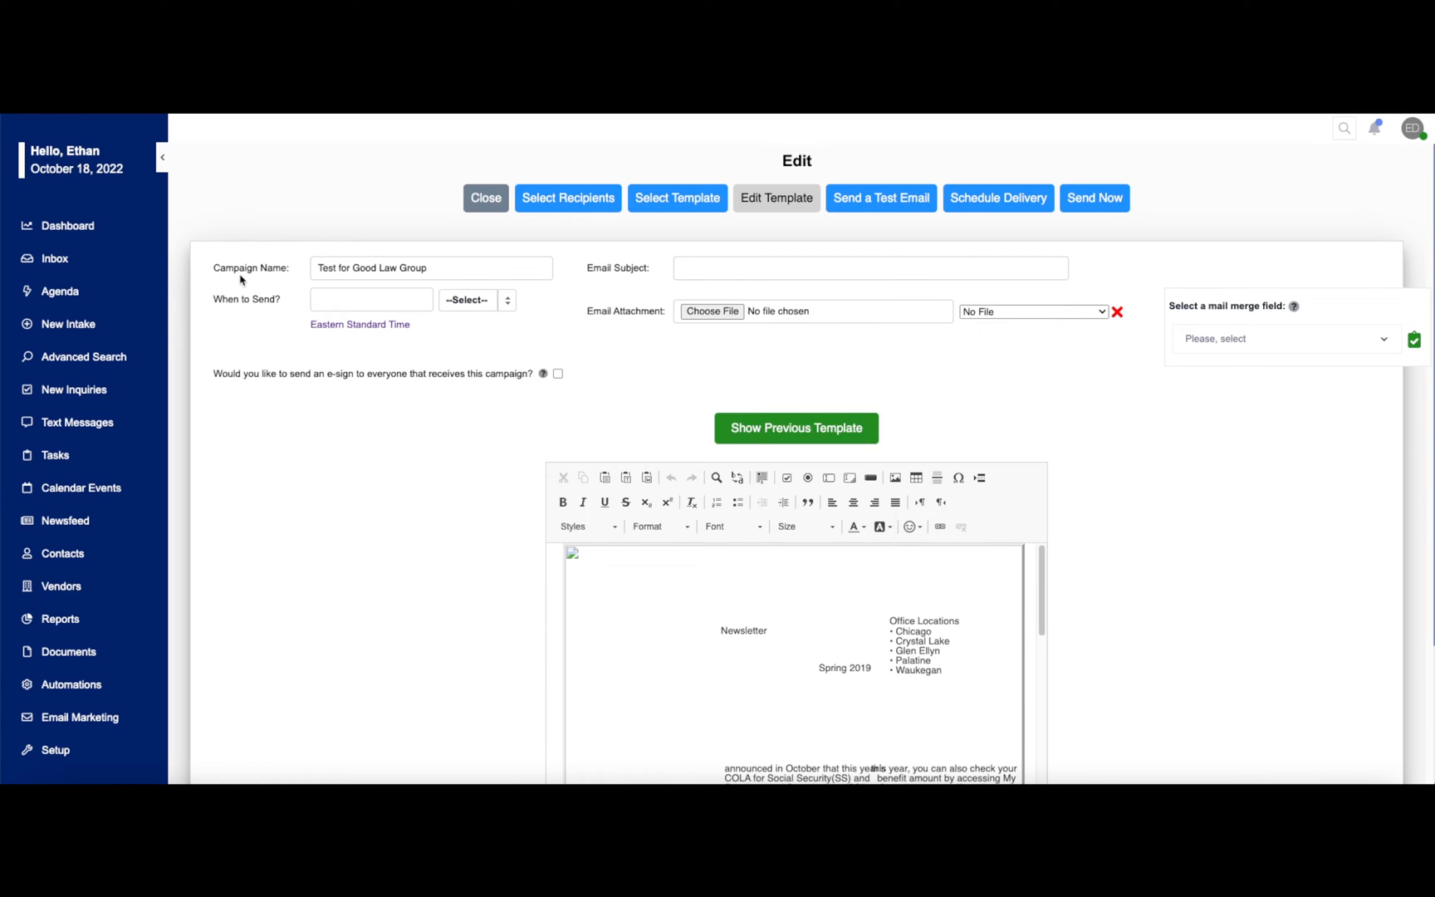
{"action": "mouse_move", "coordinate": [651, 293]}
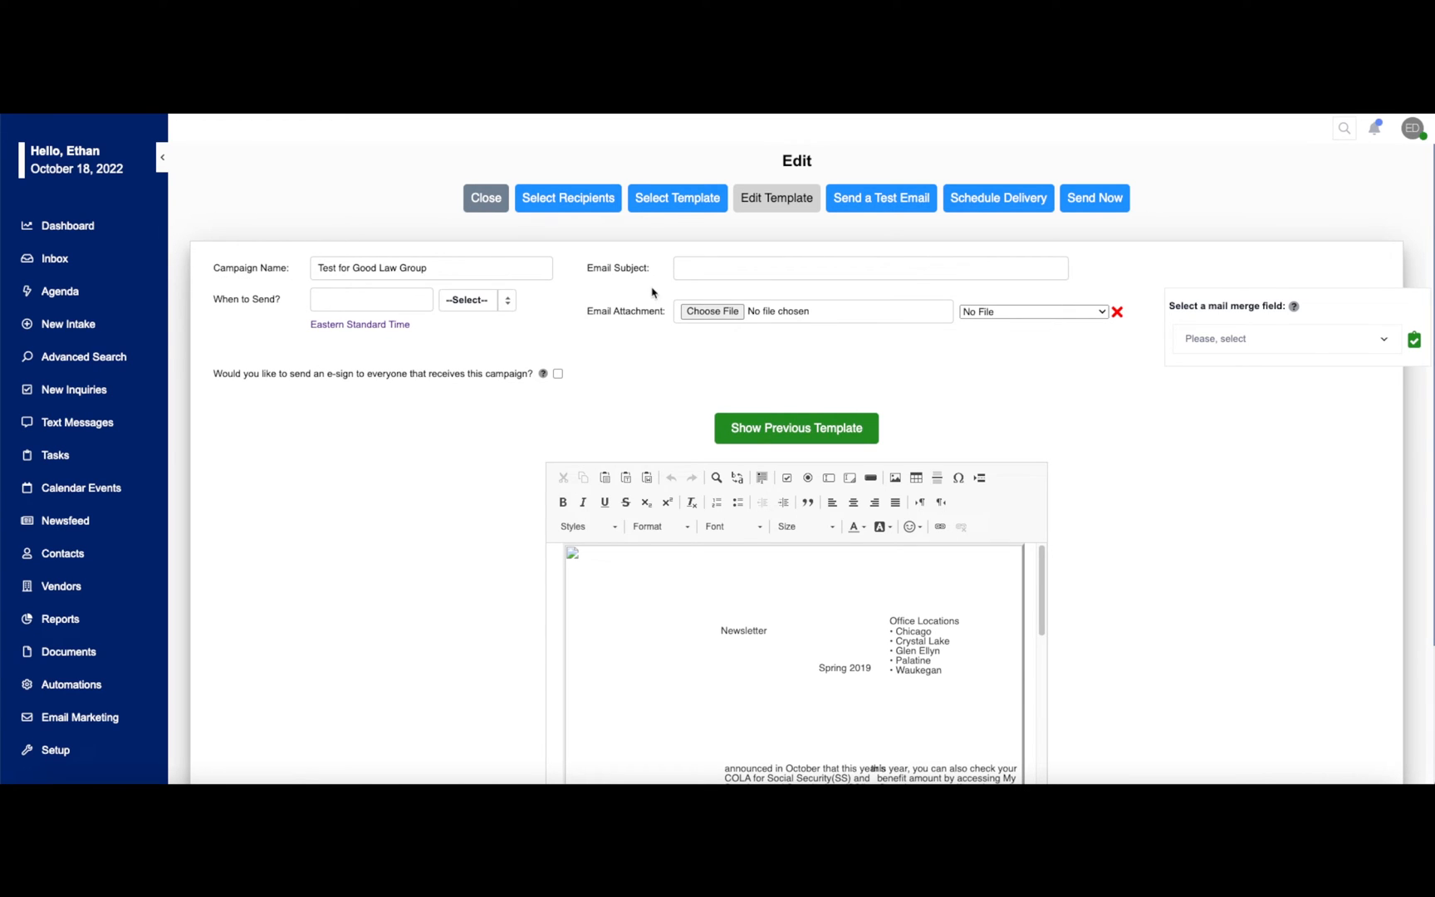
{"action": "mouse_move", "coordinate": [290, 309]}
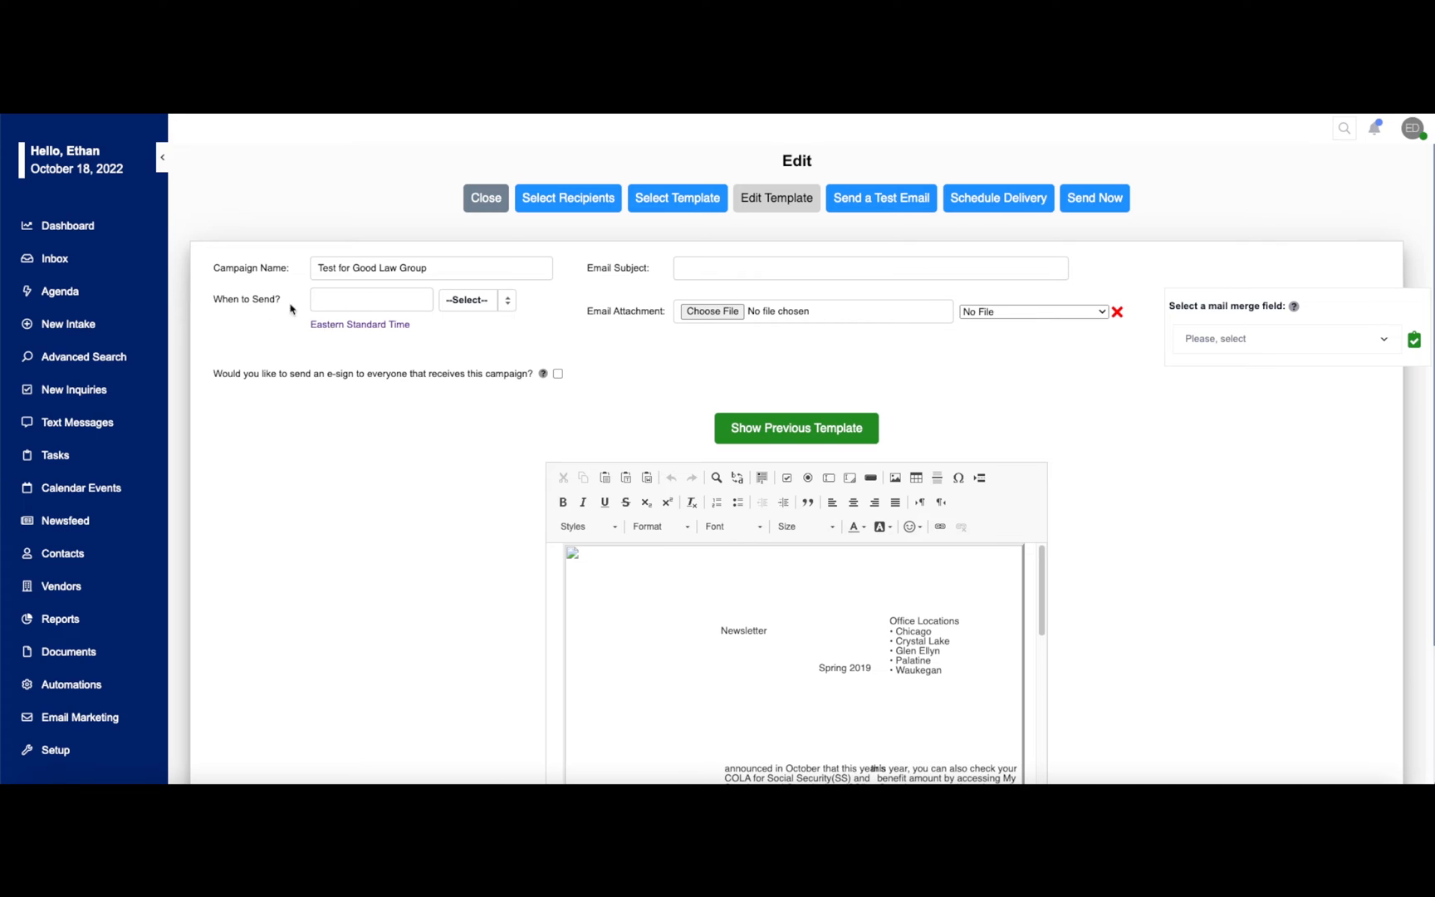
{"action": "mouse_move", "coordinate": [706, 336]}
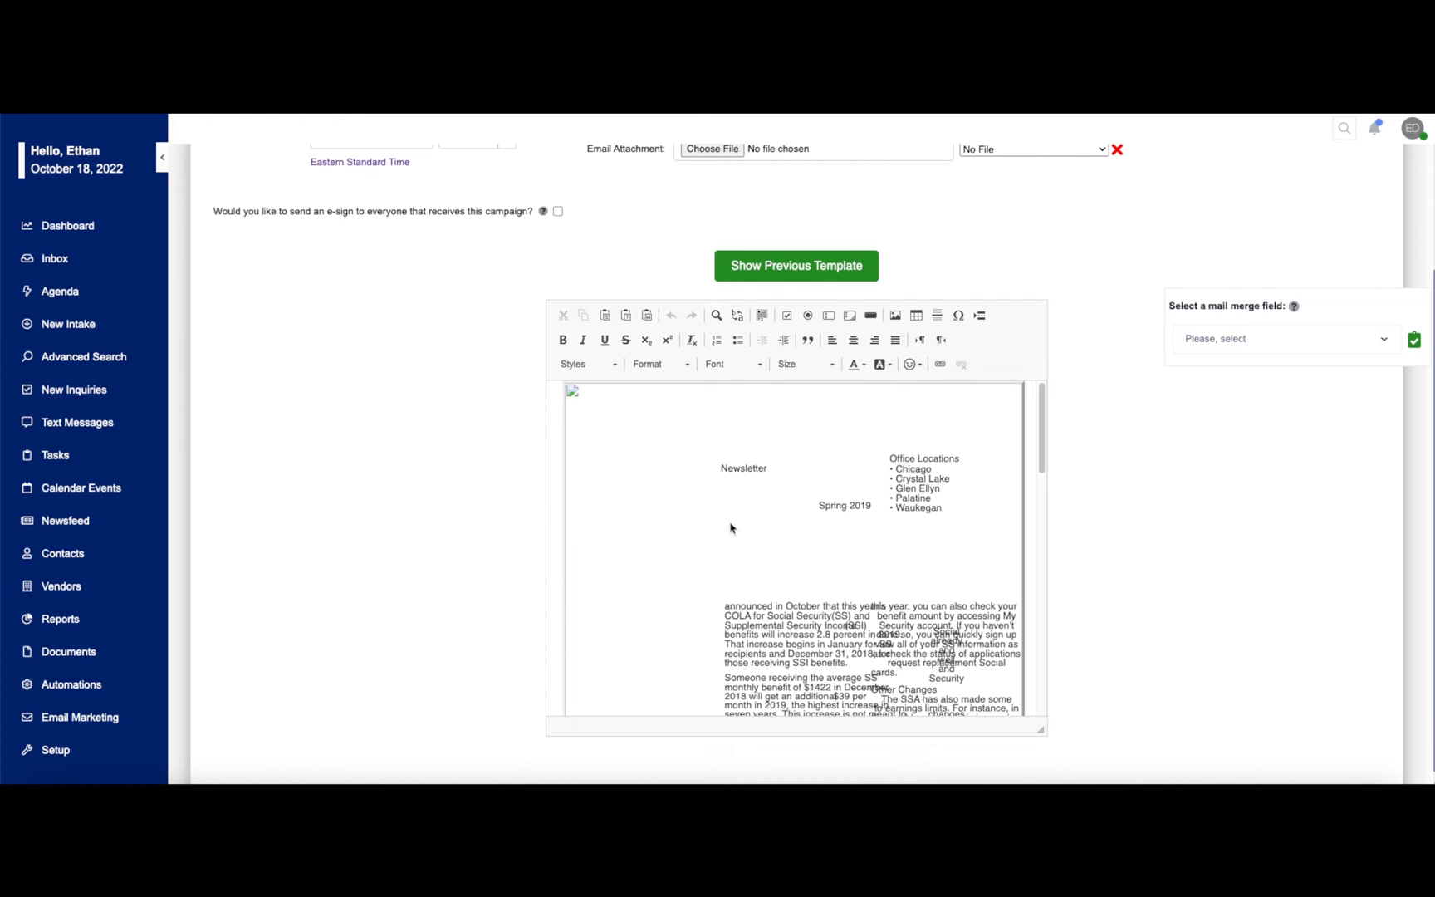
{"action": "mouse_move", "coordinate": [656, 261]}
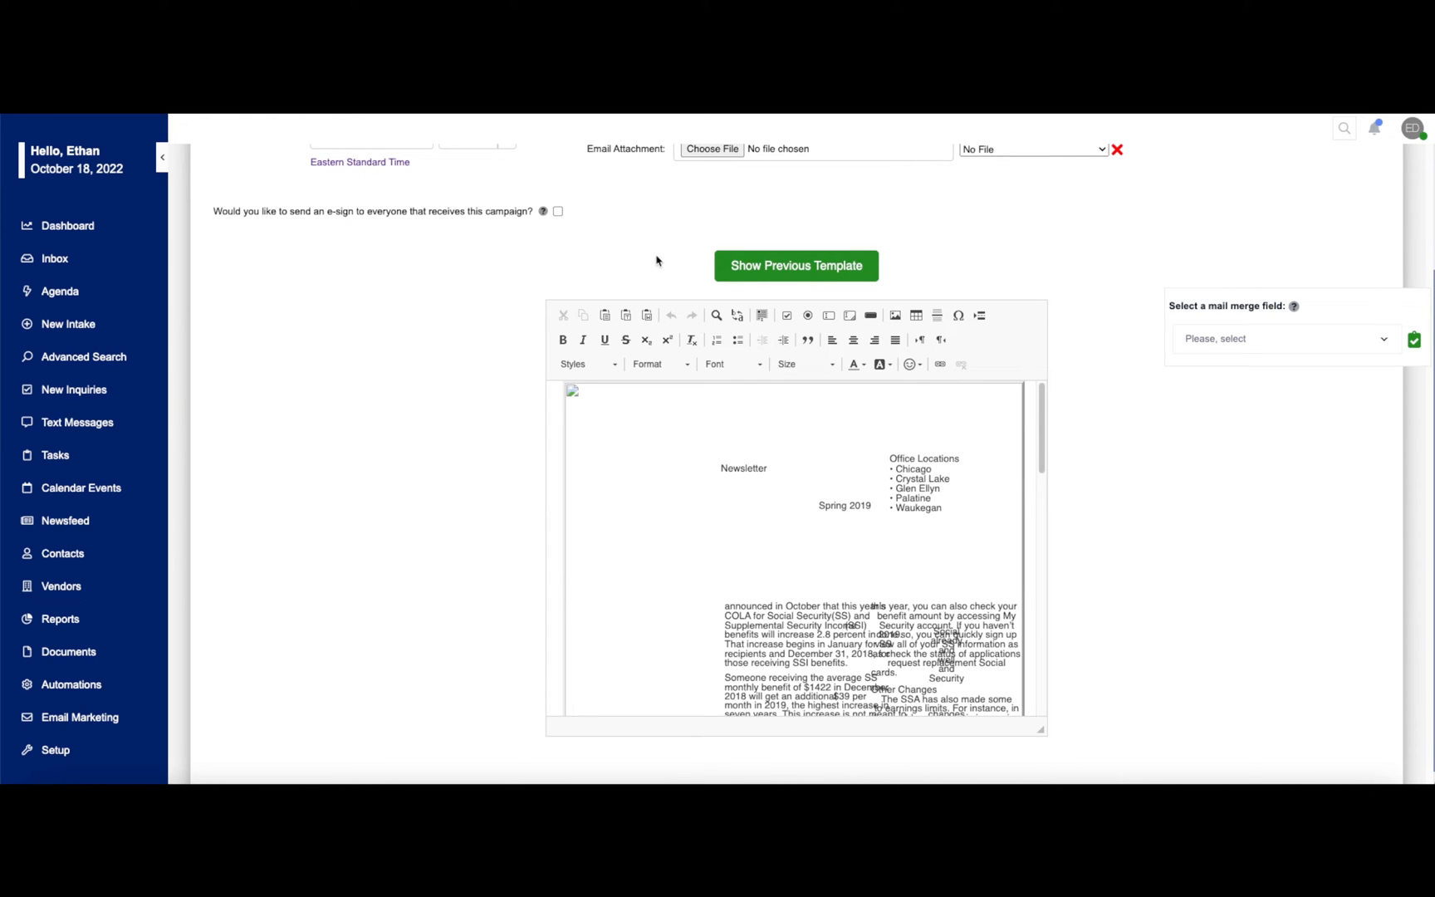
{"action": "left_click", "coordinate": [794, 266]}
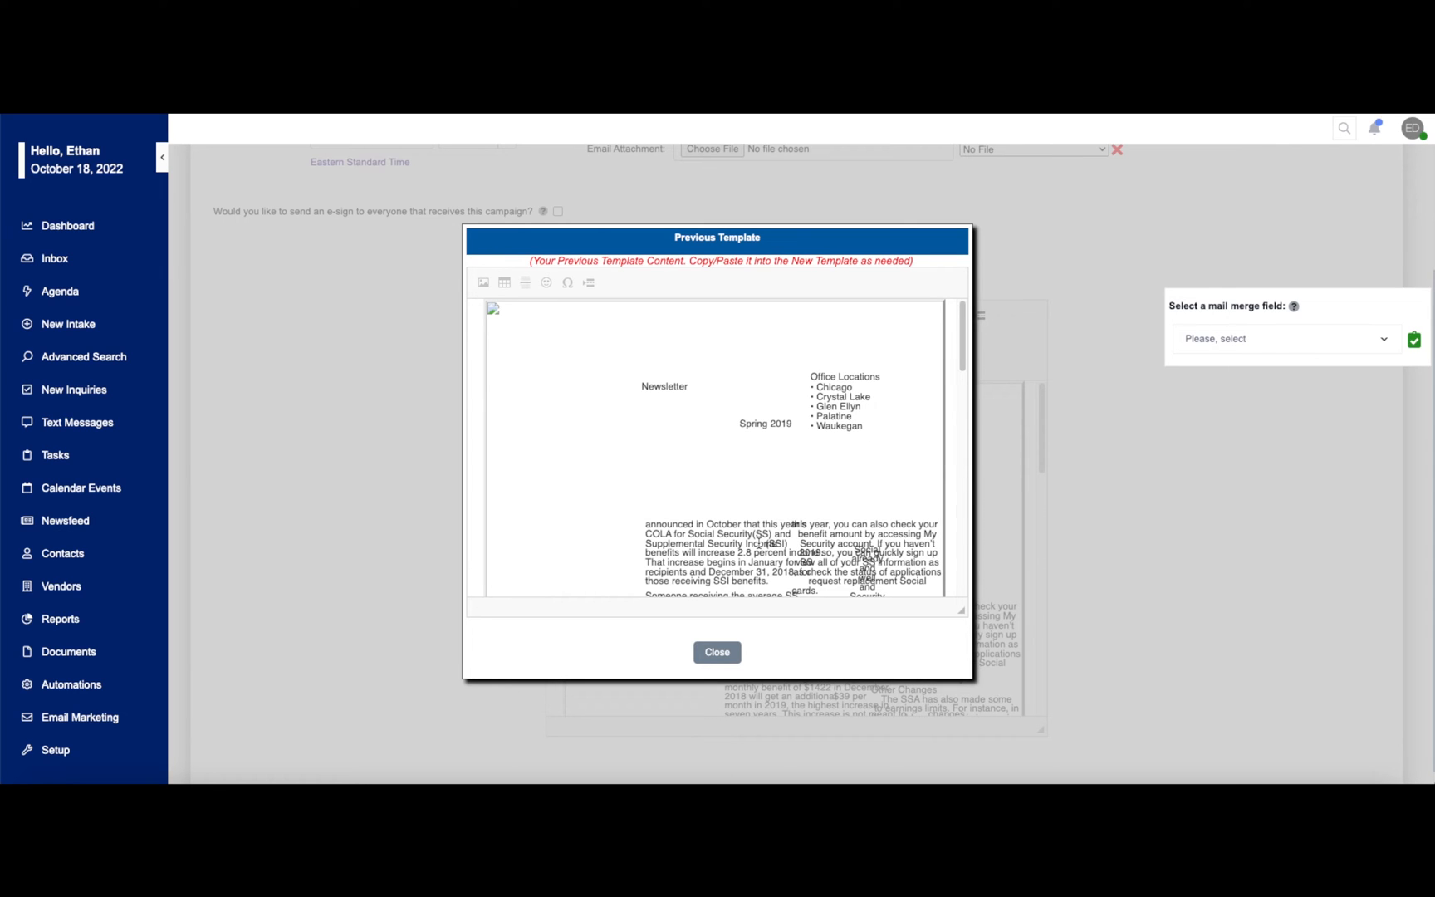
Step: Close the Previous Template preview and return to the top of the campaign Edit page
{"action": "left_click", "coordinate": [716, 652]}
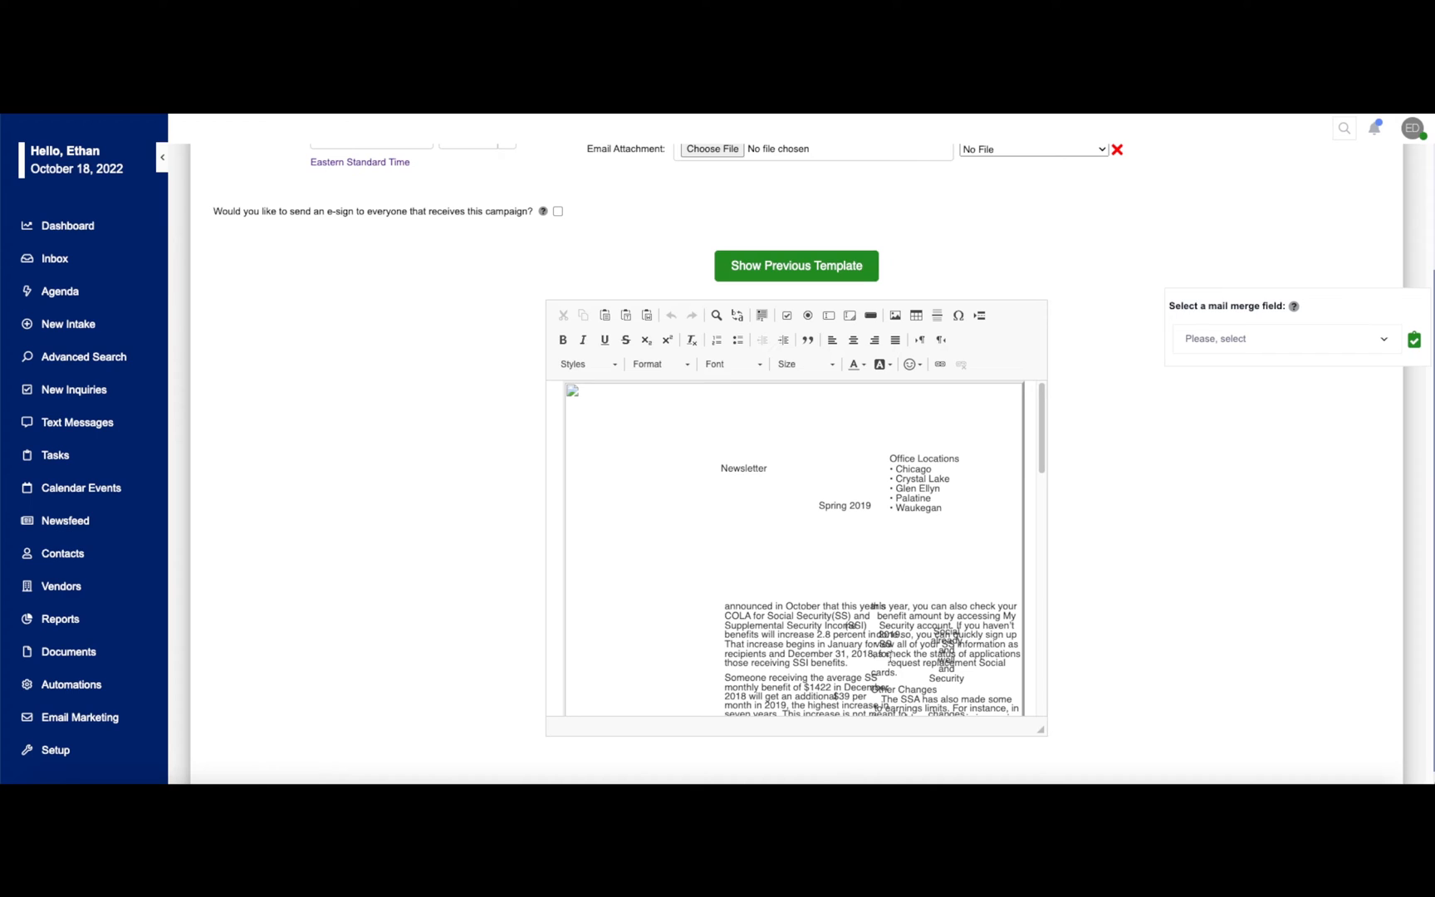
{"action": "mouse_move", "coordinate": [794, 552]}
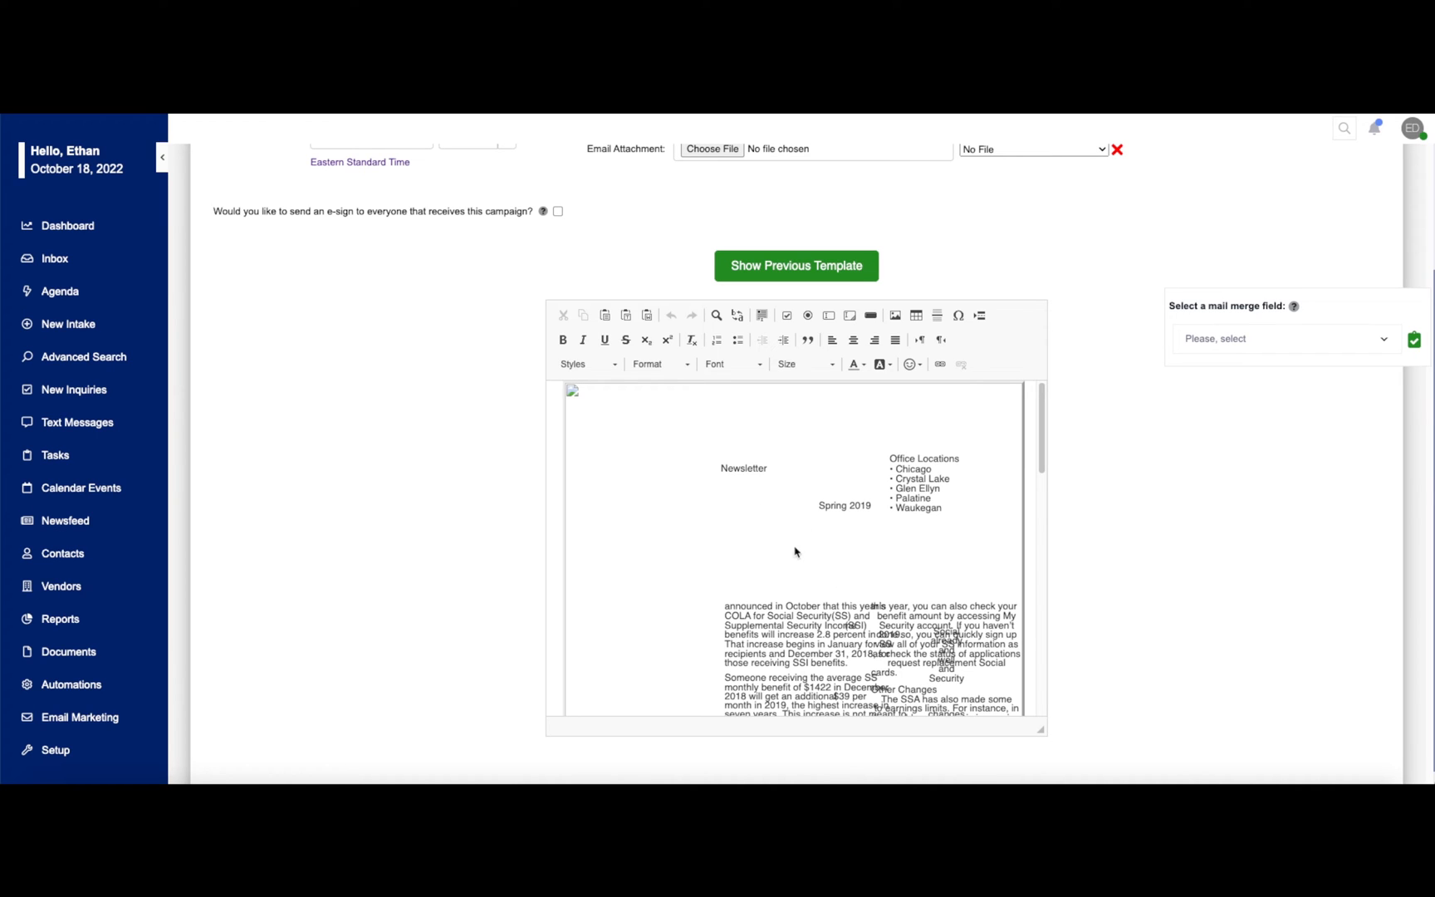
{"action": "mouse_move", "coordinate": [781, 528]}
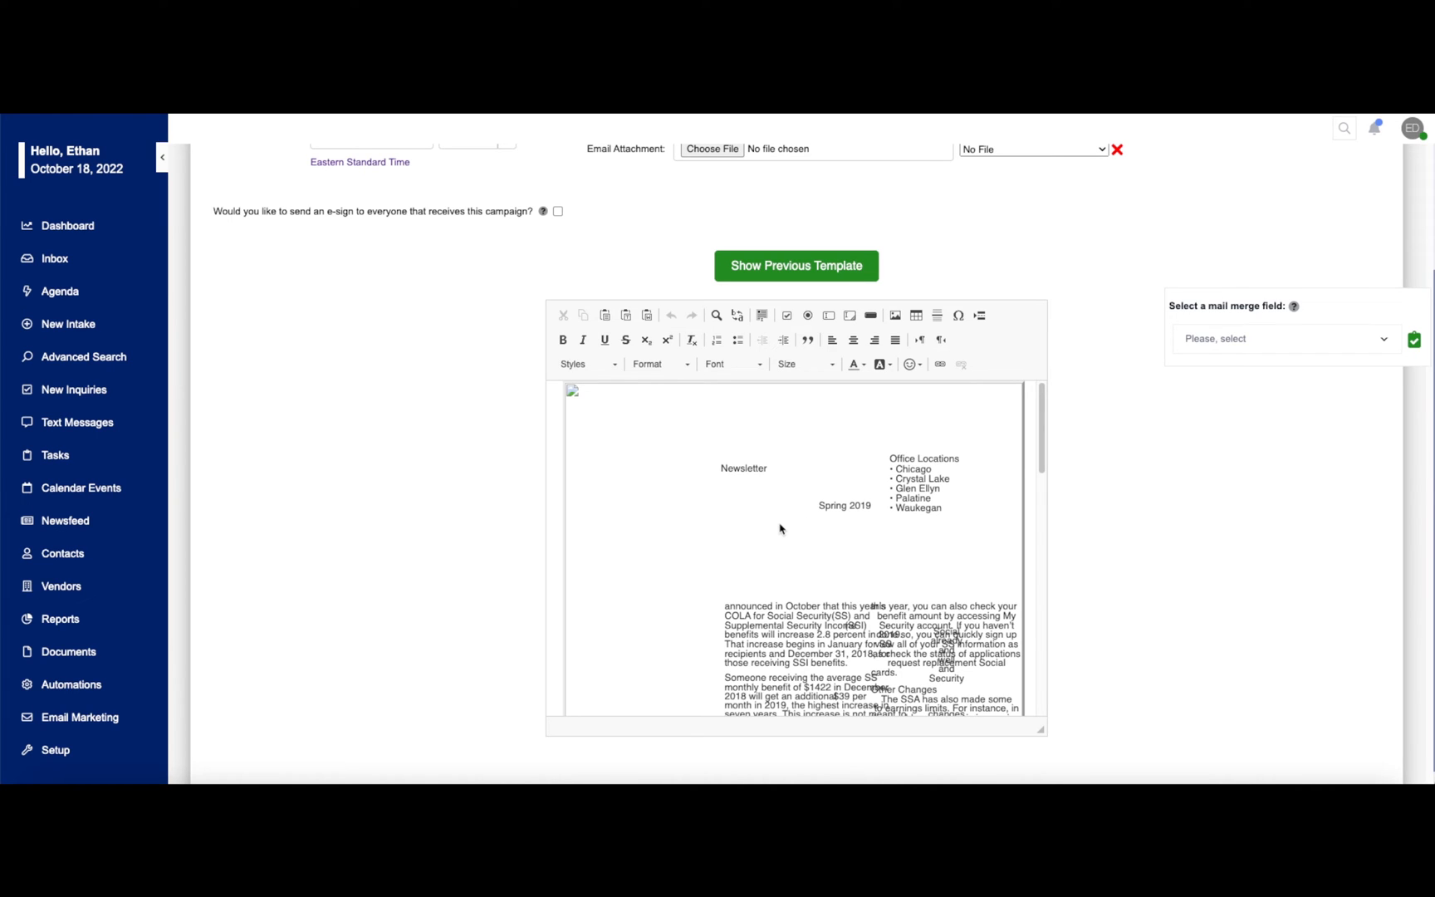
{"action": "scroll", "scroll_direction": "up", "scroll_amount": 3}
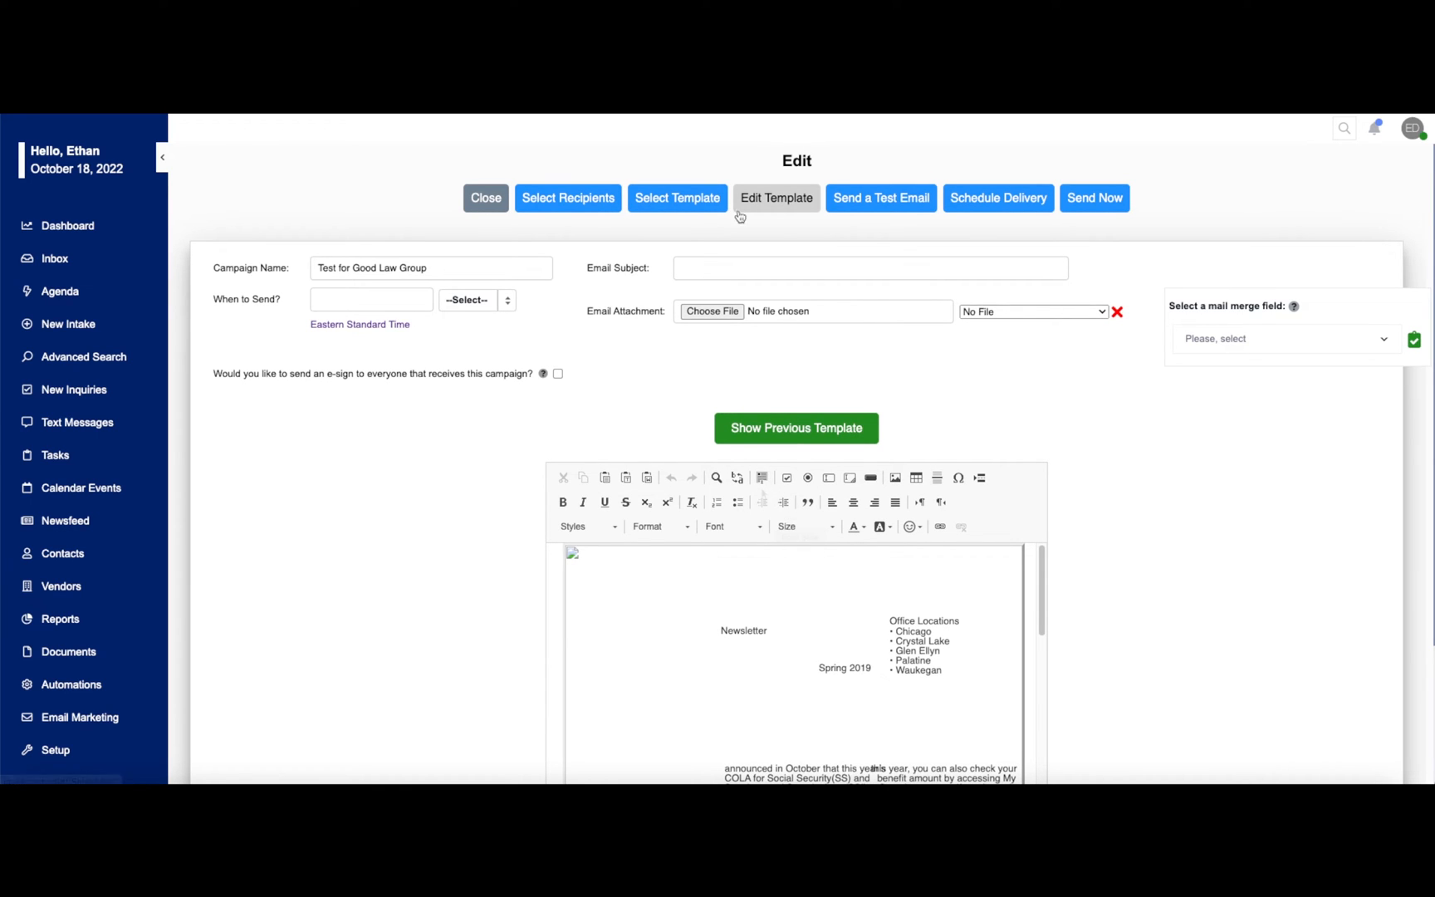
{"action": "mouse_move", "coordinate": [776, 222]}
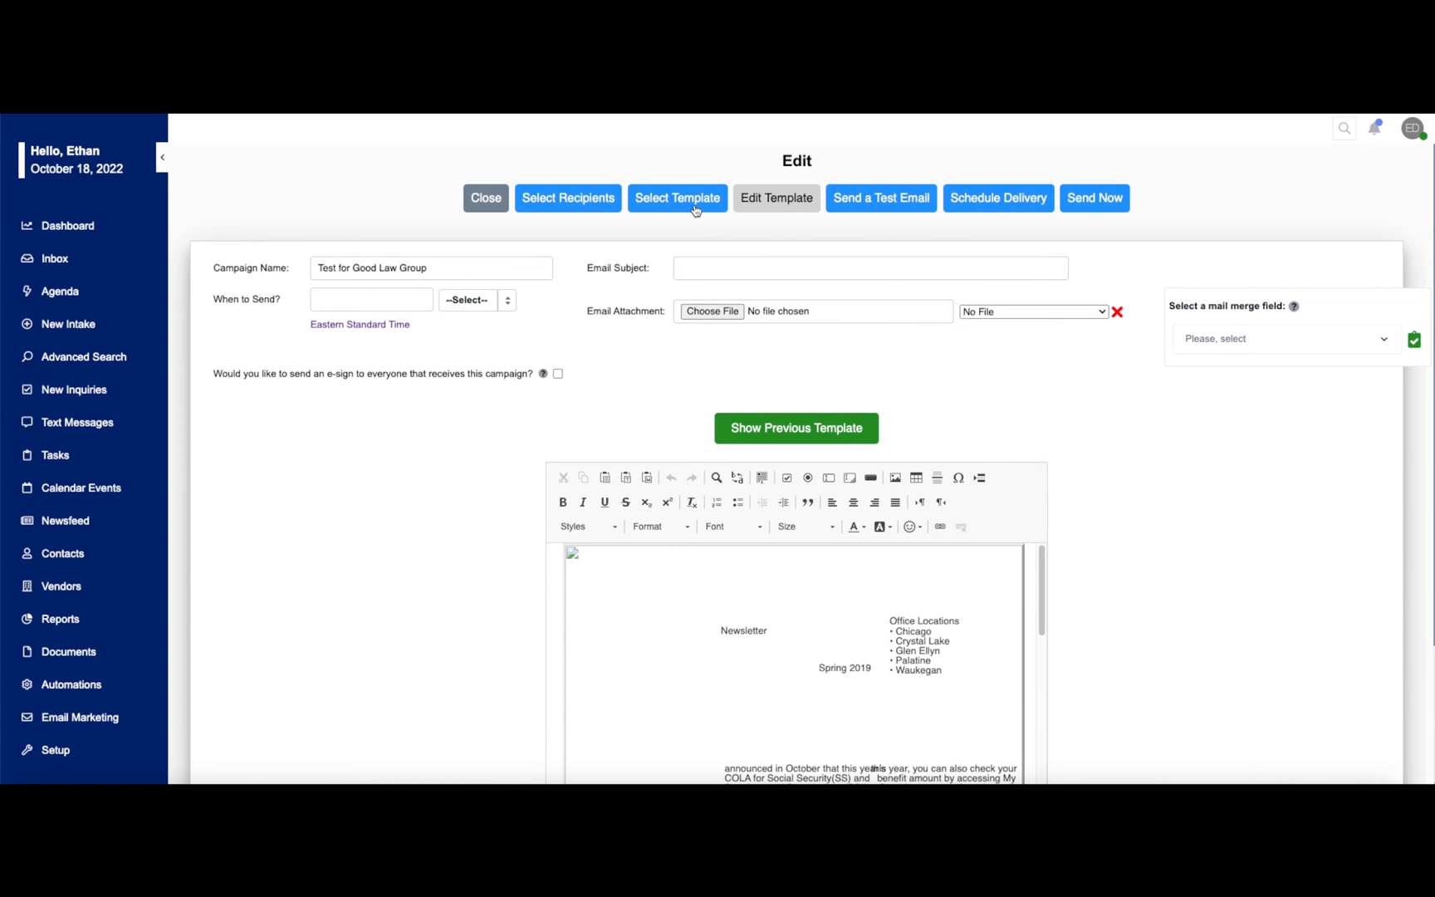
{"action": "left_click", "coordinate": [678, 198]}
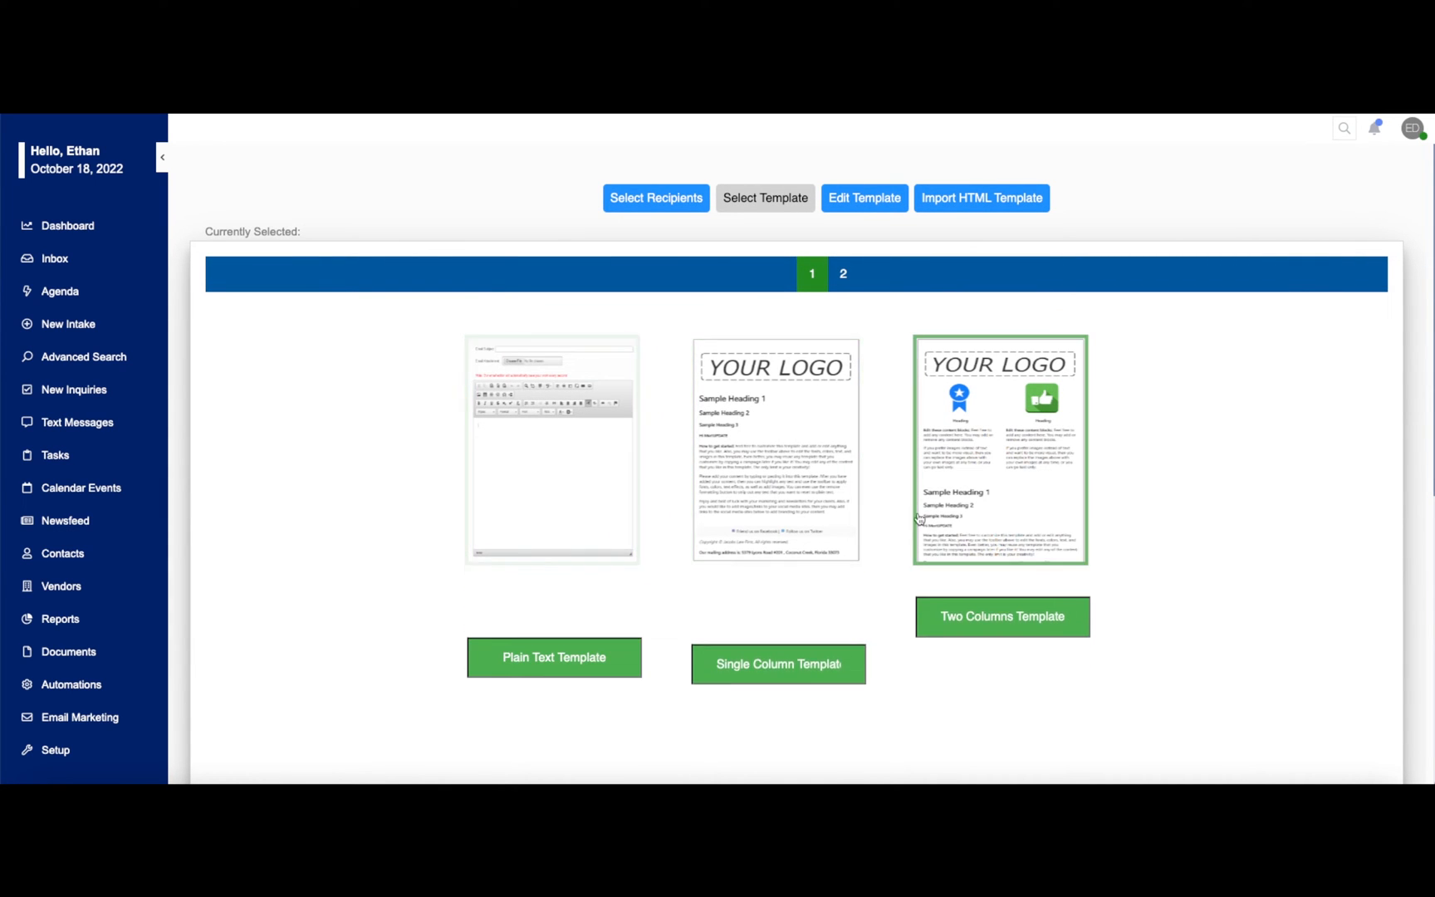
{"action": "scroll", "scroll_direction": "down", "scroll_amount": 3}
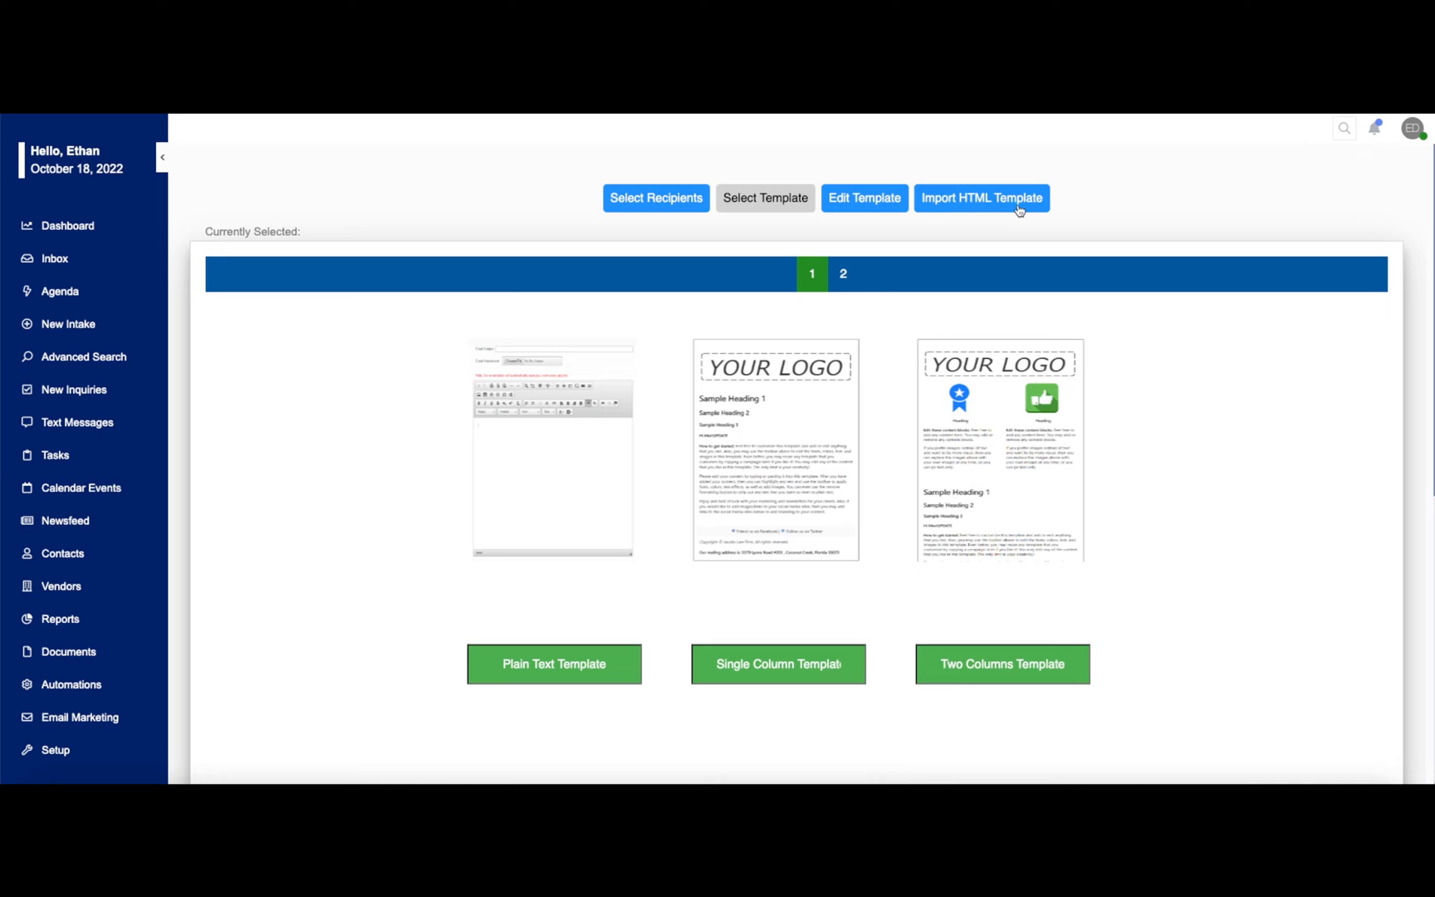
{"action": "left_click", "coordinate": [980, 198]}
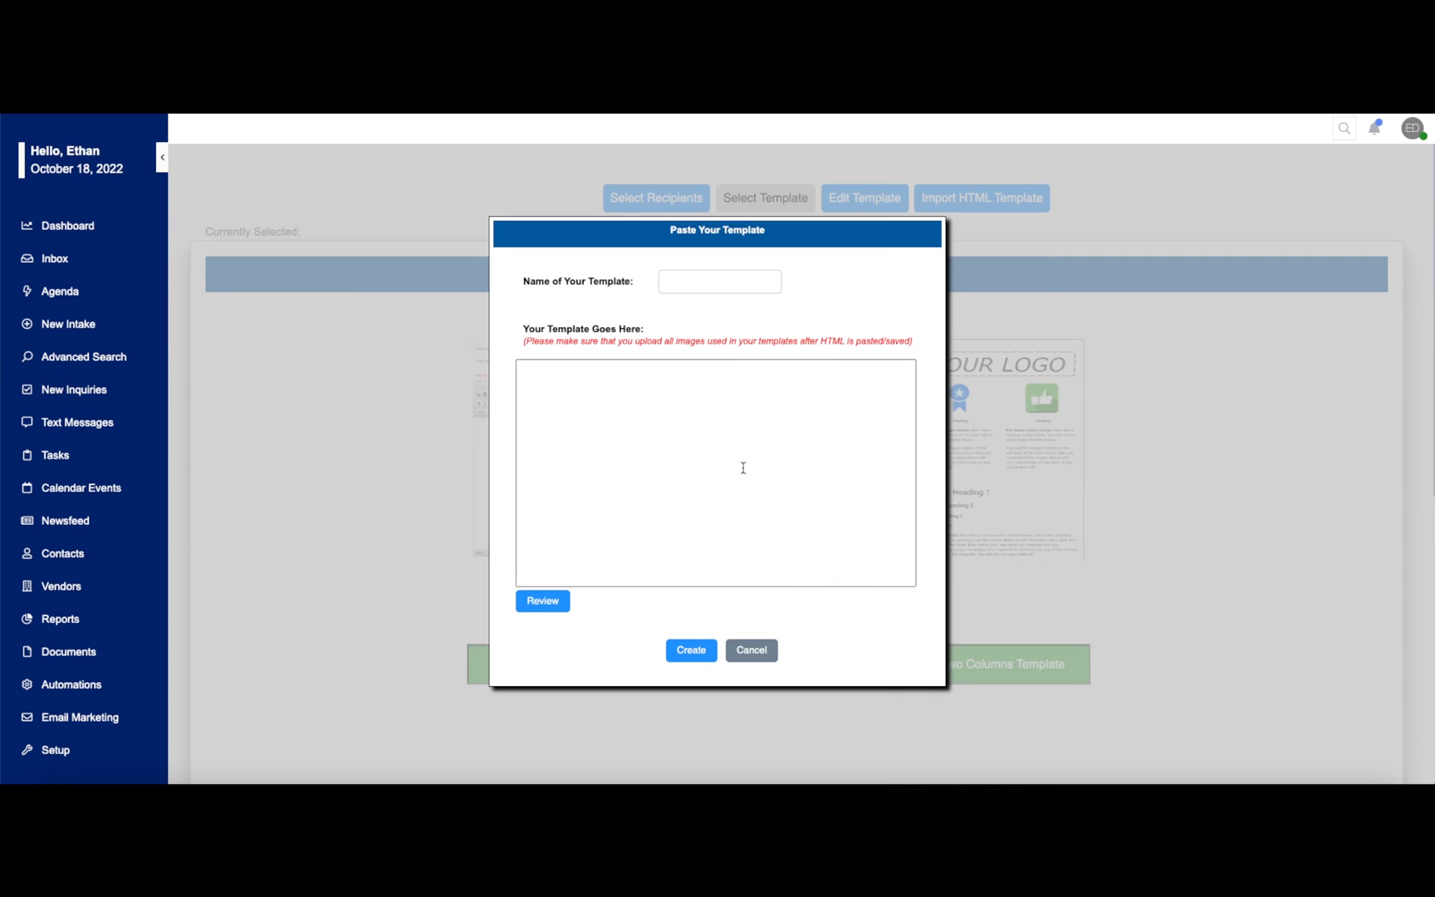
{"action": "mouse_move", "coordinate": [624, 505]}
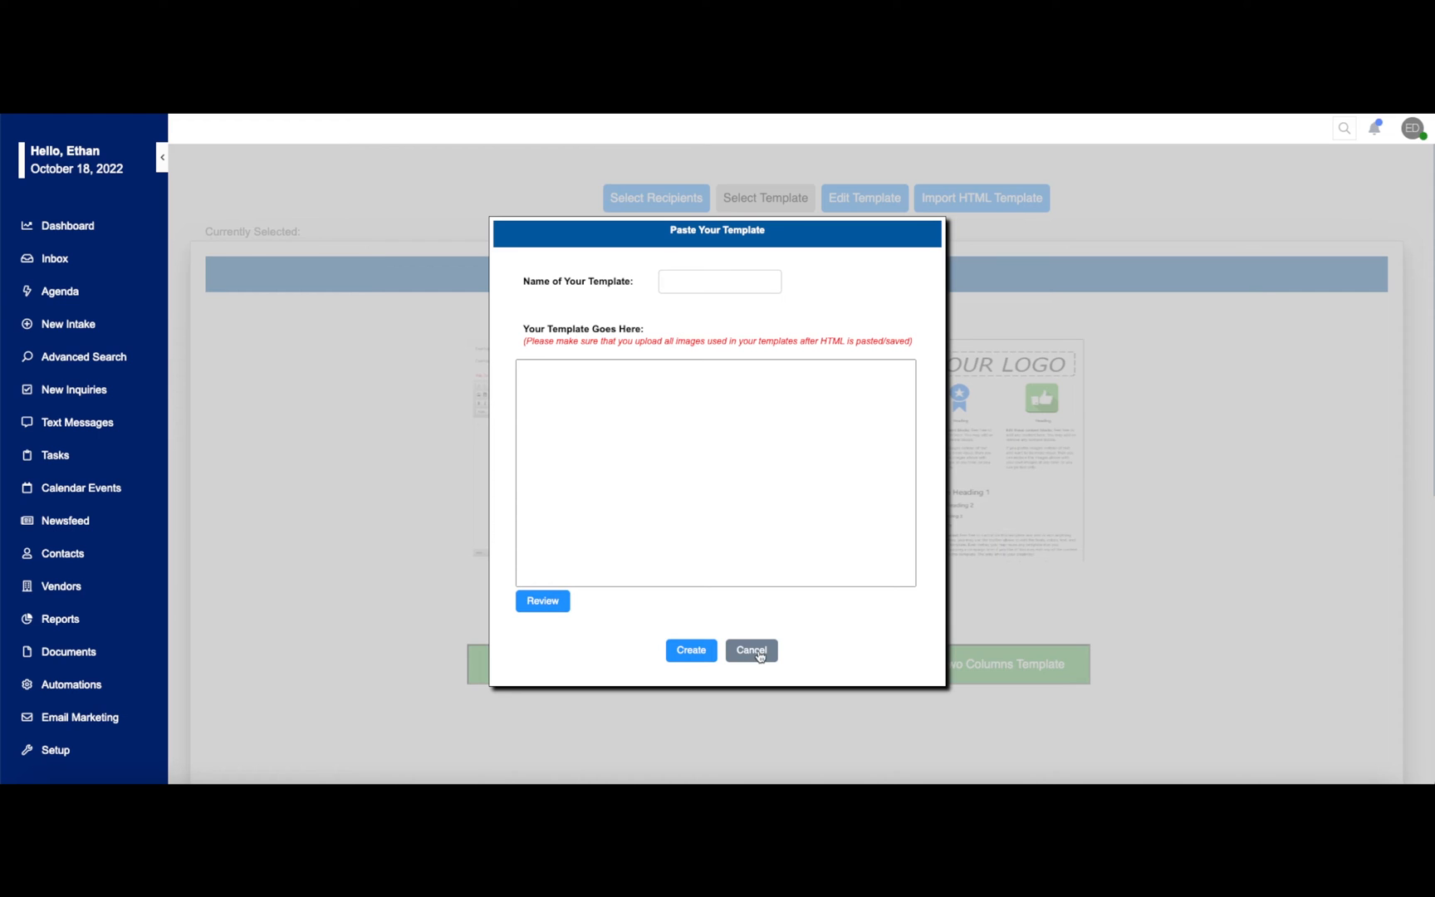
{"action": "left_click", "coordinate": [751, 650]}
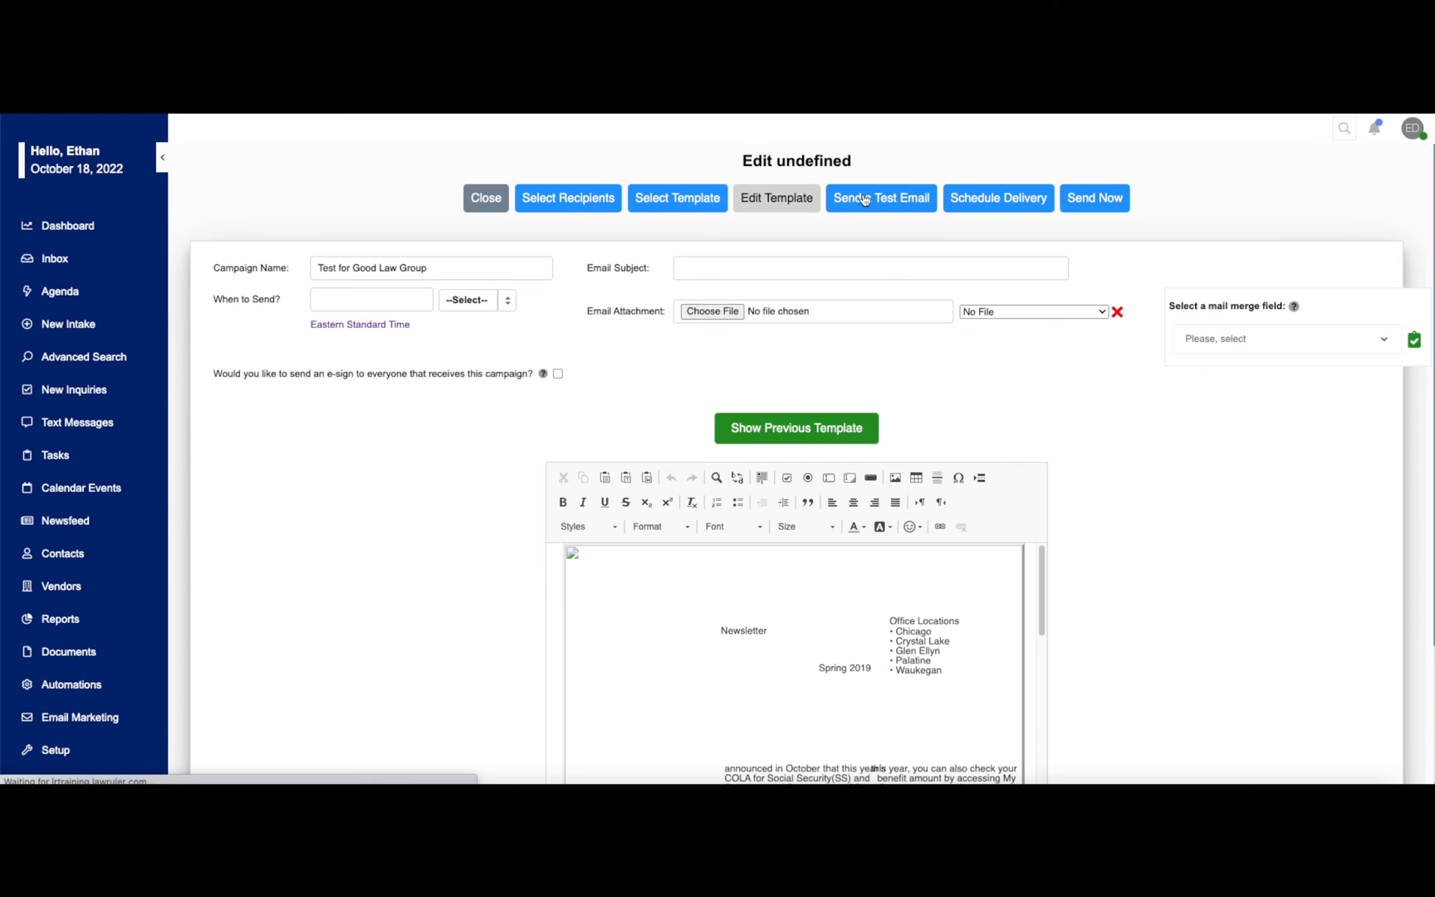
{"action": "left_click", "coordinate": [677, 197]}
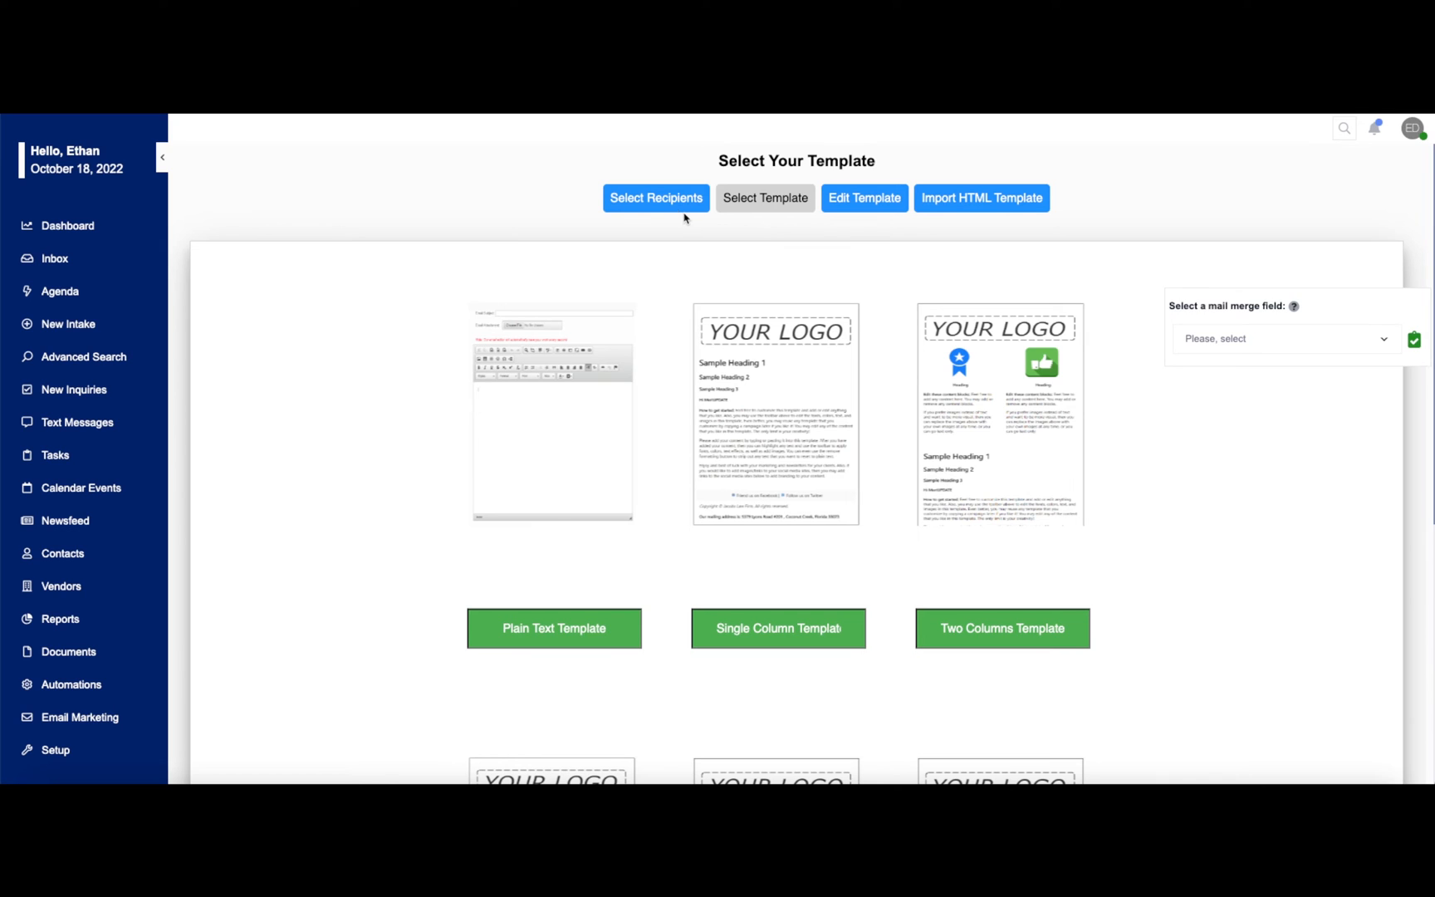
{"action": "left_click", "coordinate": [656, 197]}
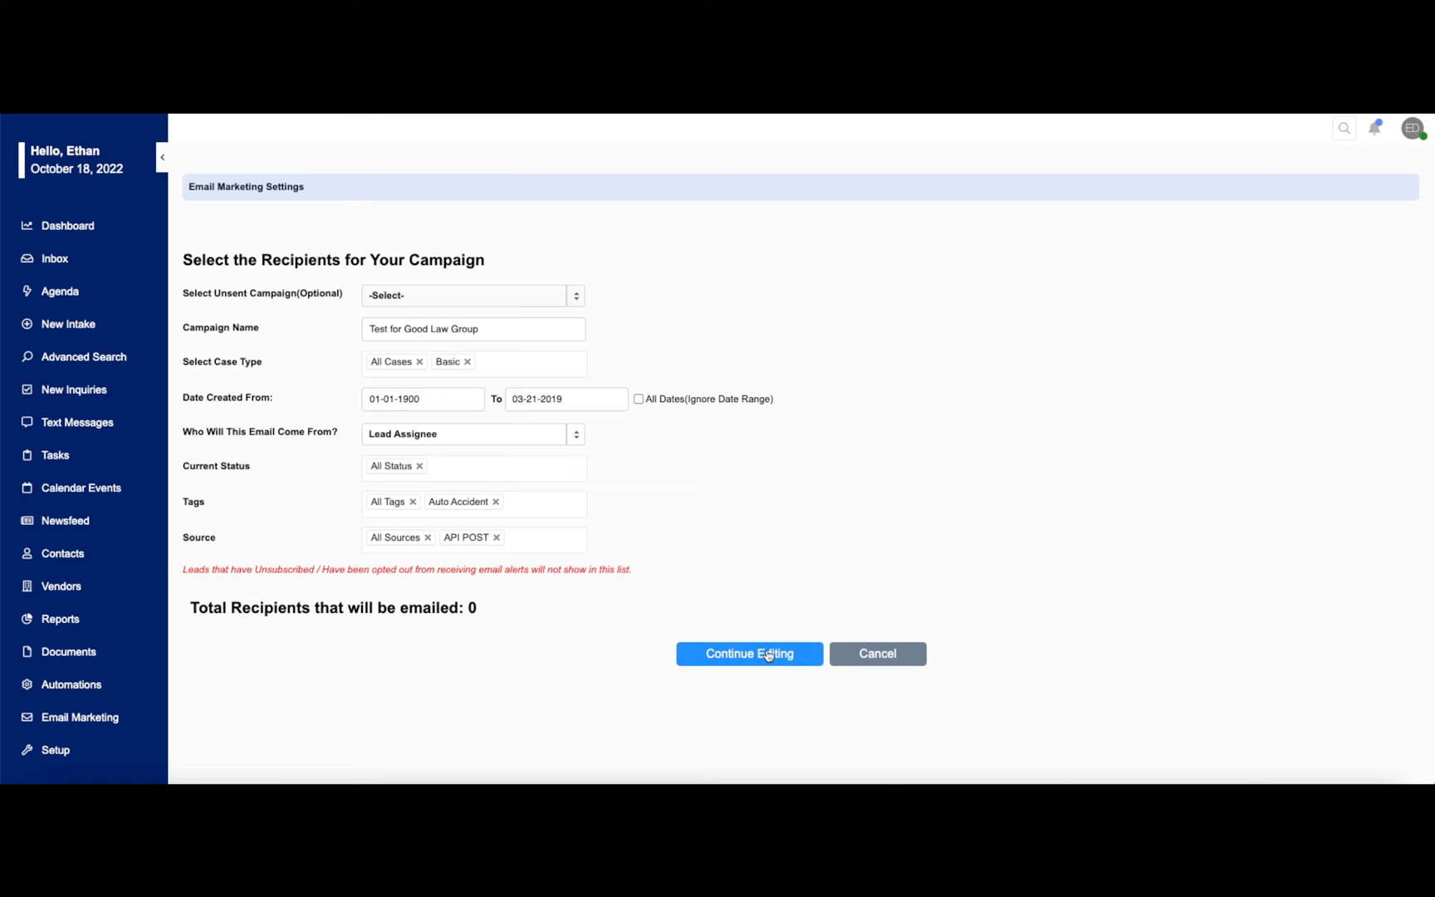
{"action": "left_click", "coordinate": [748, 652]}
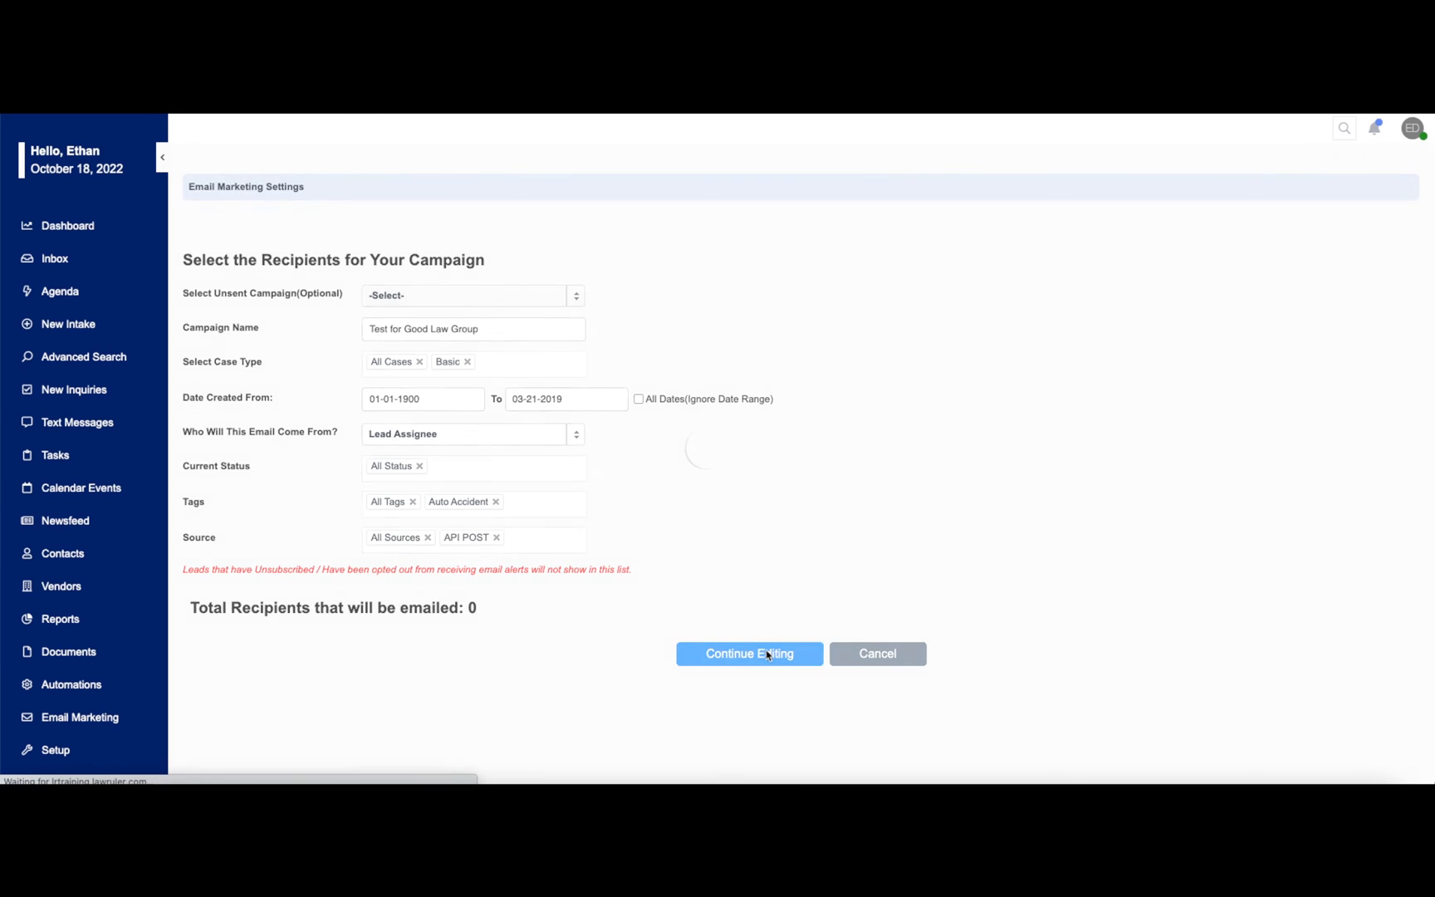
{"action": "left_click", "coordinate": [749, 652]}
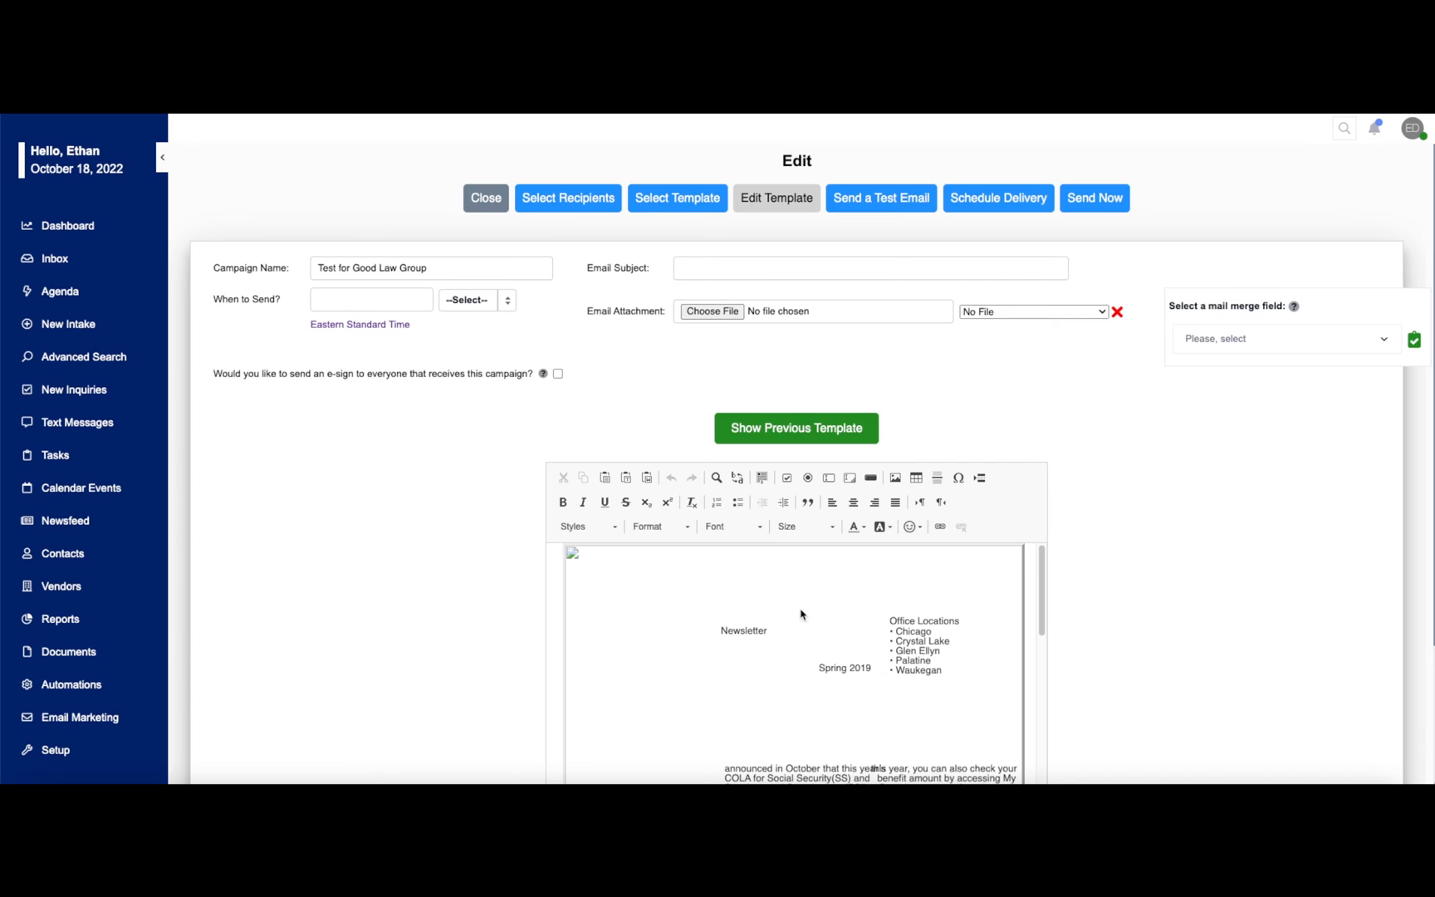
{"action": "mouse_move", "coordinate": [881, 203]}
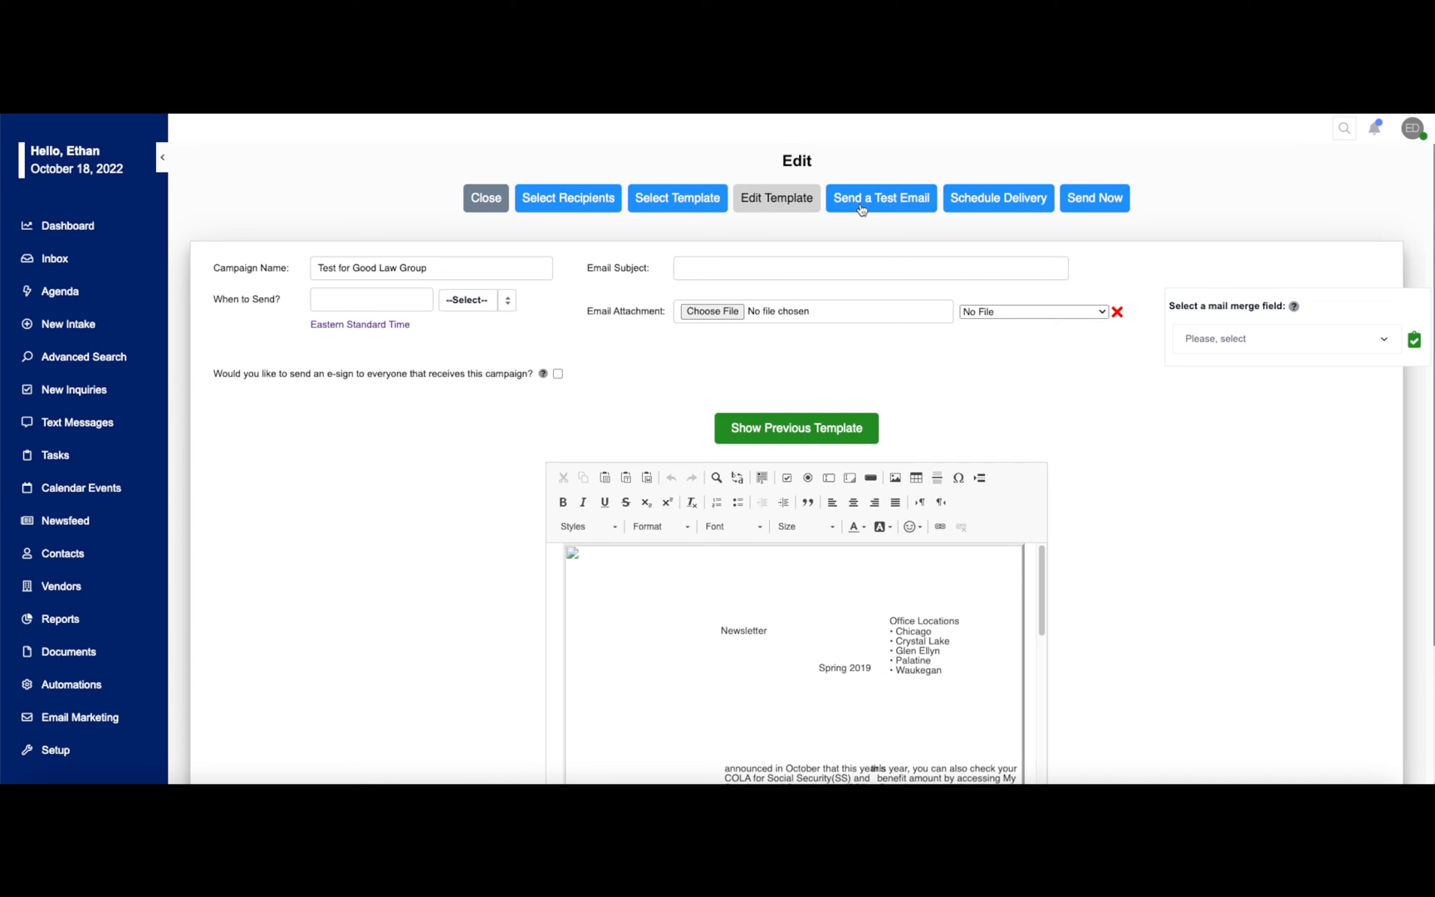
{"action": "mouse_move", "coordinate": [1005, 213]}
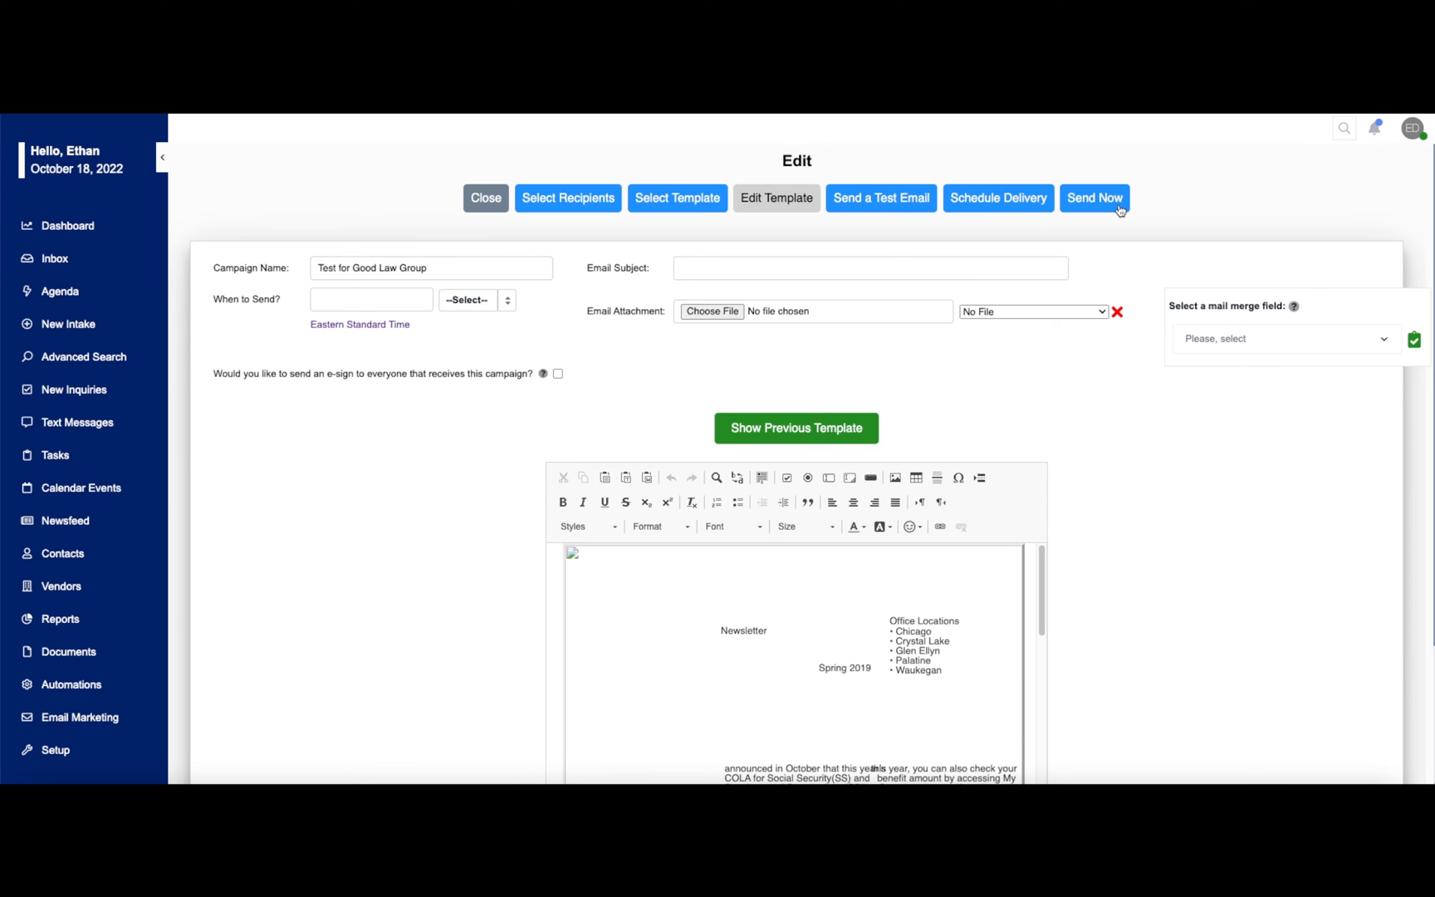
{"action": "mouse_move", "coordinate": [880, 198]}
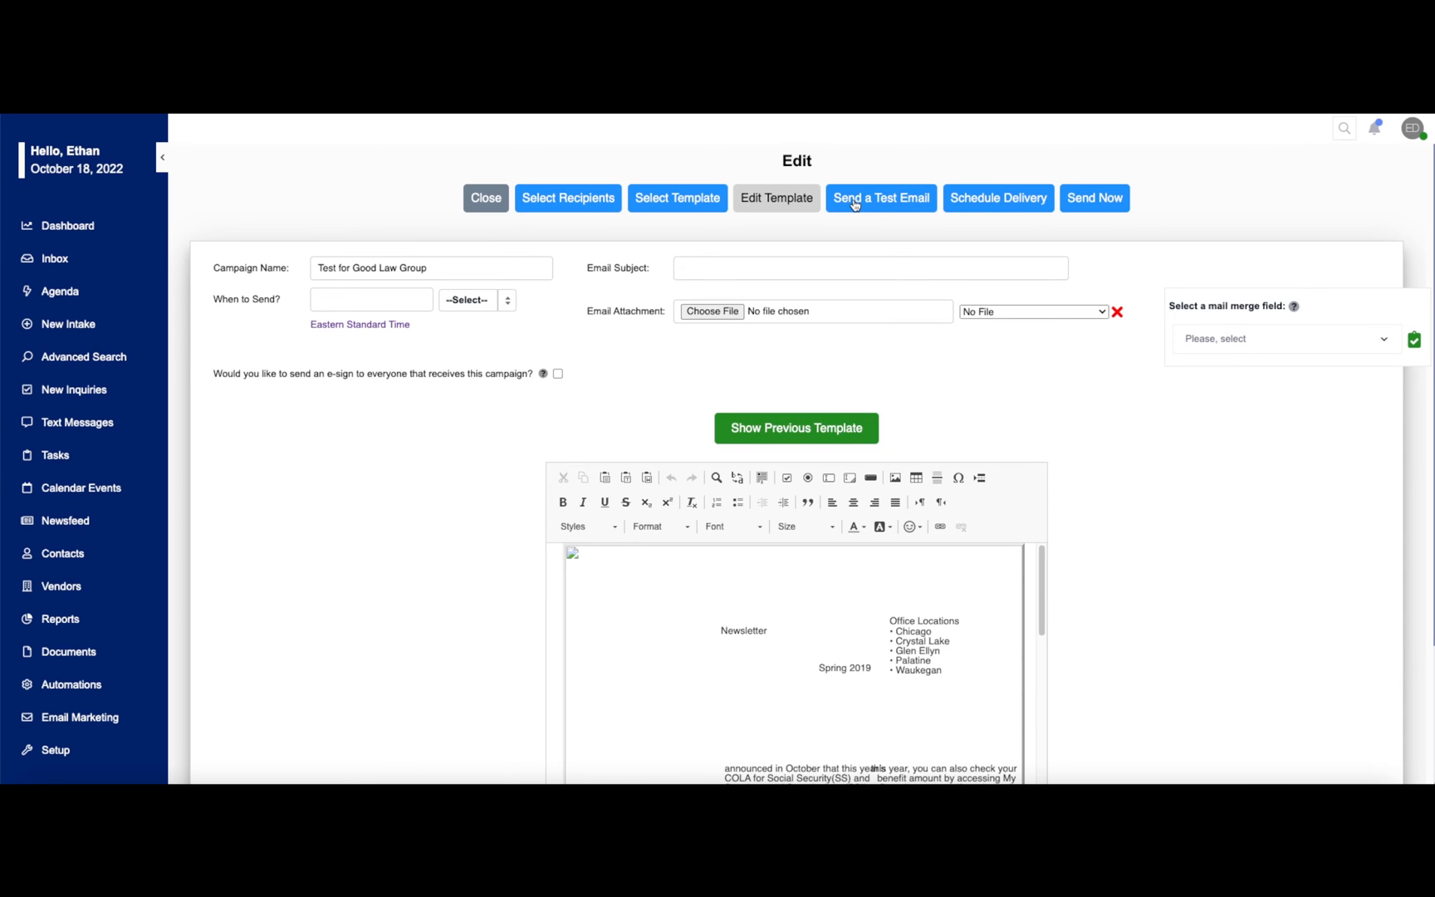
{"action": "left_click", "coordinate": [881, 197]}
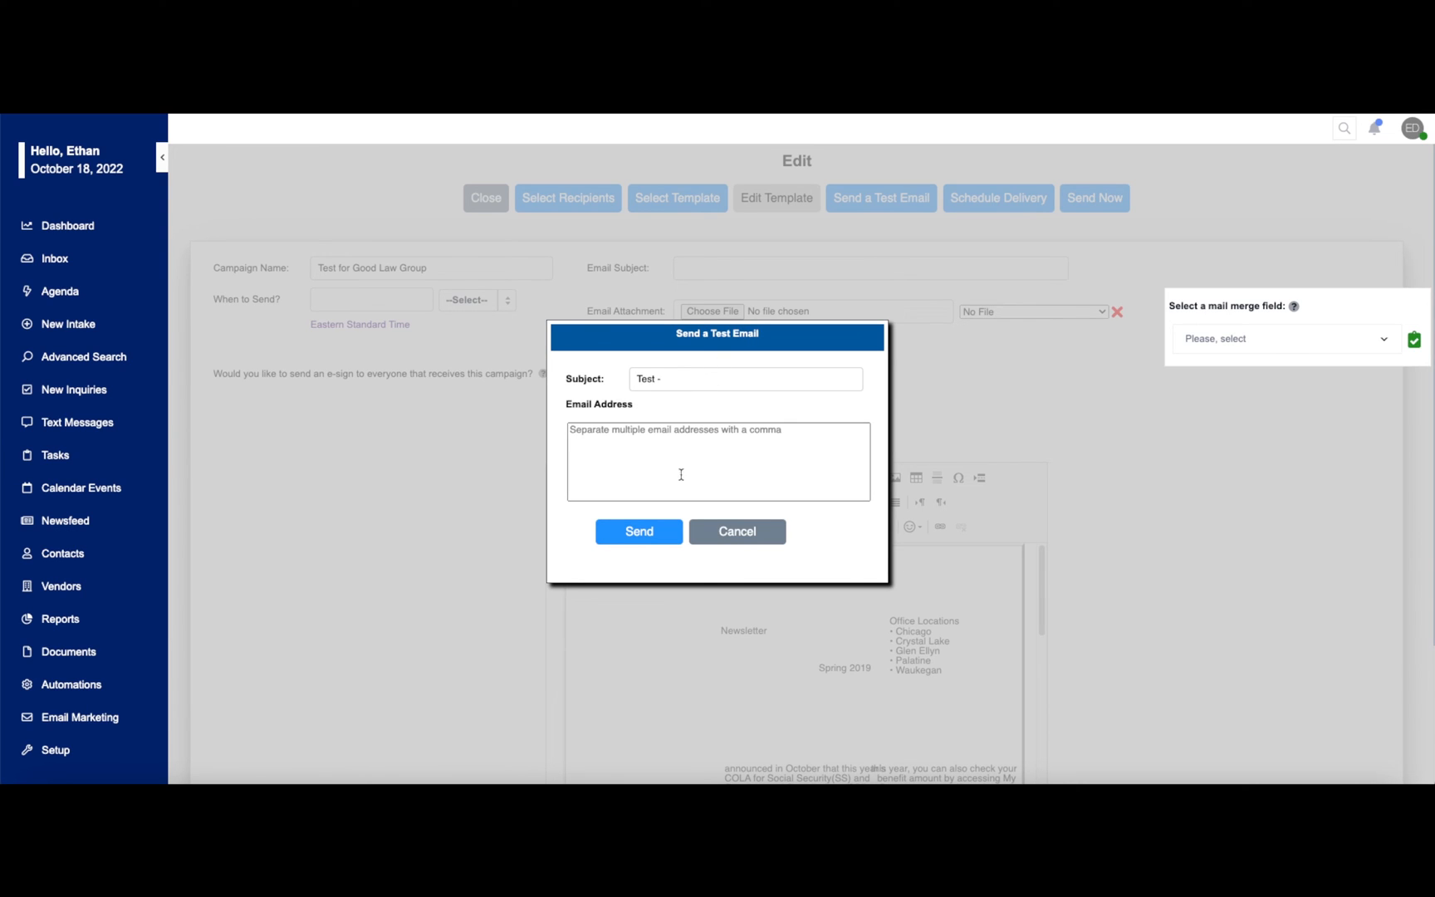
{"action": "mouse_move", "coordinate": [621, 457]}
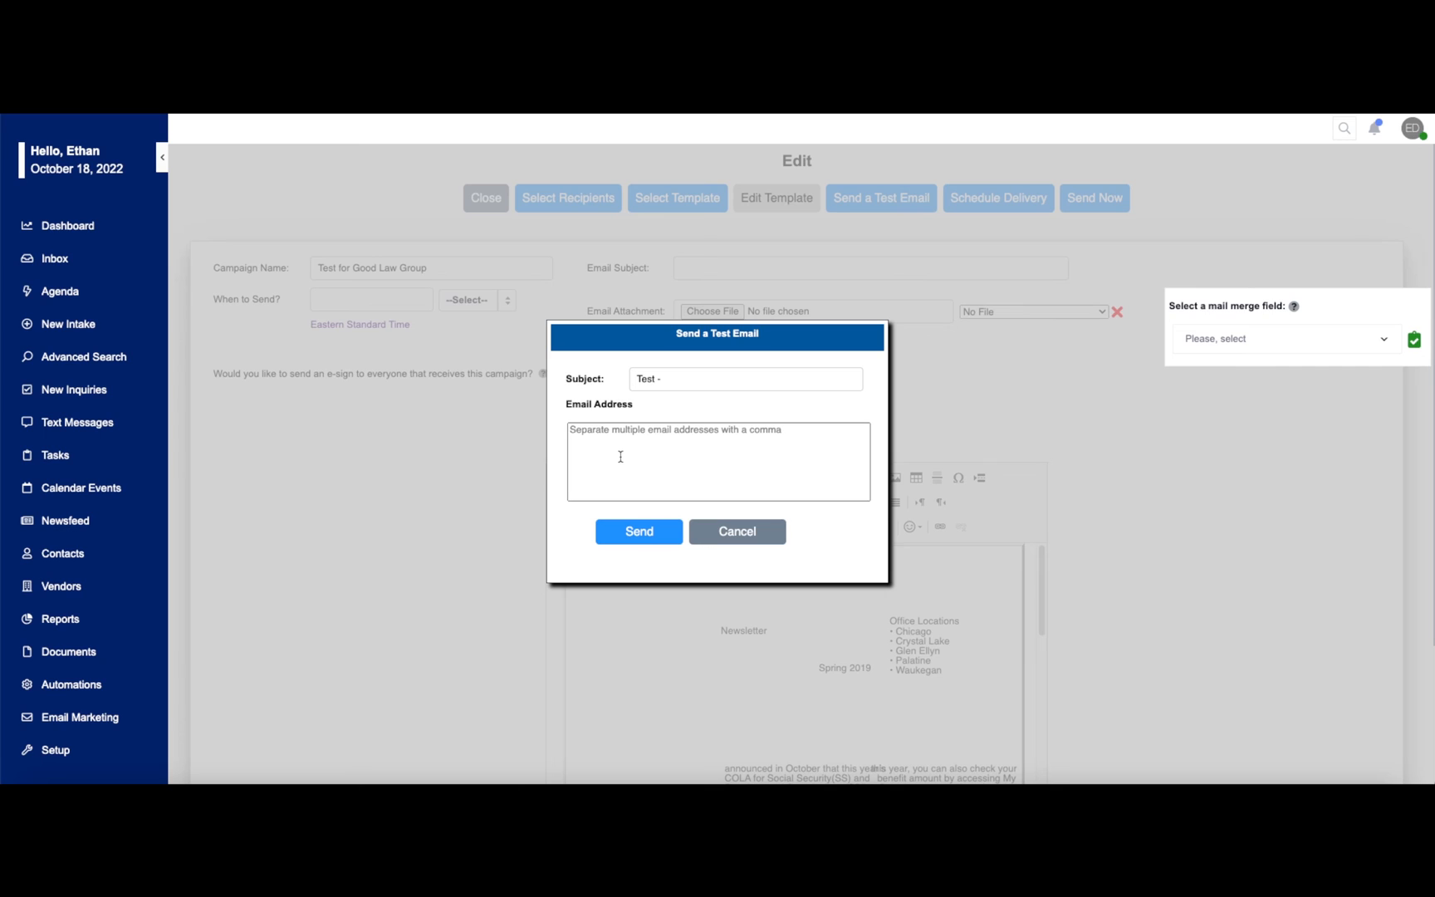
{"action": "mouse_move", "coordinate": [659, 458]}
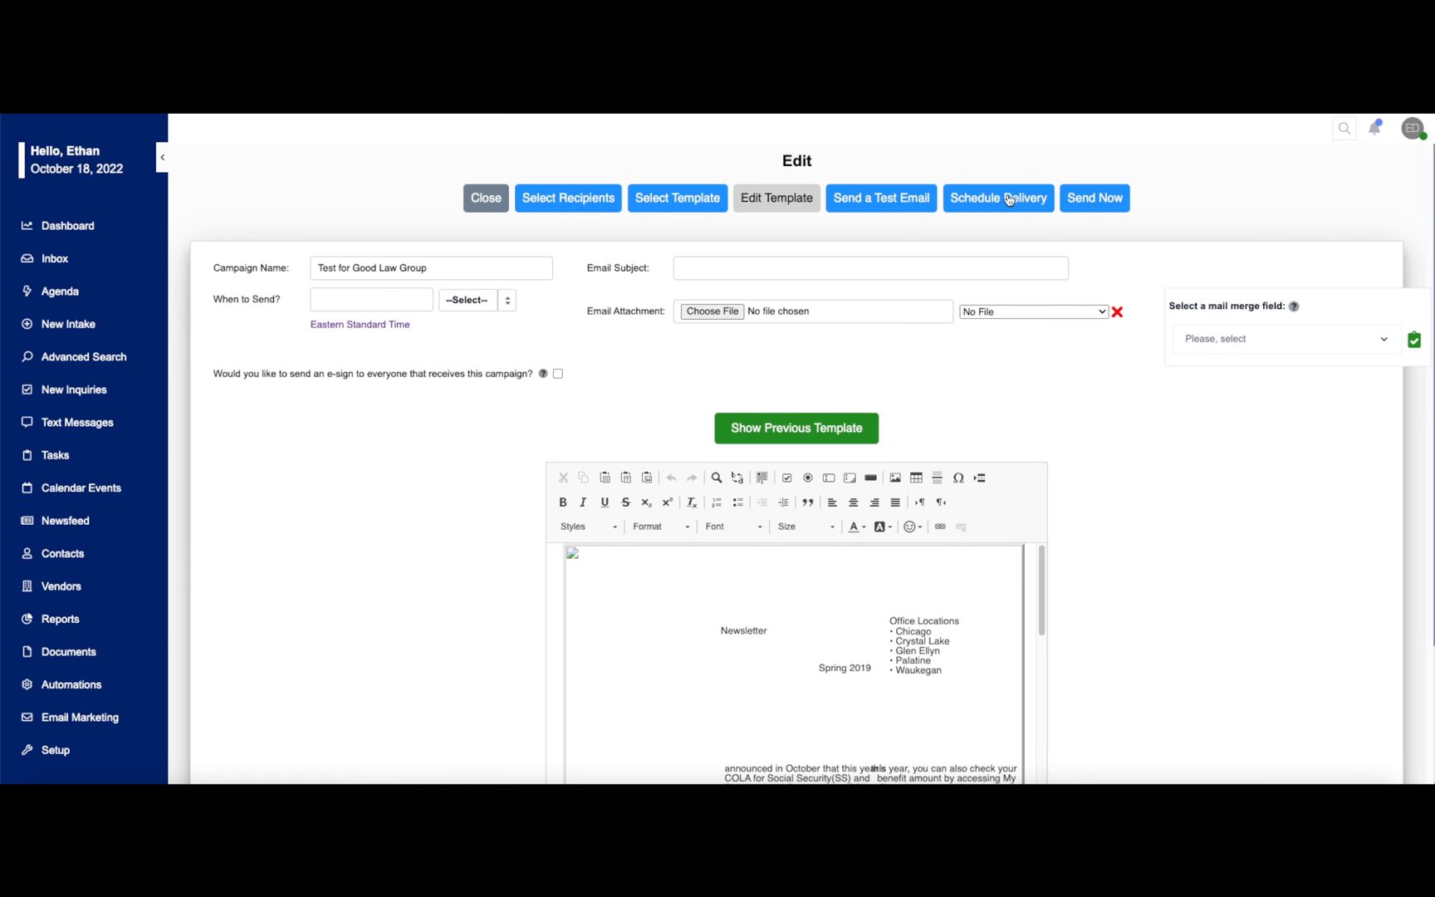
{"action": "mouse_move", "coordinate": [1124, 223]}
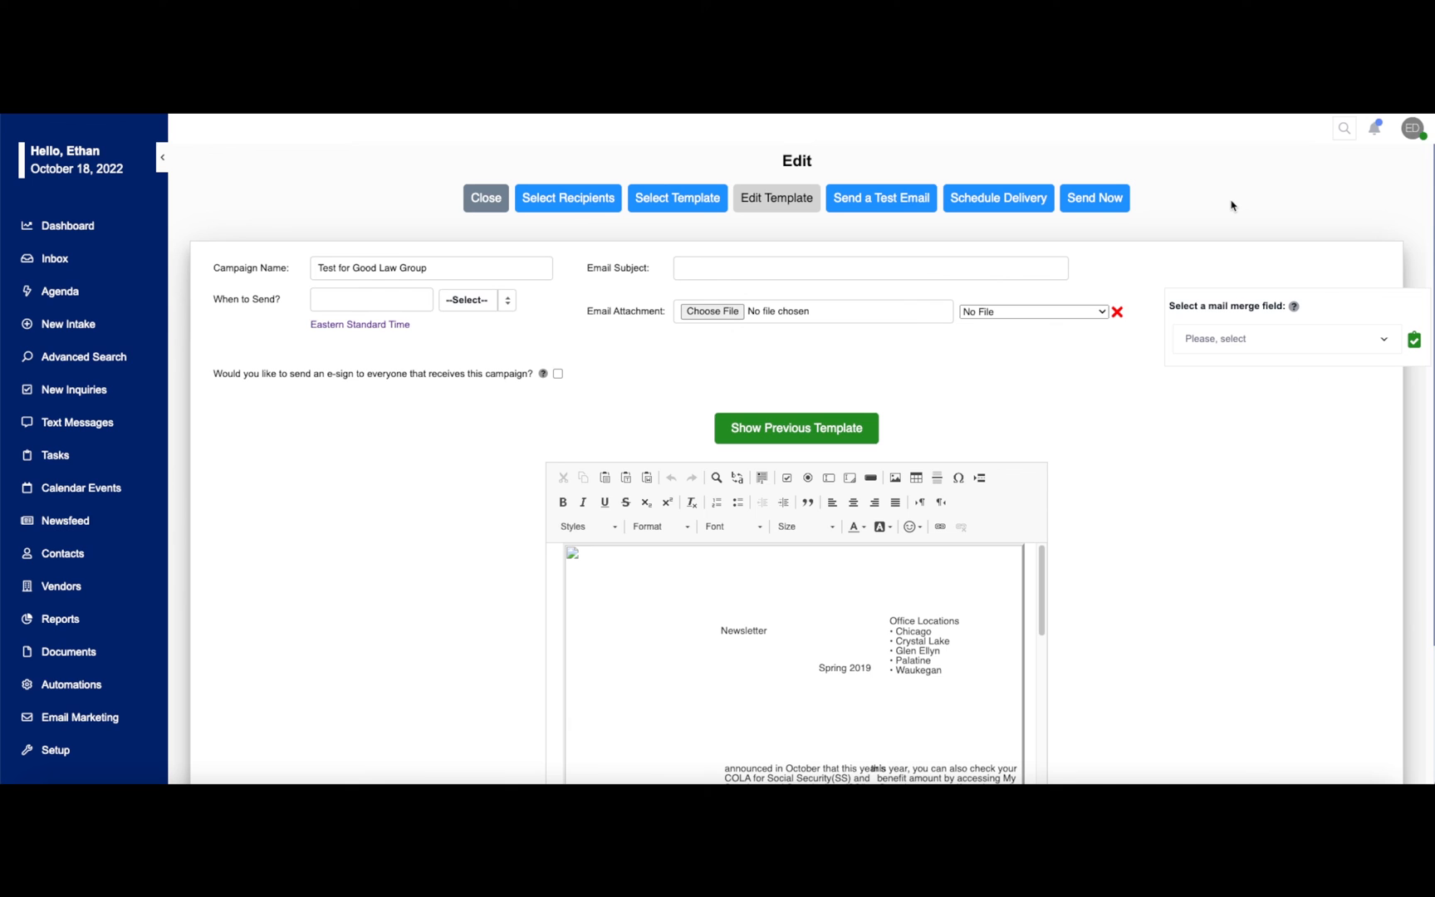
Step: Go to Setup Home and show the Help Center panel with support and training links
{"action": "left_click", "coordinate": [57, 749]}
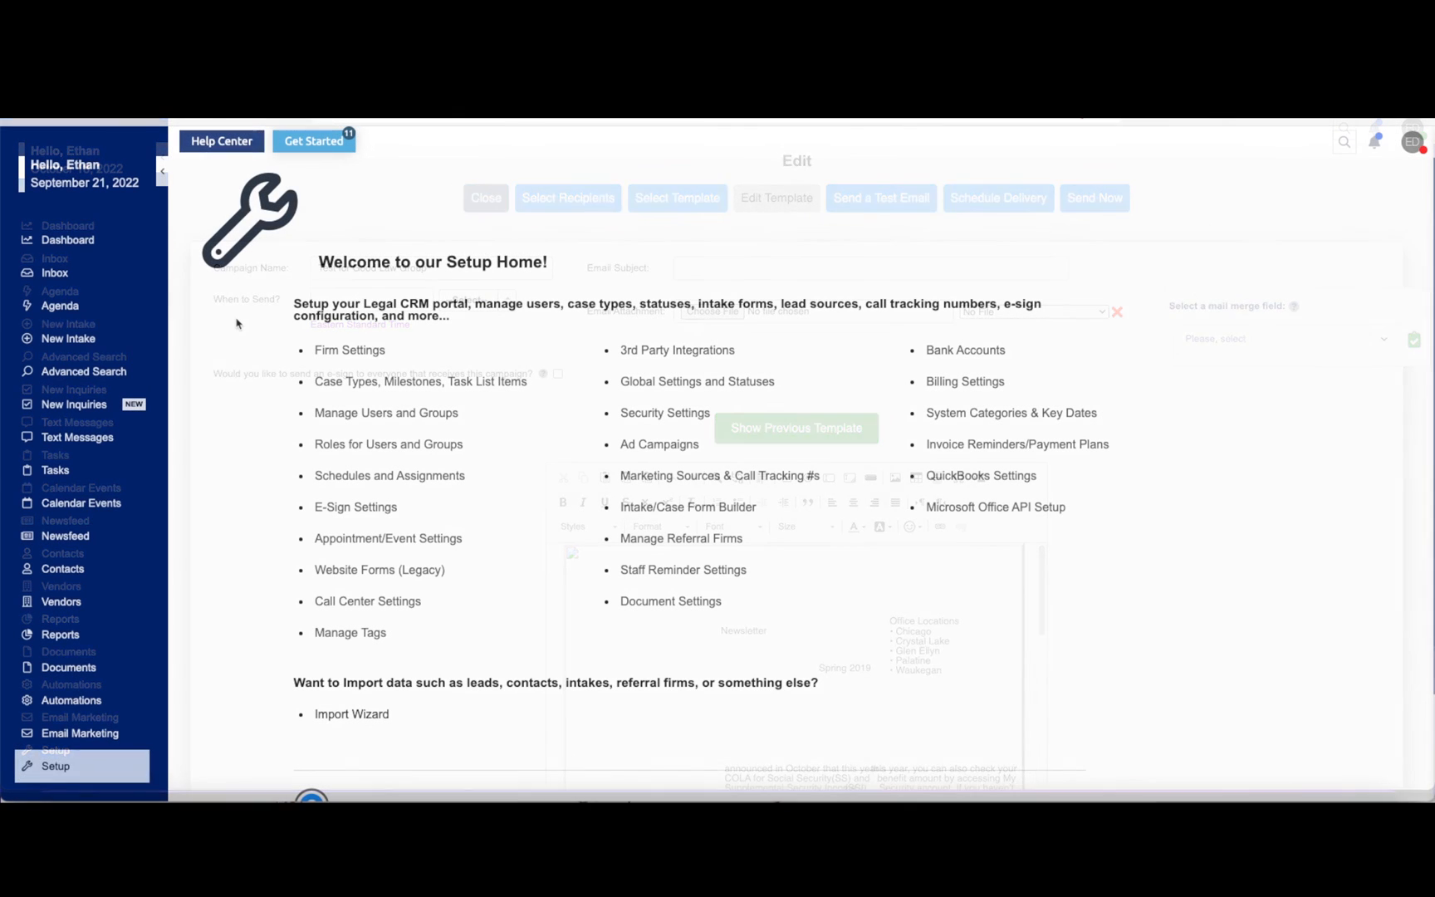
{"action": "left_click", "coordinate": [487, 197]}
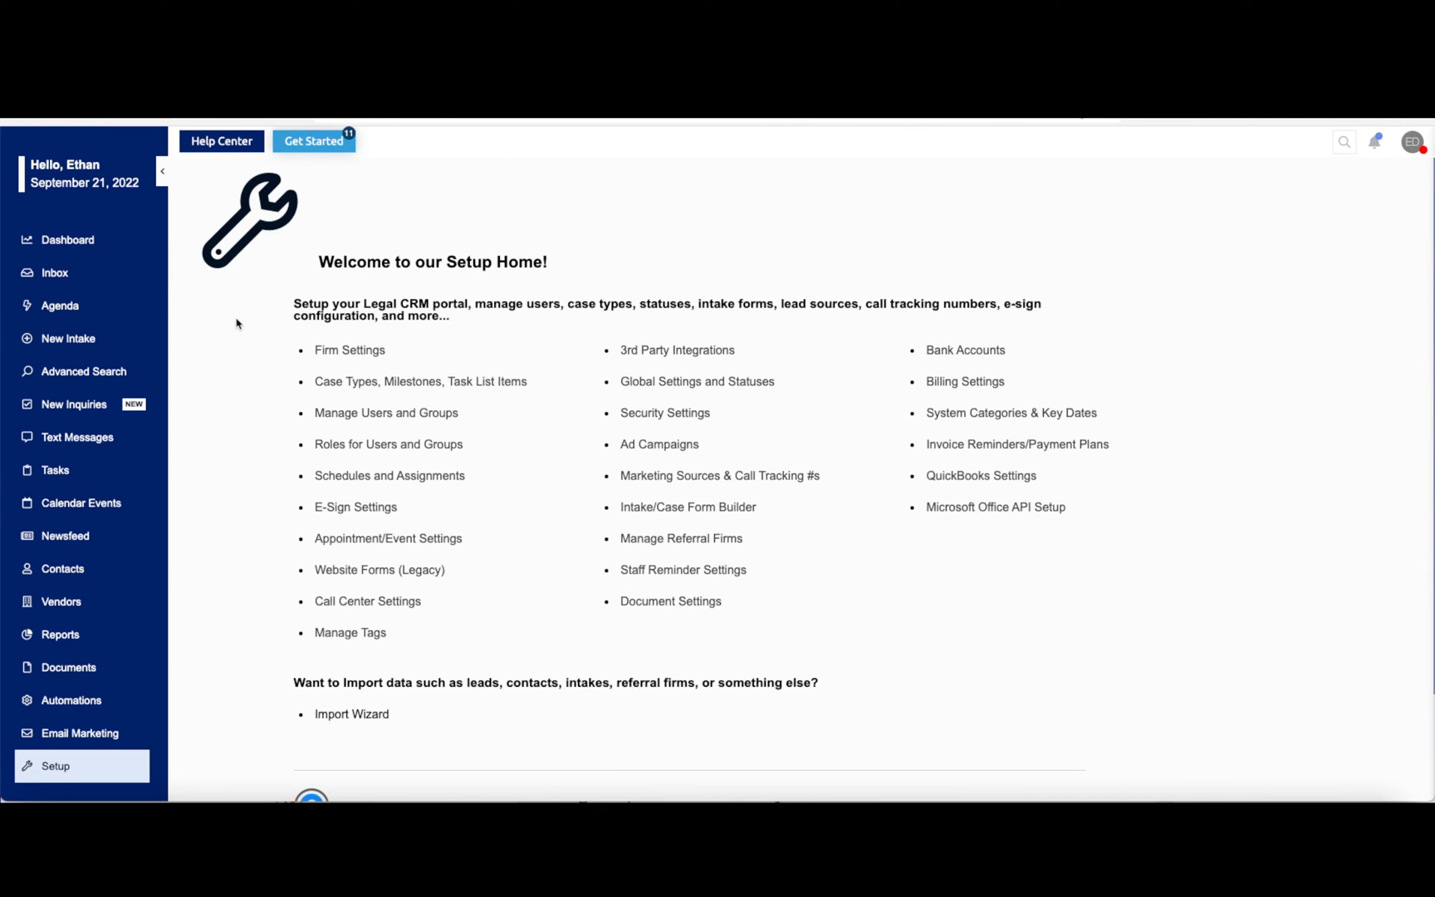
{"action": "mouse_move", "coordinate": [234, 309]}
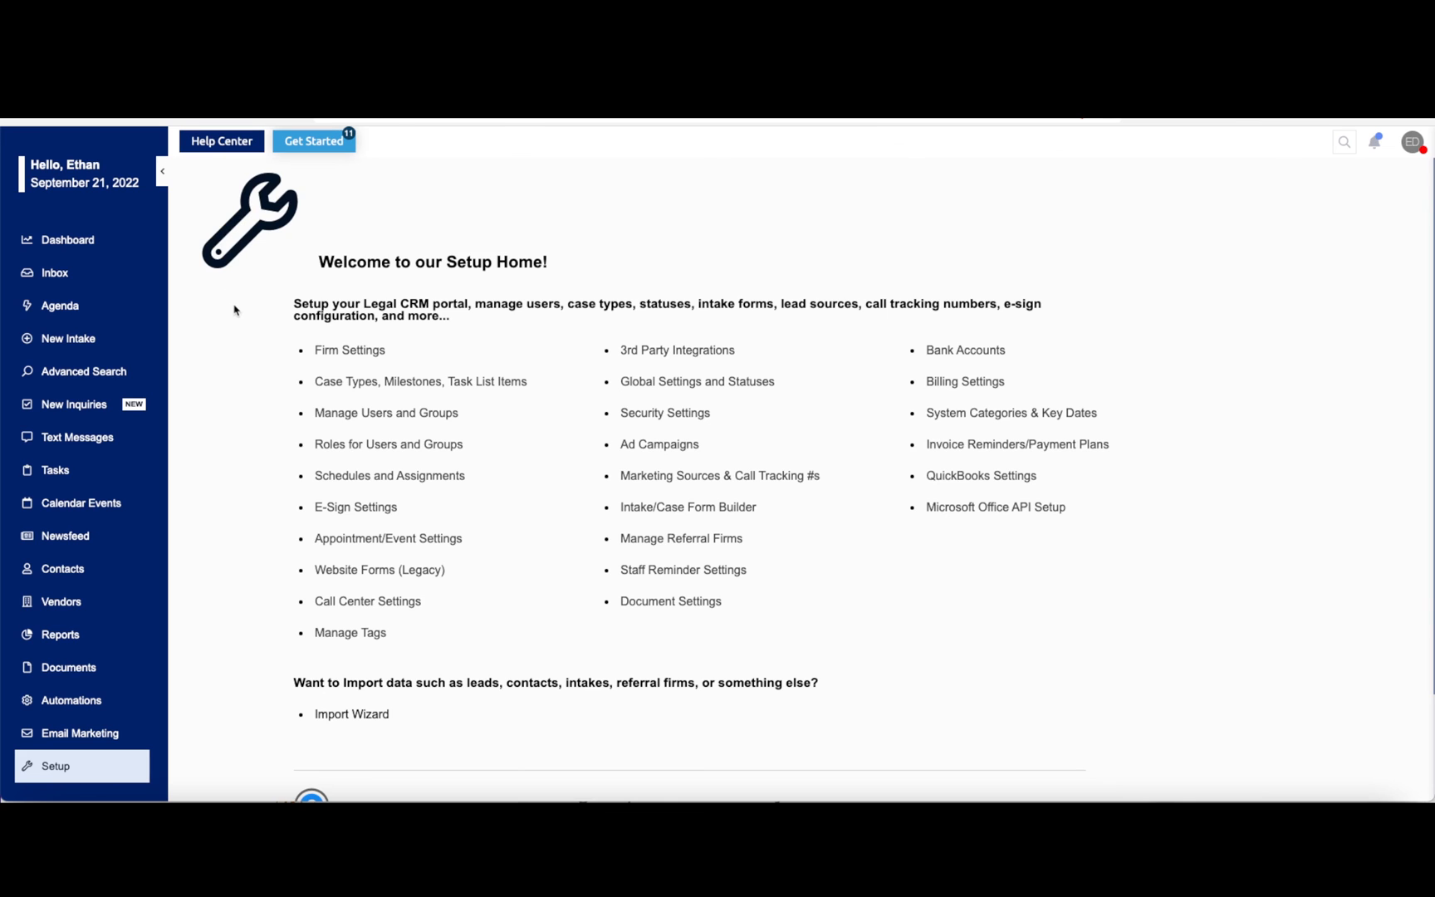
{"action": "left_click", "coordinate": [221, 141]}
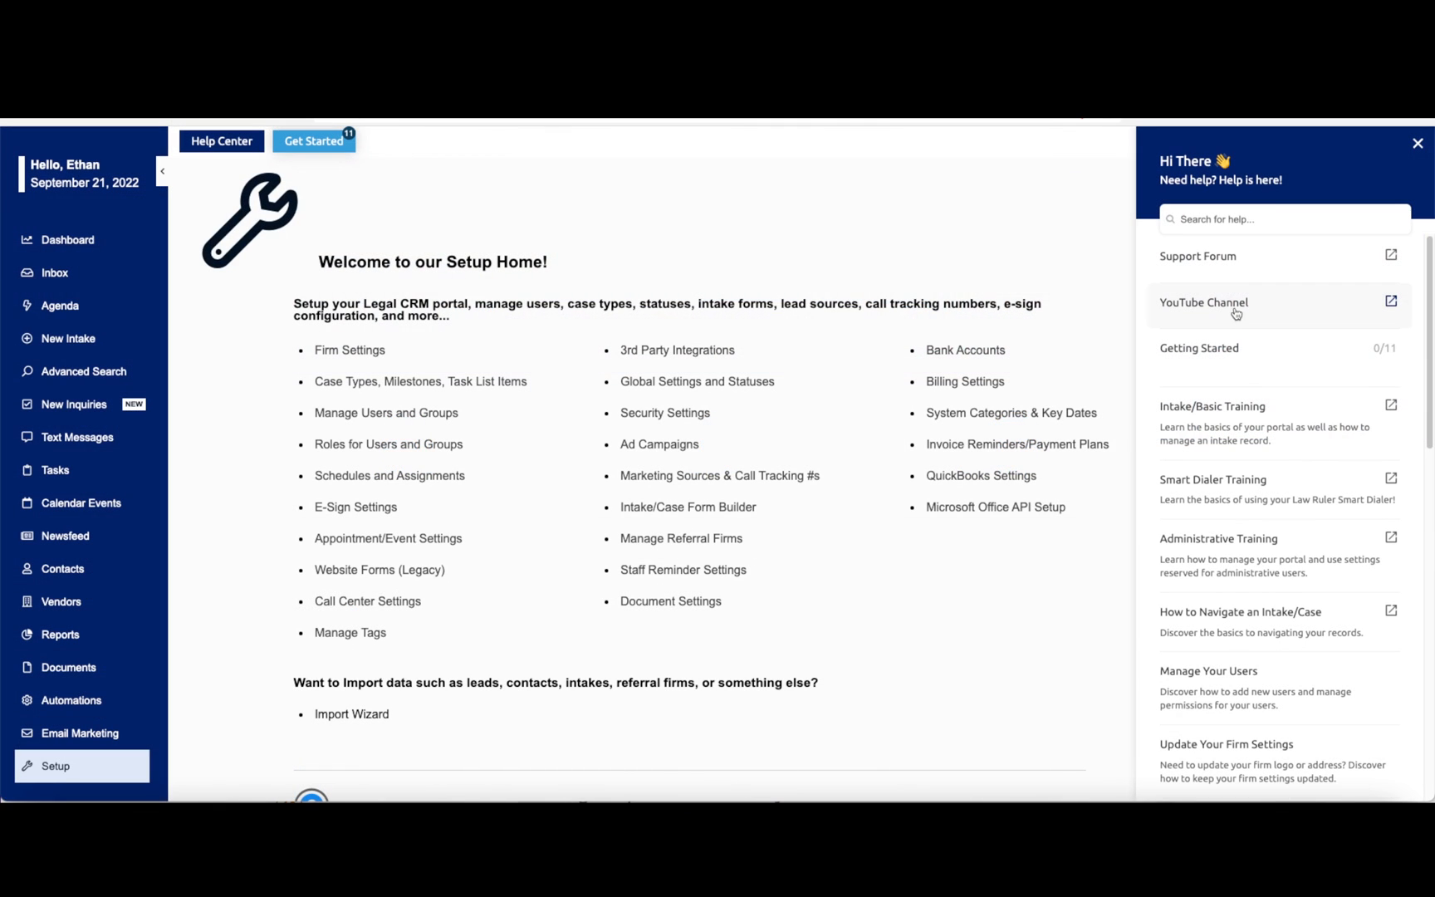
{"action": "mouse_move", "coordinate": [1204, 302]}
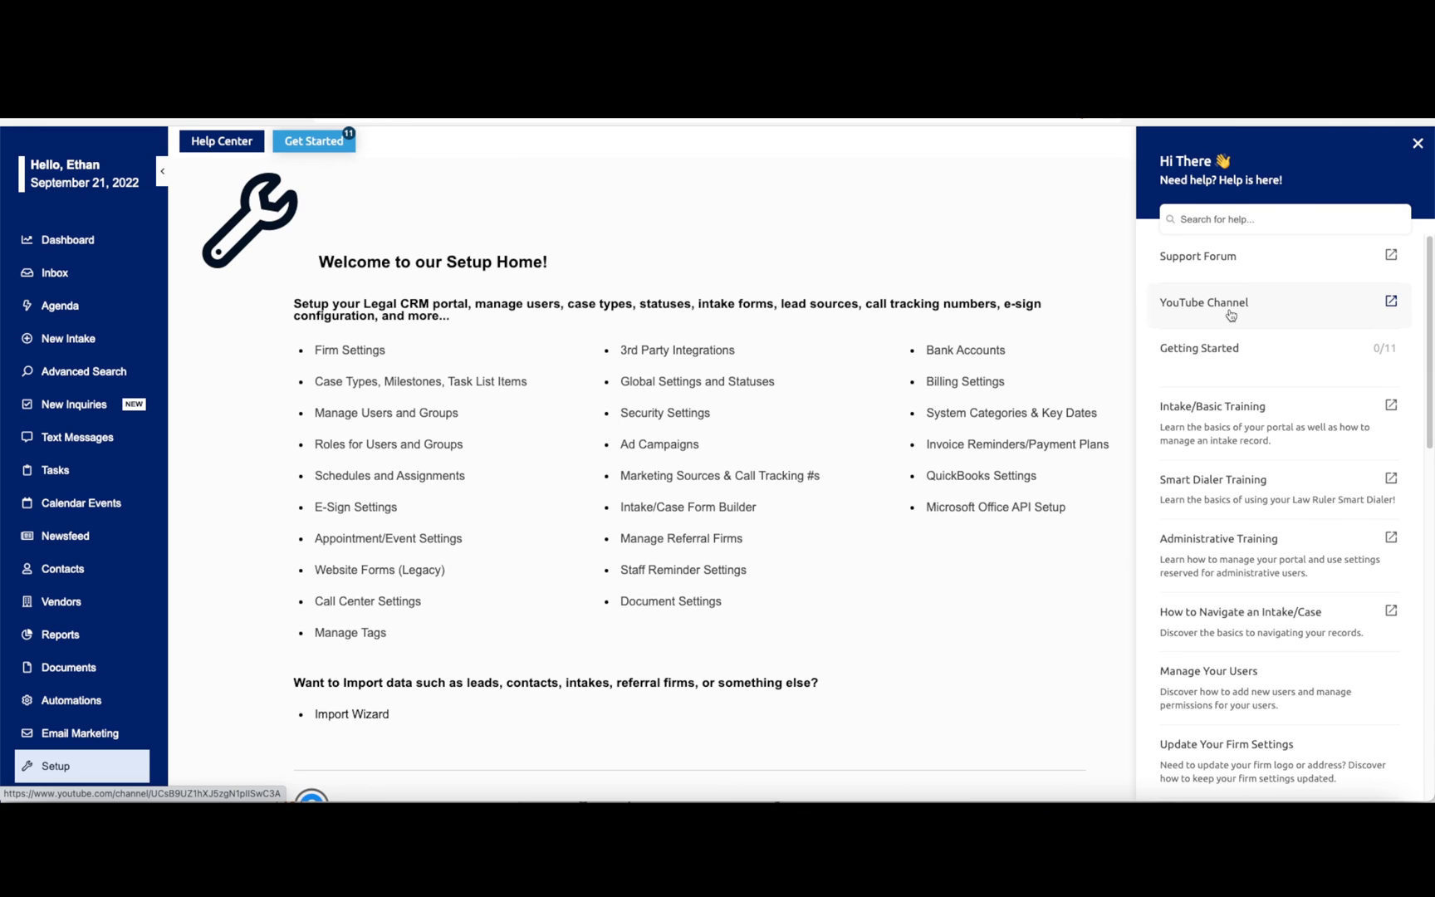
{"action": "mouse_move", "coordinate": [1196, 486]}
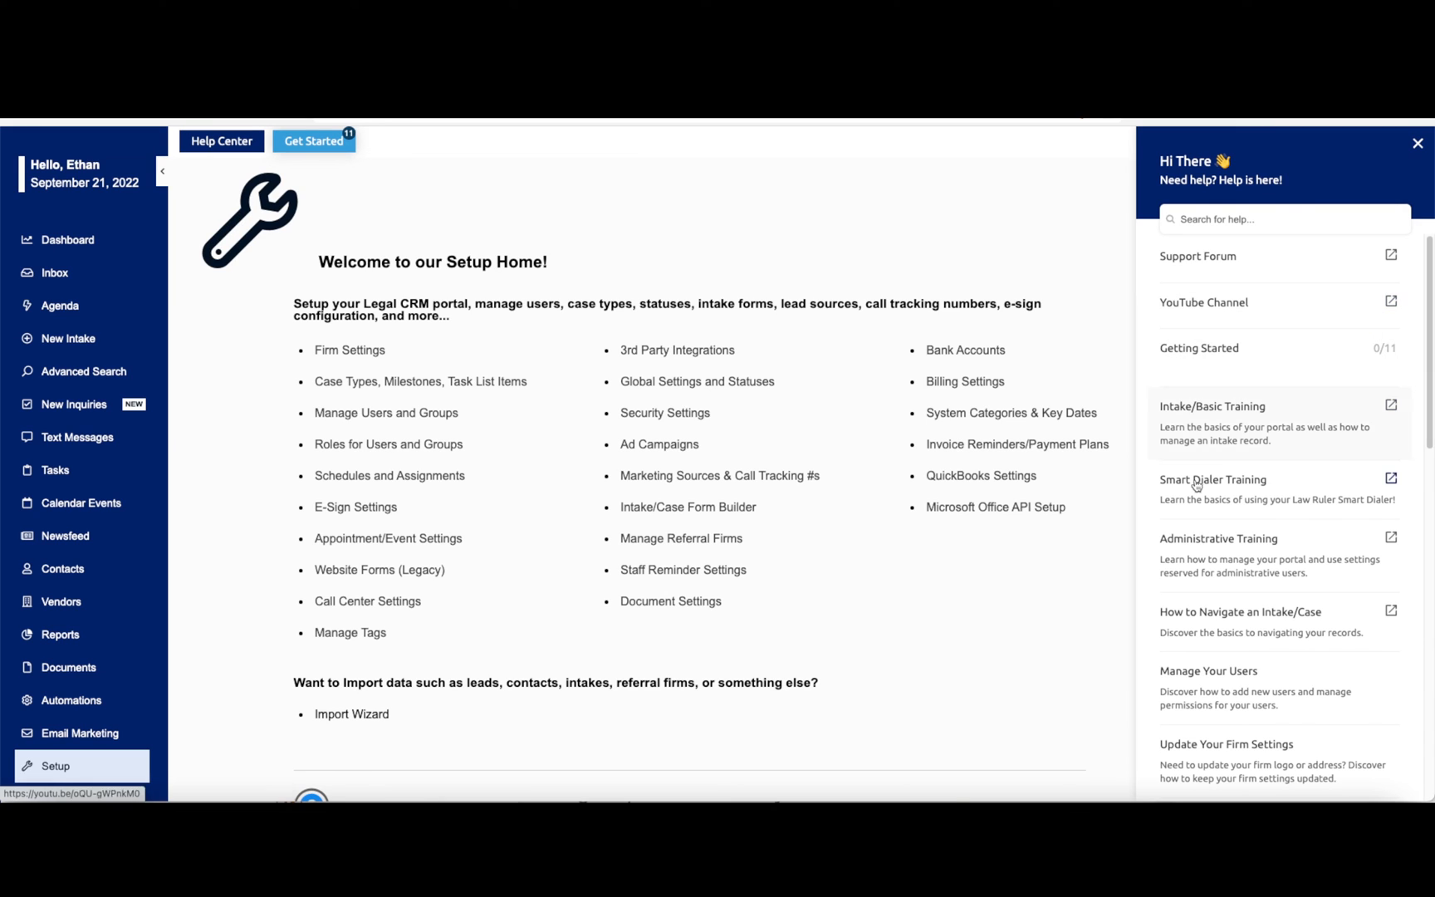